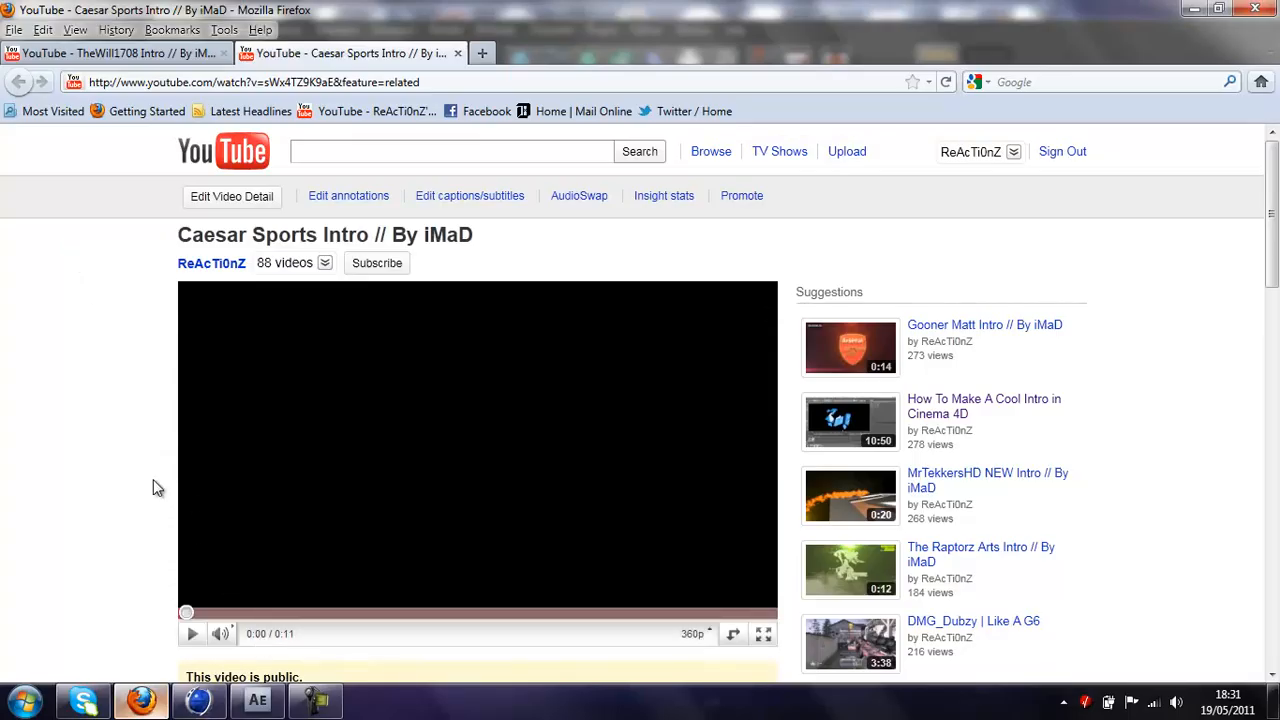
pyautogui.moveTo(135, 465)
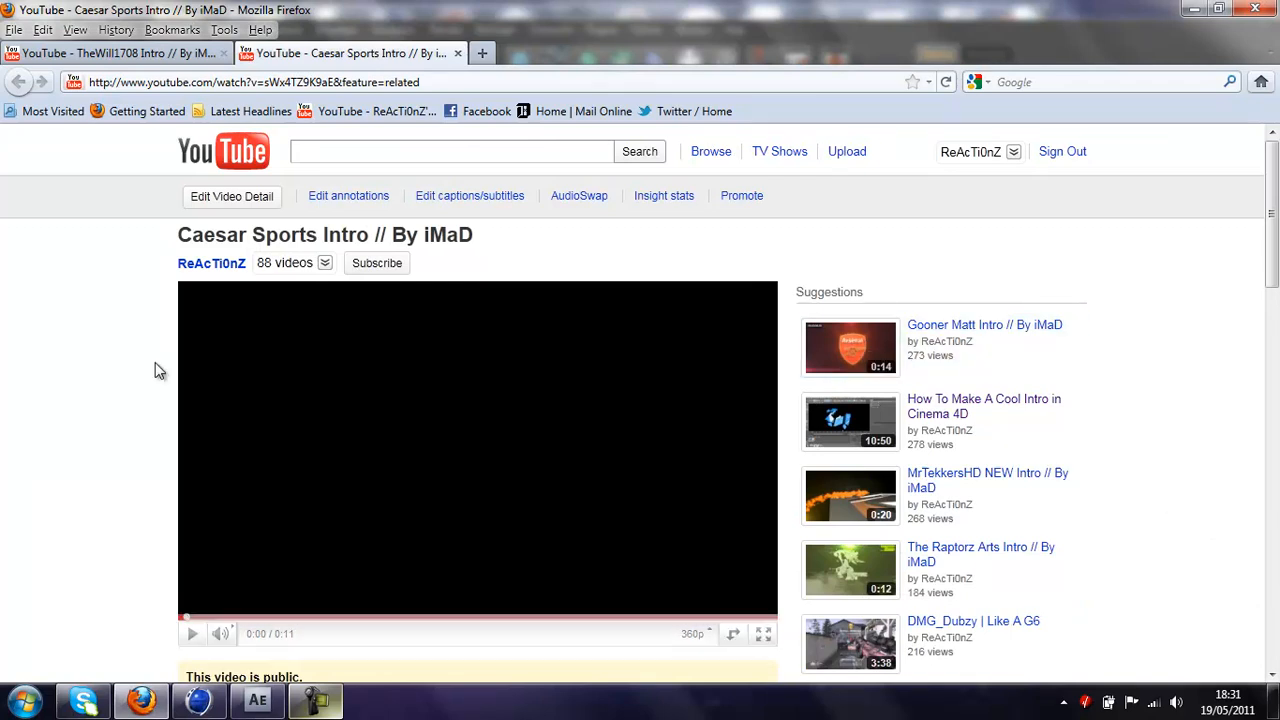
pyautogui.moveTo(270, 384)
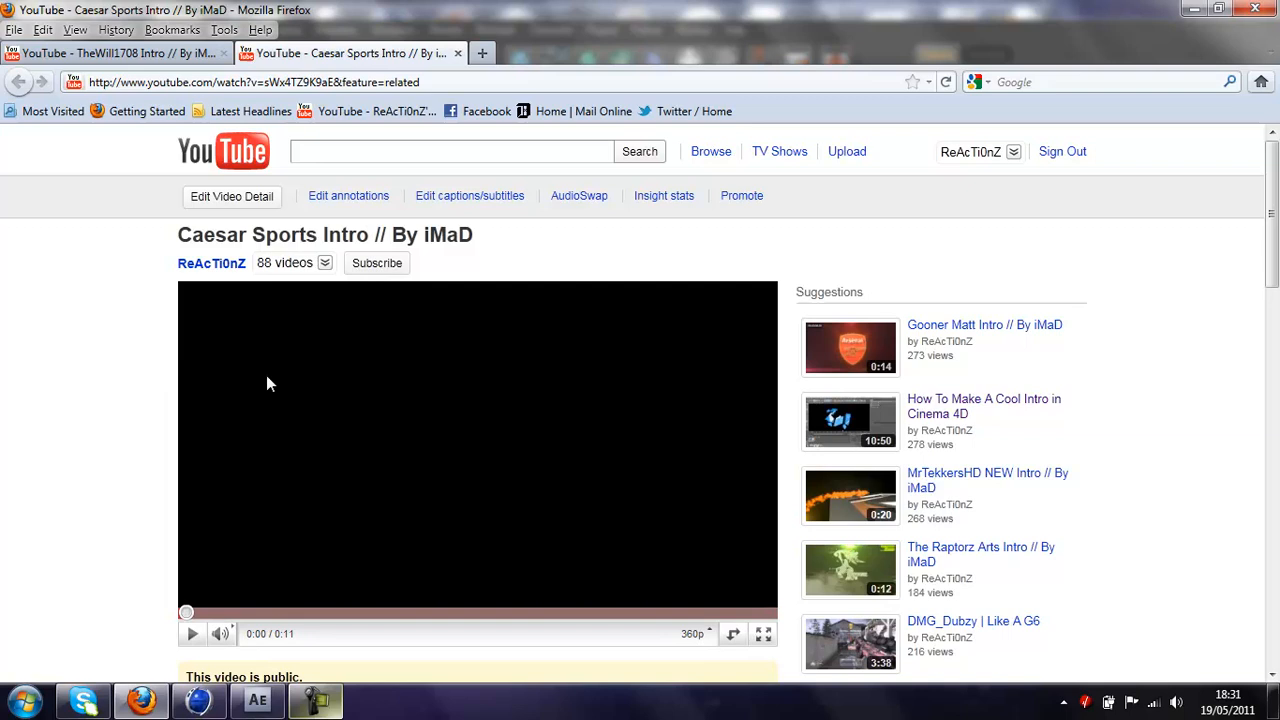
pyautogui.moveTo(248, 437)
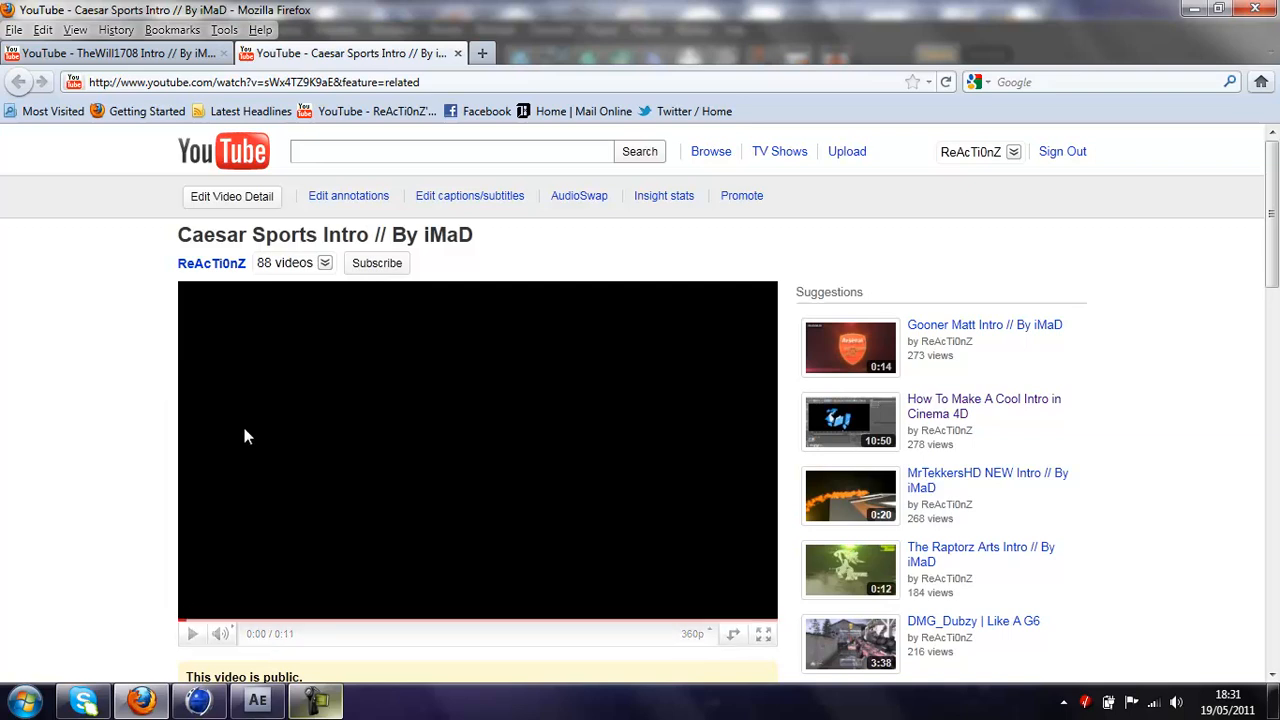
# Step: Add a middle-aligned MoText object reading 'Reacti0nz'
pyautogui.click(192, 633)
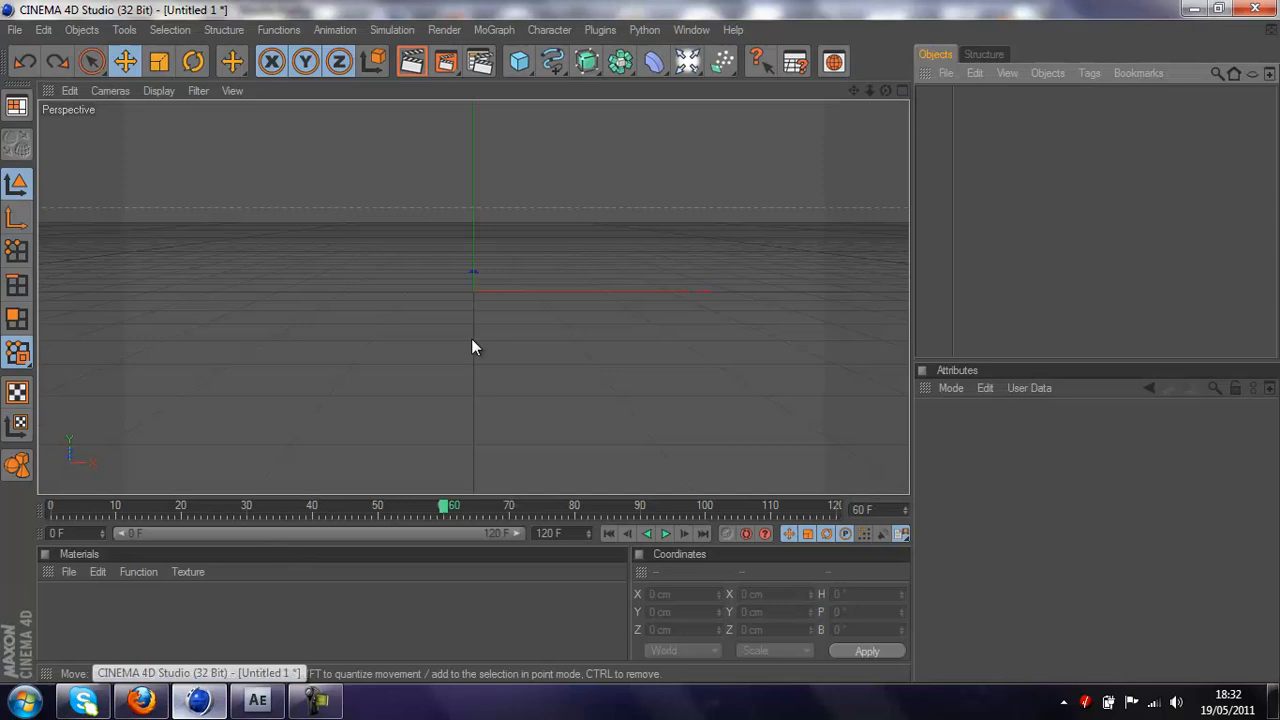
pyautogui.moveTo(723, 120)
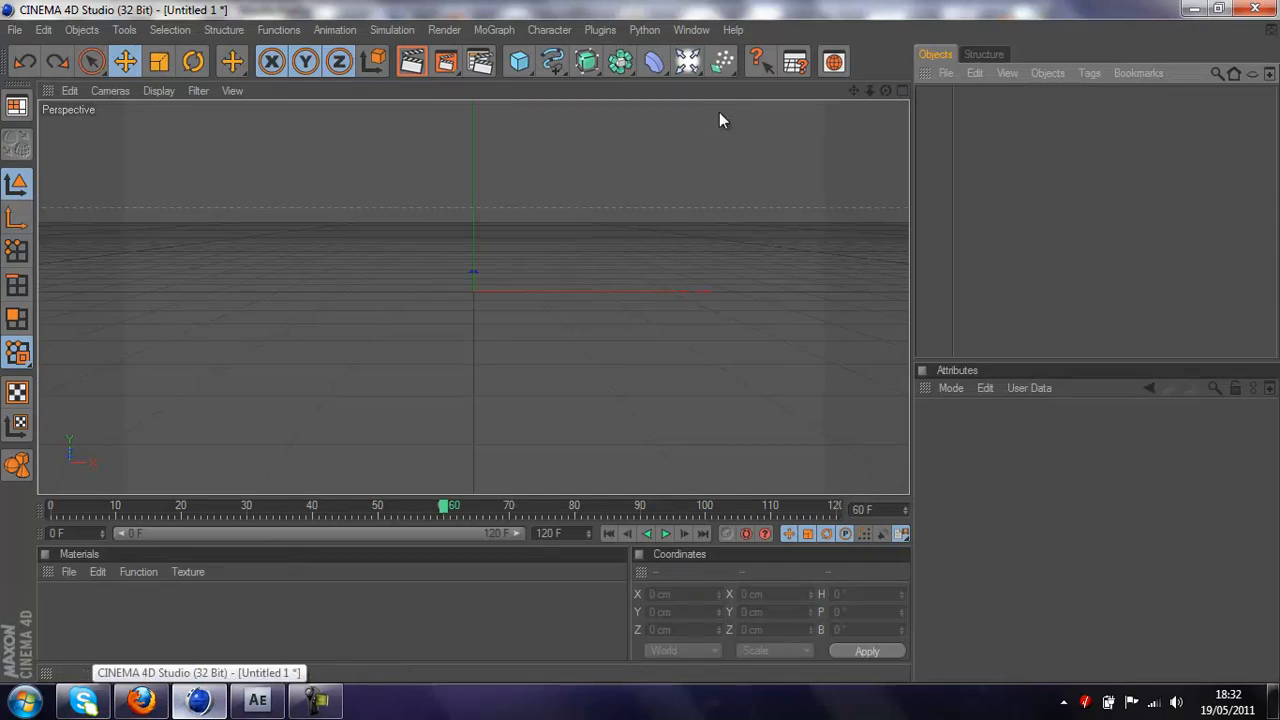
pyautogui.moveTo(490, 347)
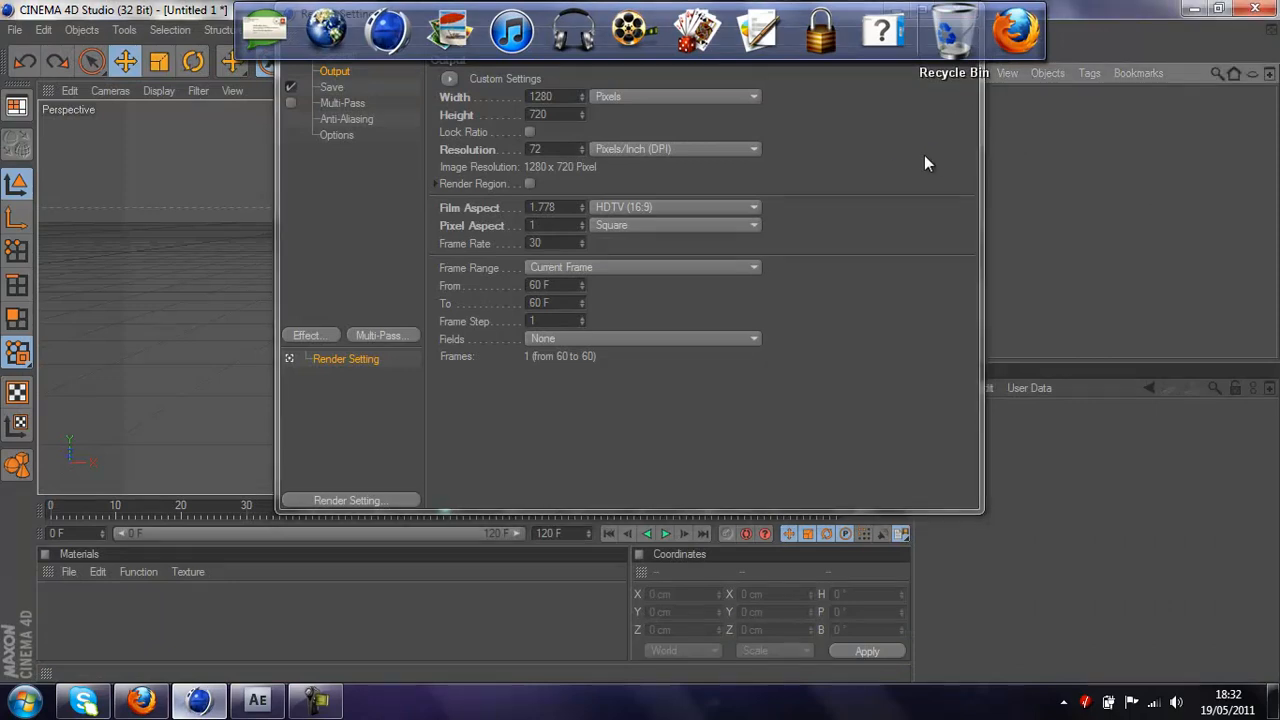
pyautogui.moveTo(848, 44)
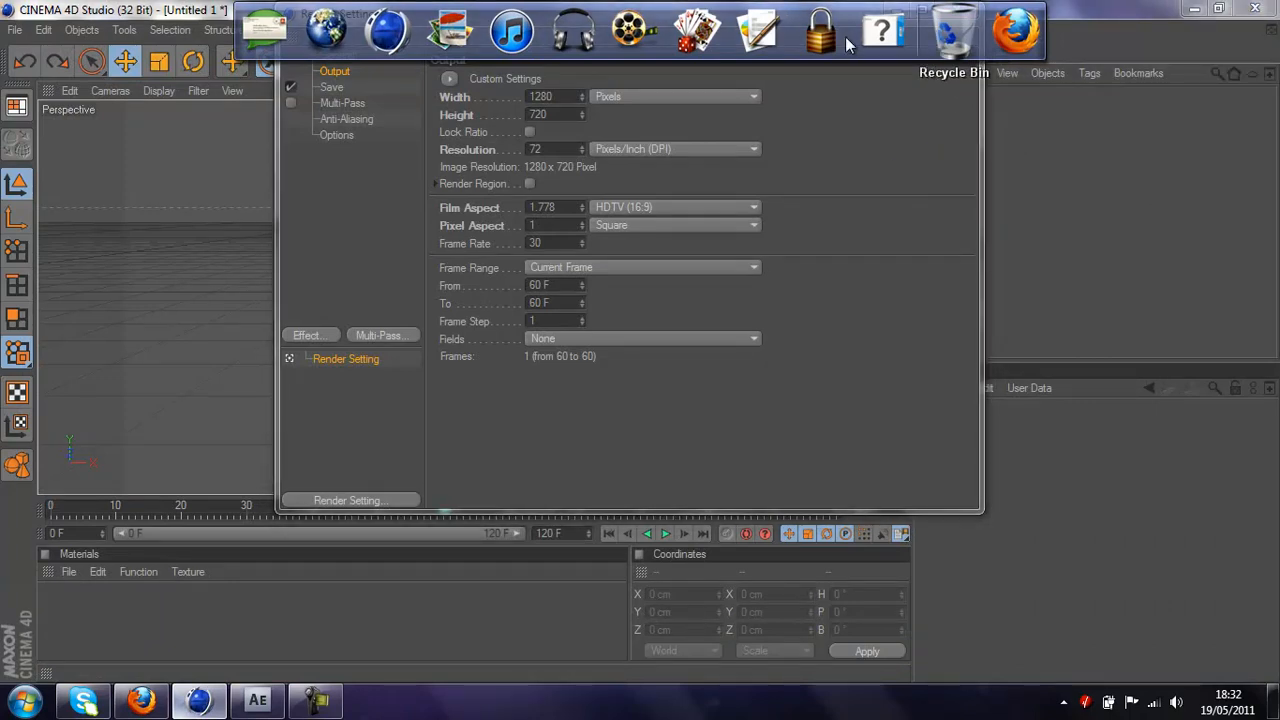
pyautogui.moveTo(447, 582)
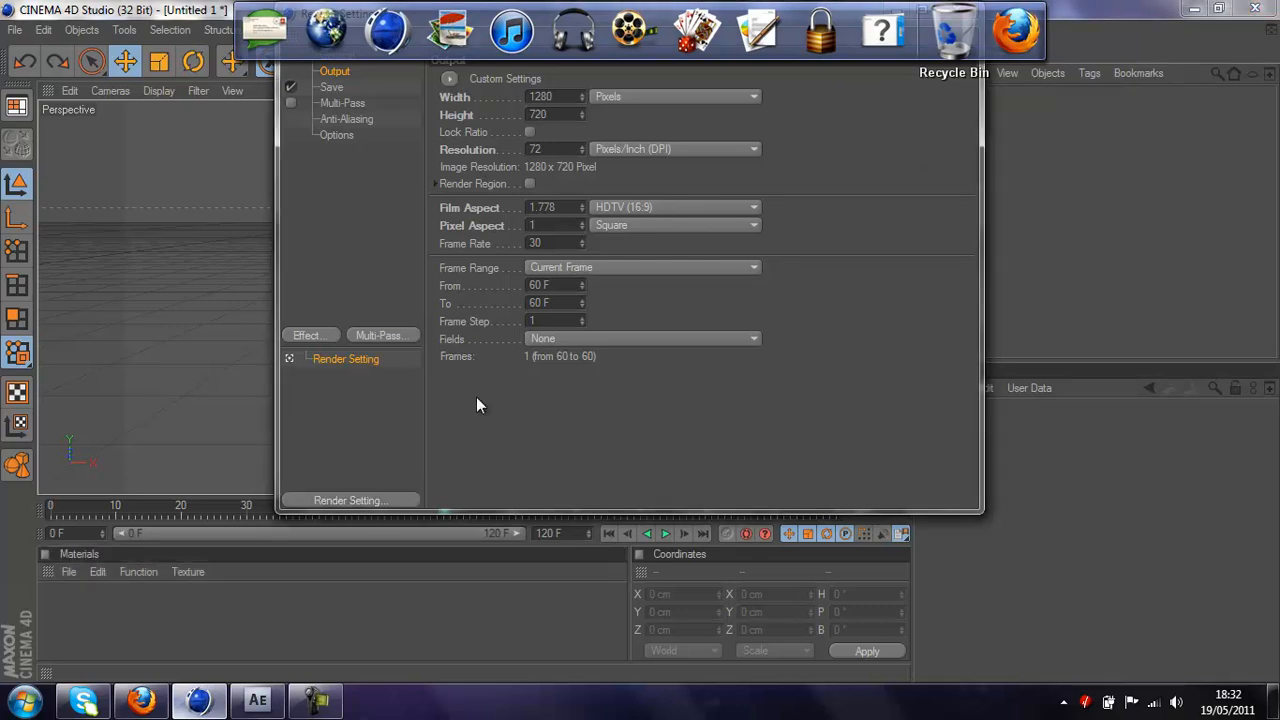
pyautogui.rightClick(953, 30)
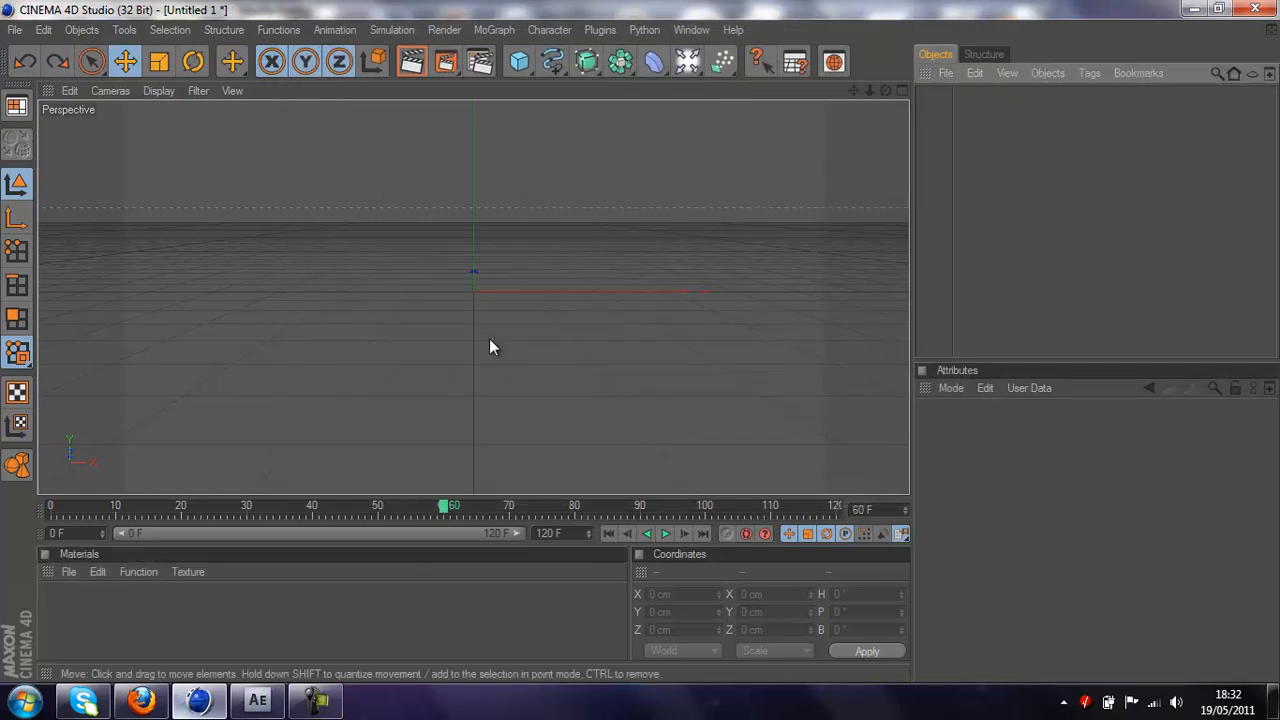
pyautogui.click(493, 29)
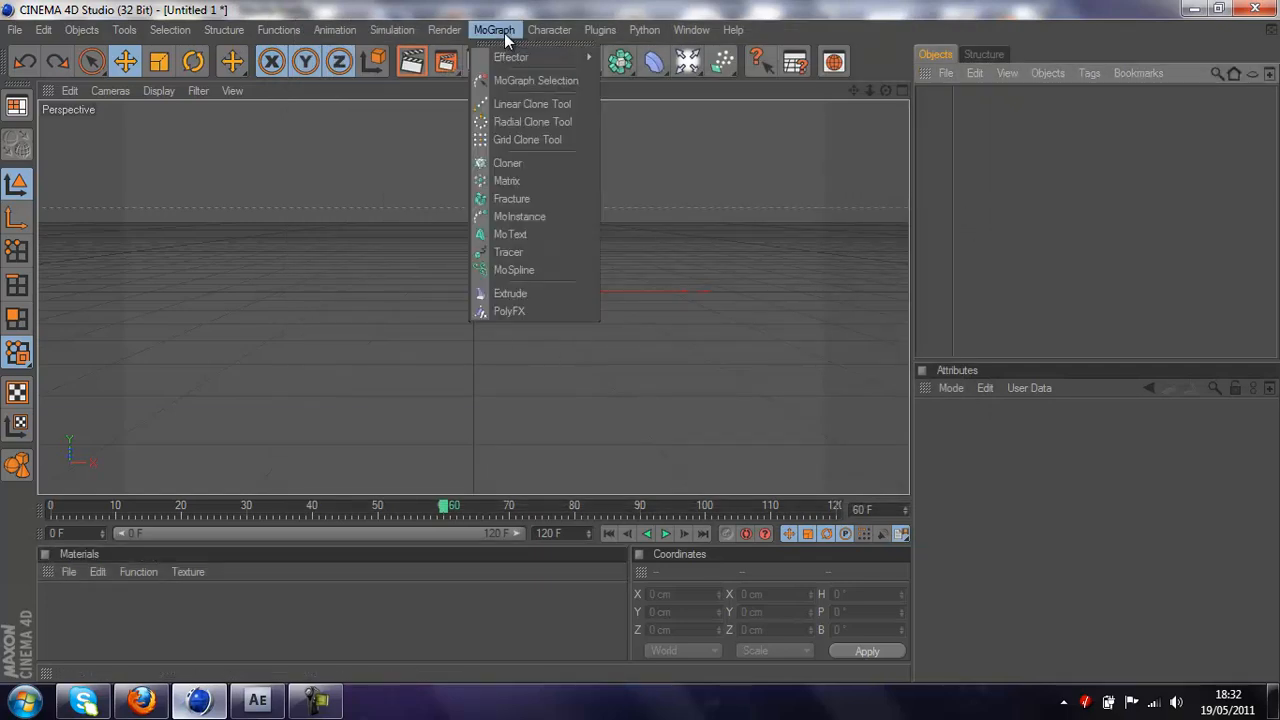
pyautogui.click(510, 234)
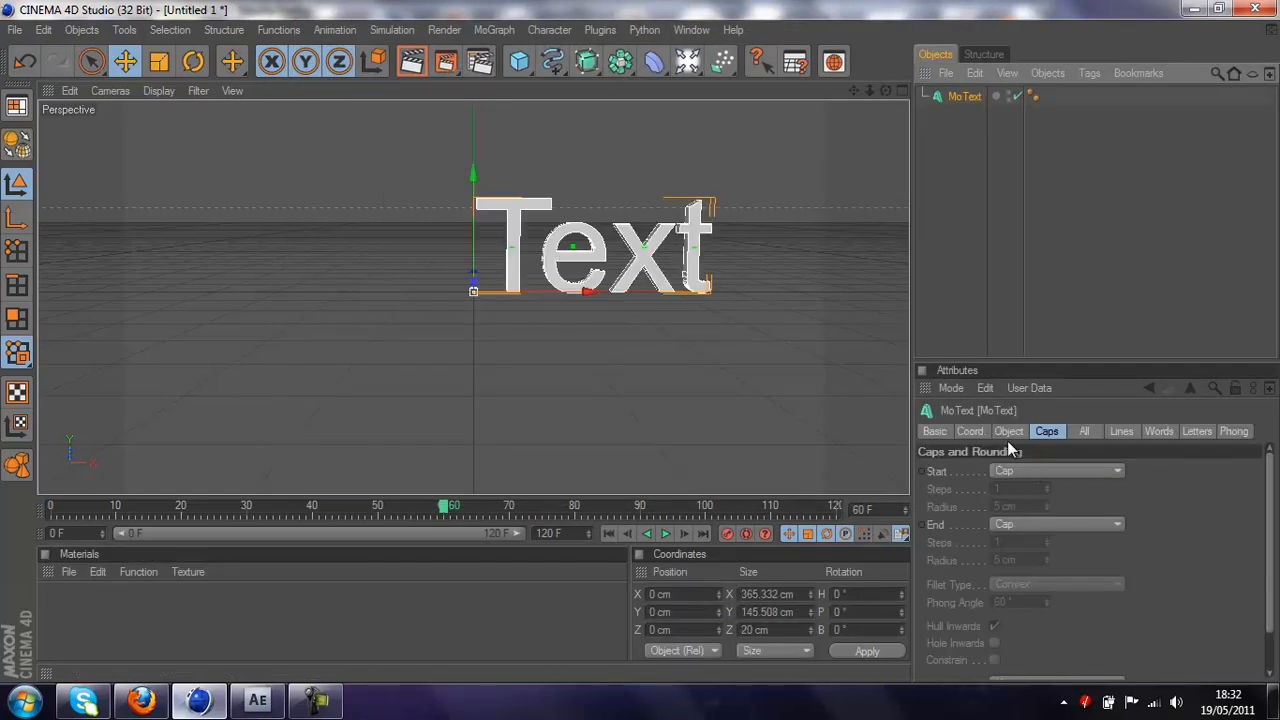
pyautogui.click(1008, 431)
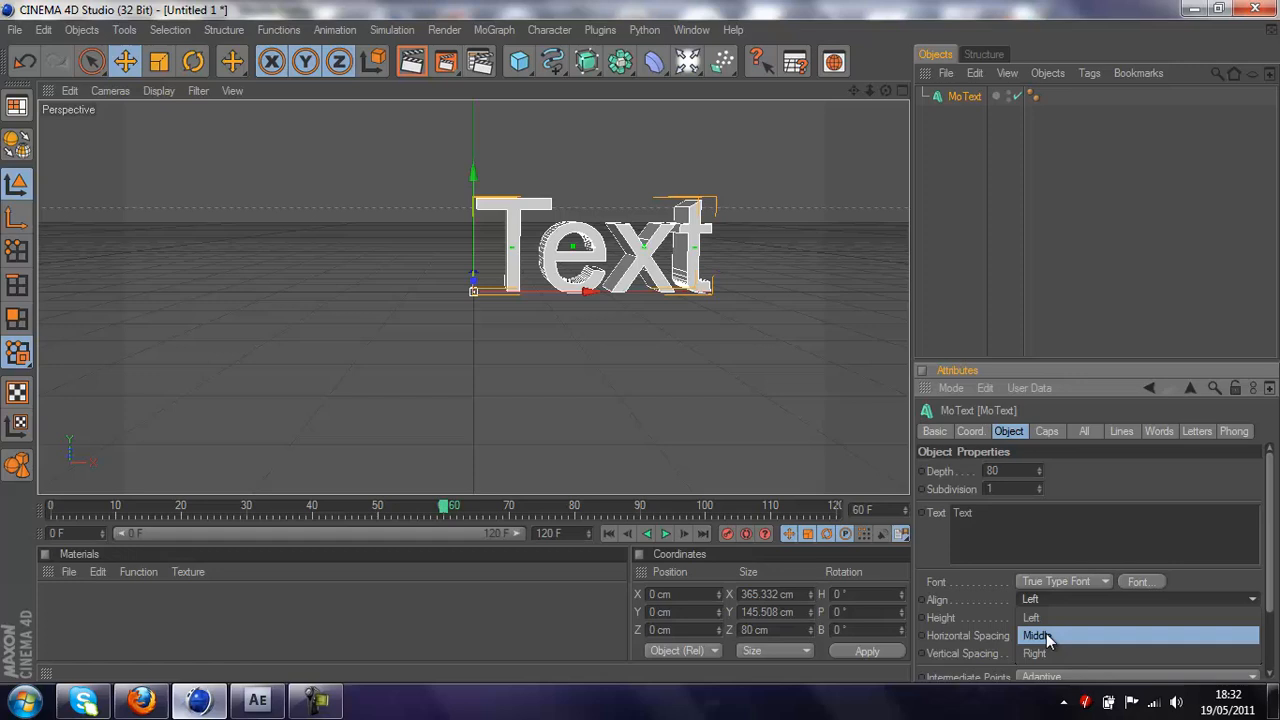
pyautogui.click(1037, 635)
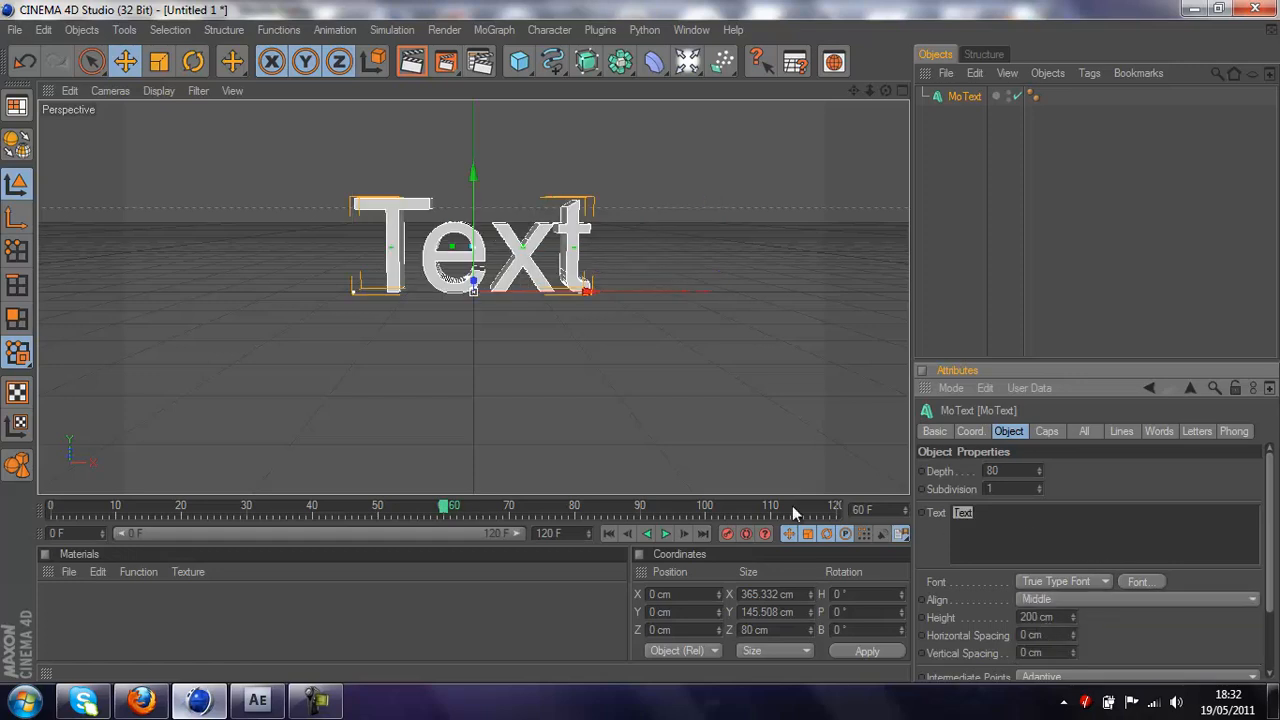
pyautogui.write('Reacti0nz')
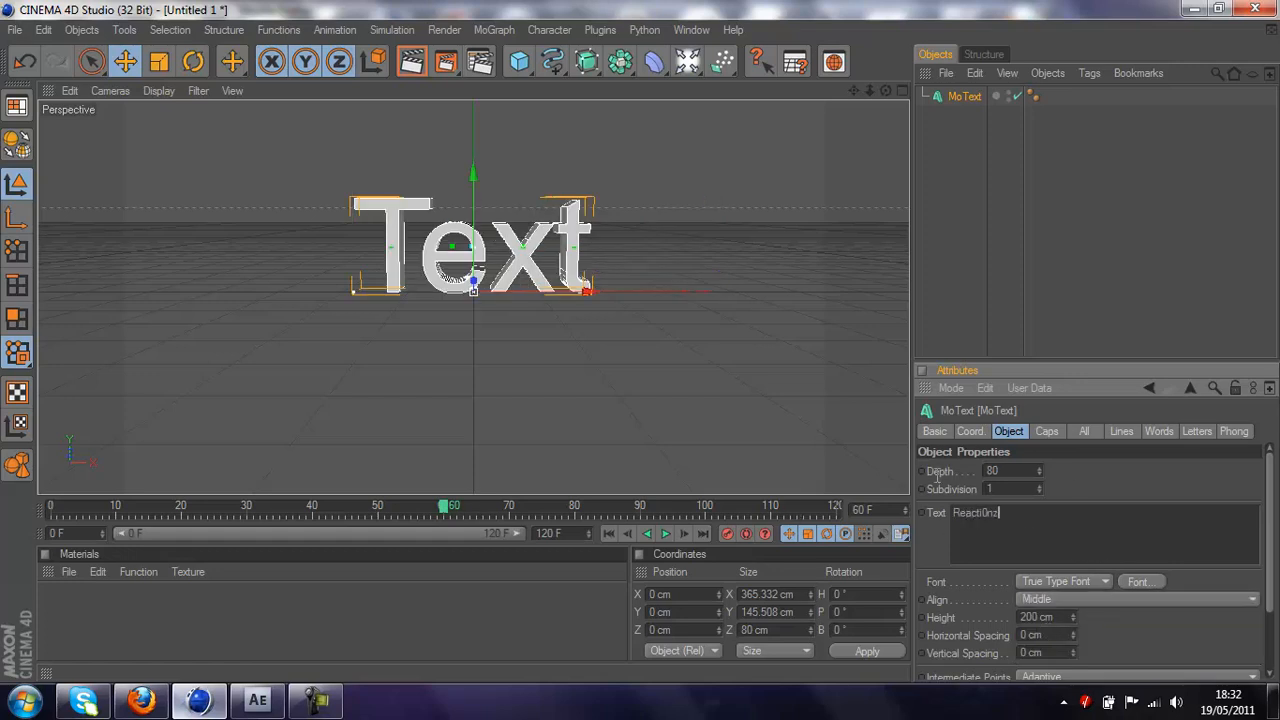
pyautogui.write('ReactiOnz')
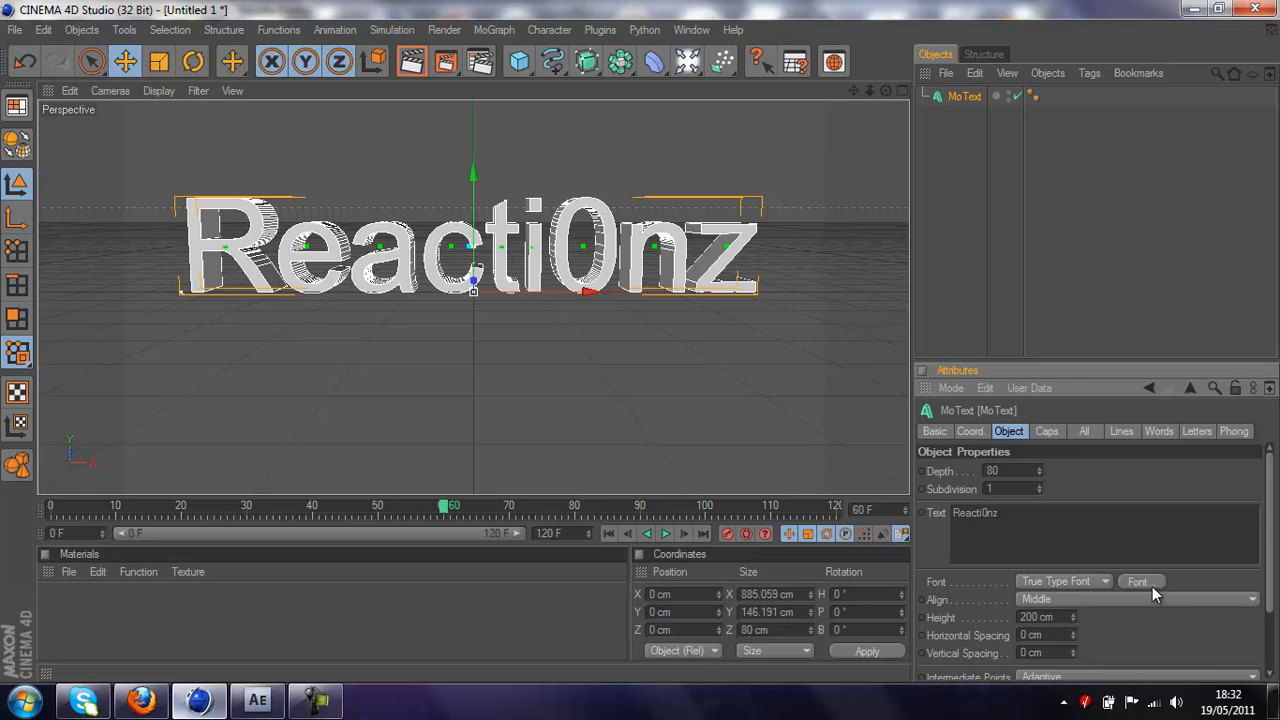
# Step: Set the font to BatmanForeverAlternate, fillet both caps, and set height to 148 cm
pyautogui.click(1140, 581)
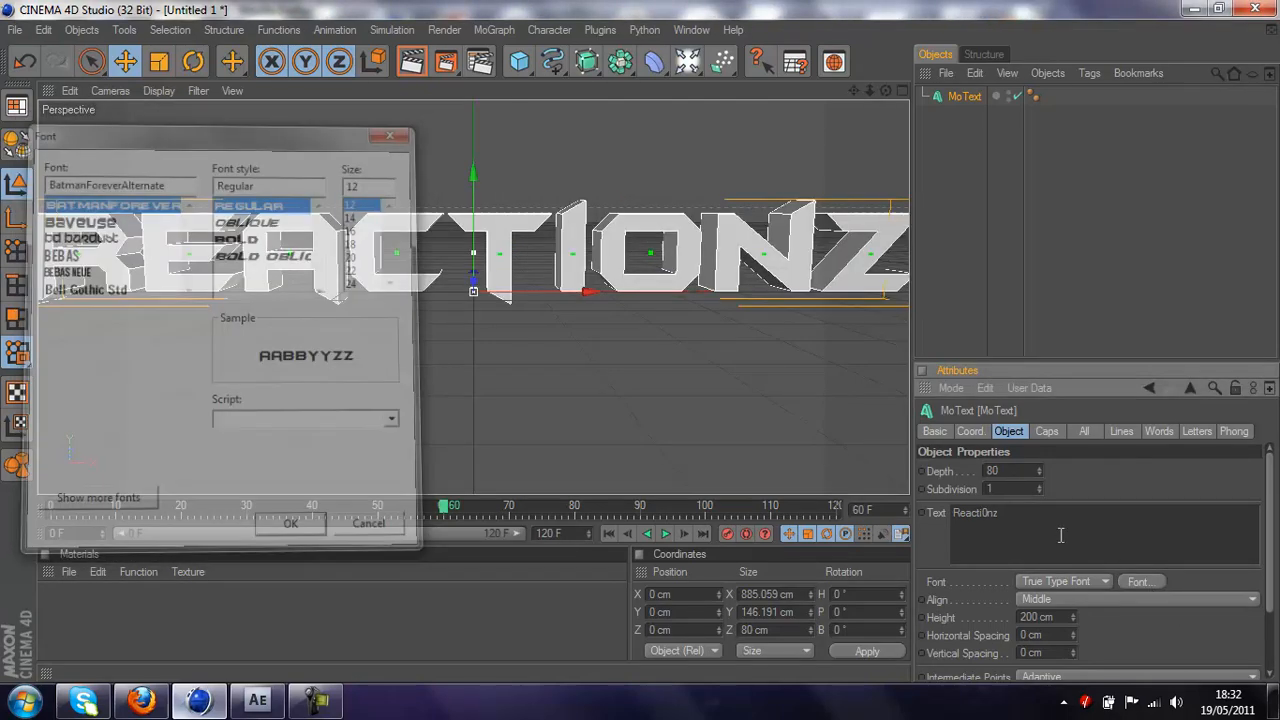
pyautogui.click(290, 523)
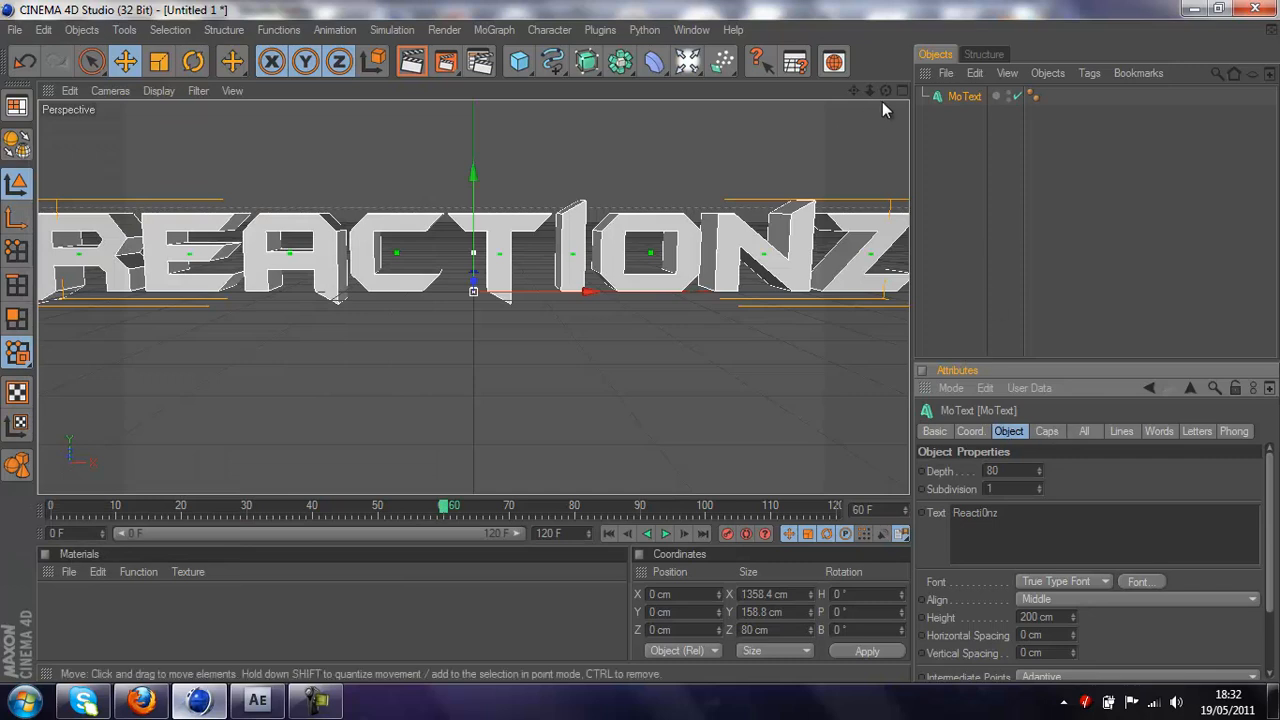
pyautogui.click(1046, 431)
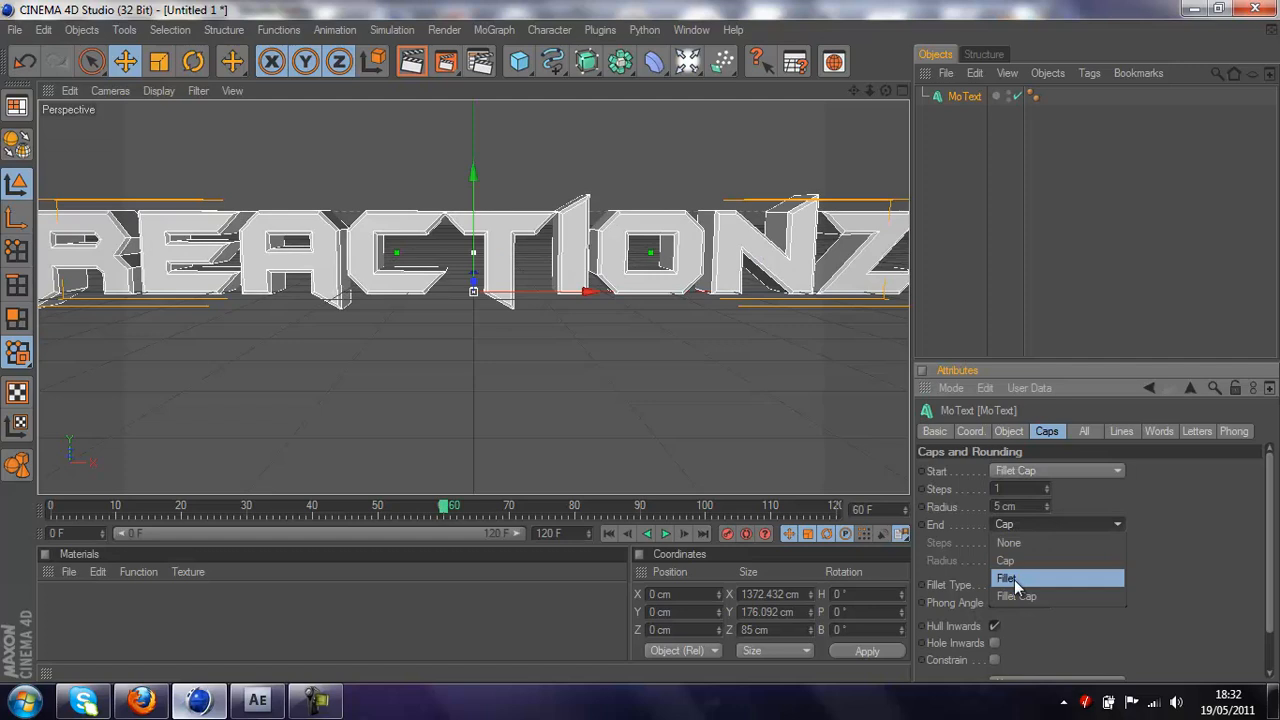
pyautogui.click(1009, 431)
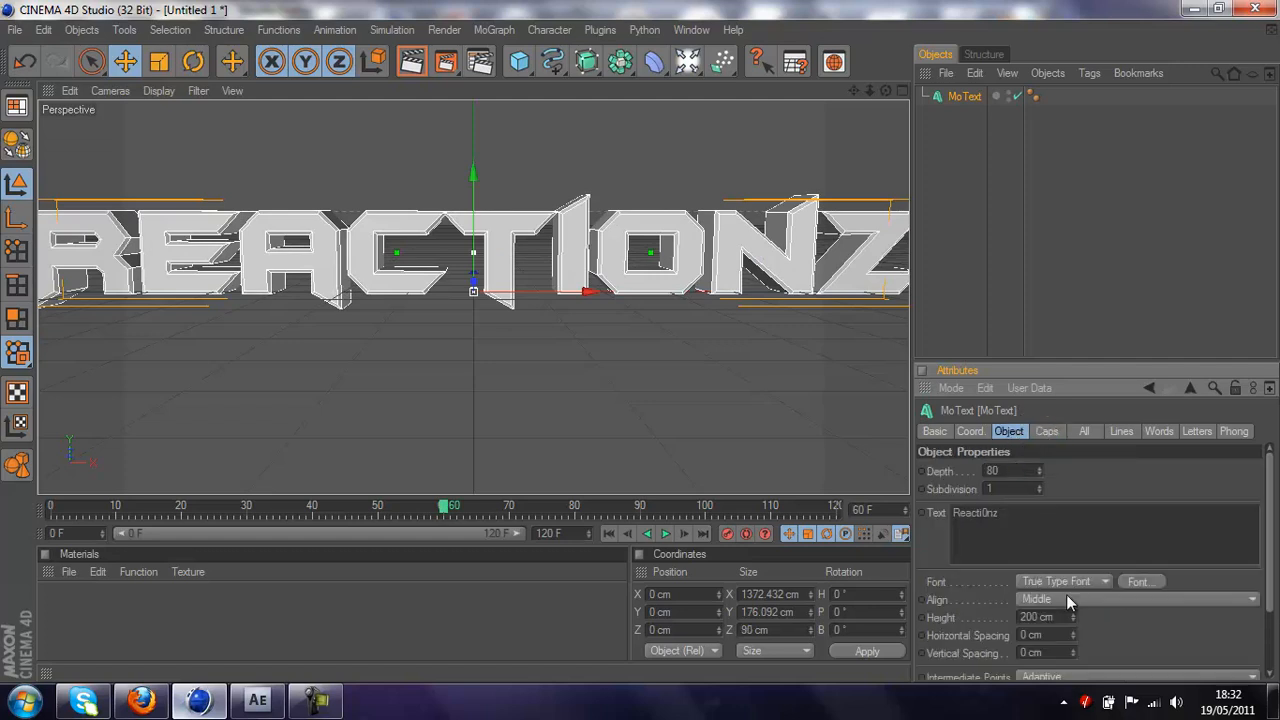
pyautogui.moveTo(1040, 617); pyautogui.dragTo(1075, 620)
pyautogui.write('148')
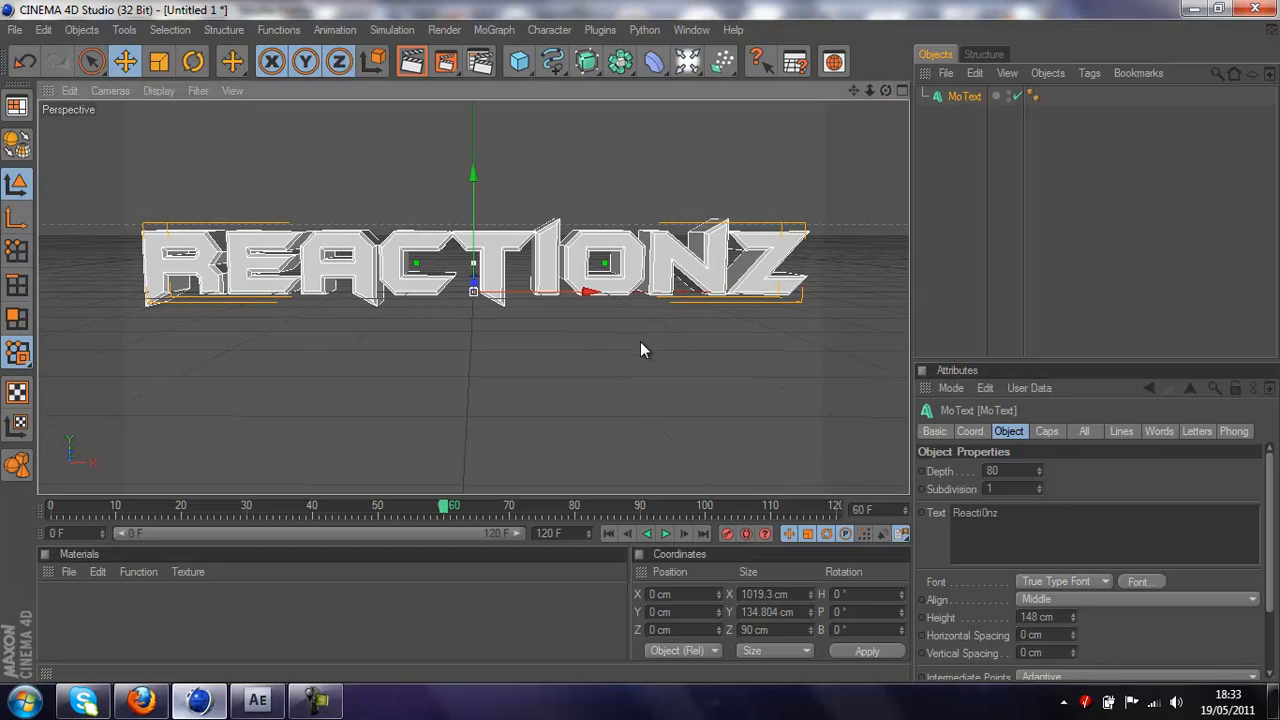
pyautogui.moveTo(565, 40)
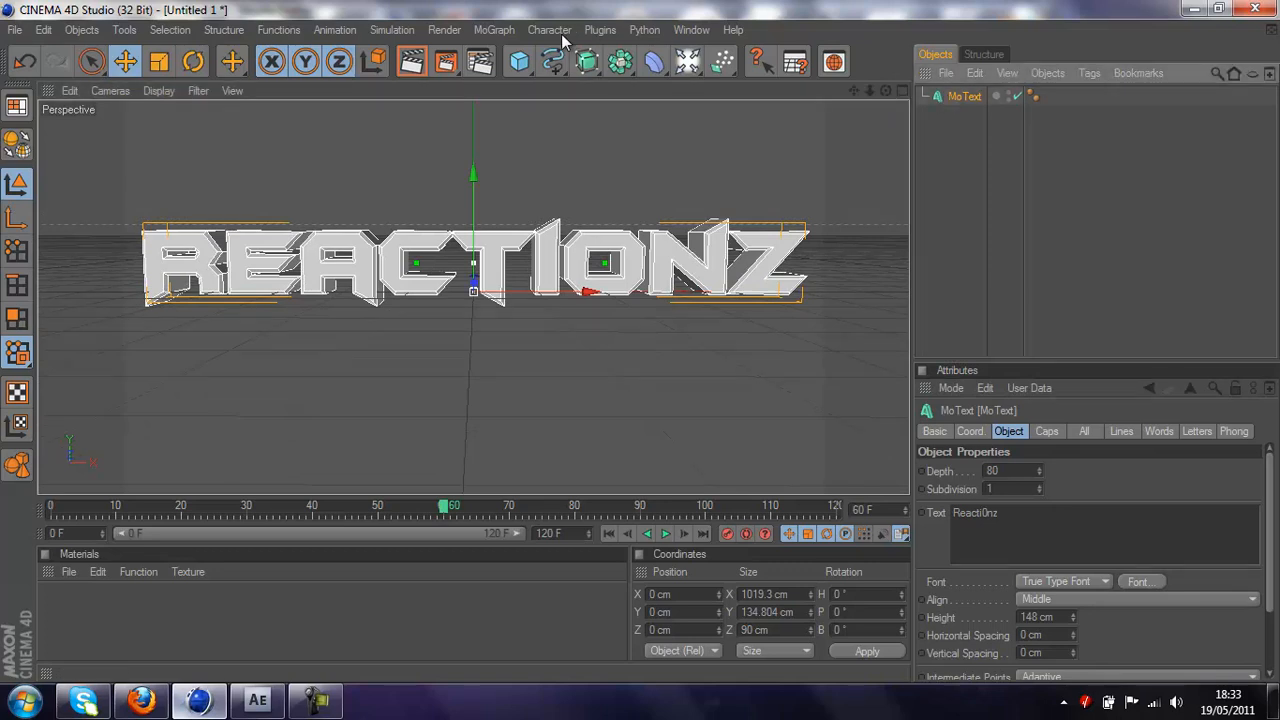
# Step: Add a Plain effector to the text and set its falloff shape to Box
pyautogui.click(494, 29)
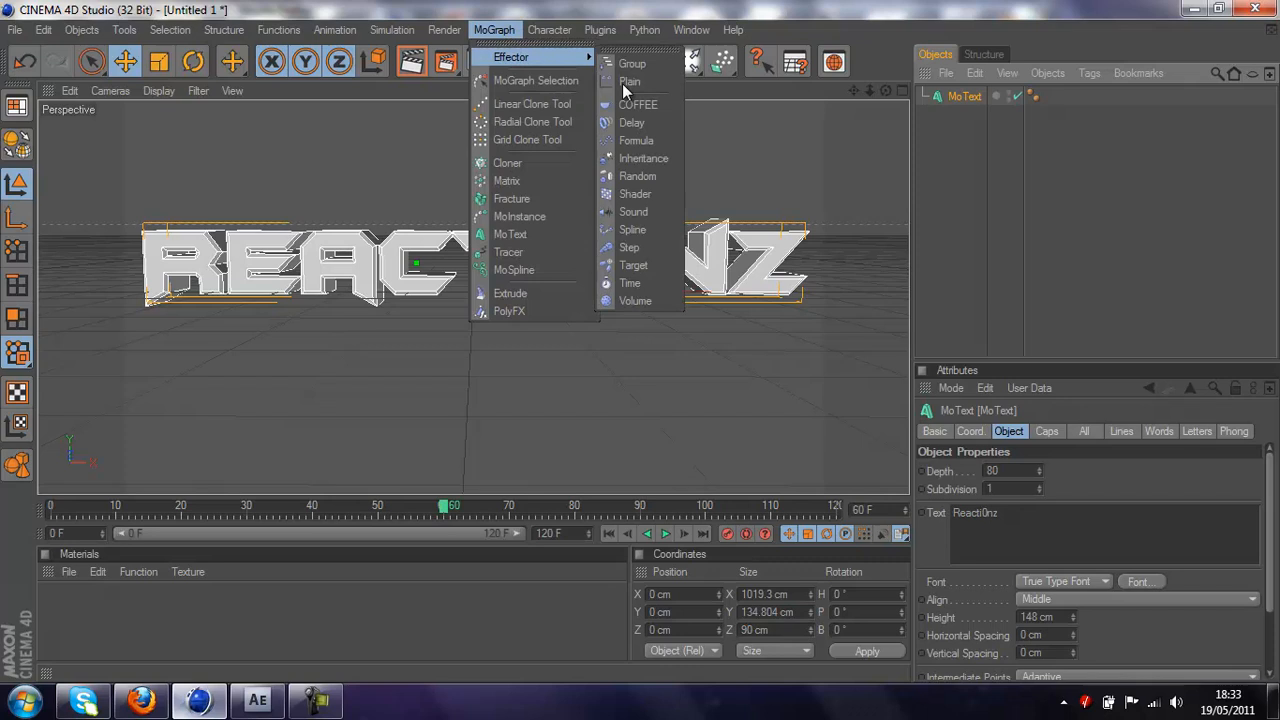
pyautogui.click(629, 81)
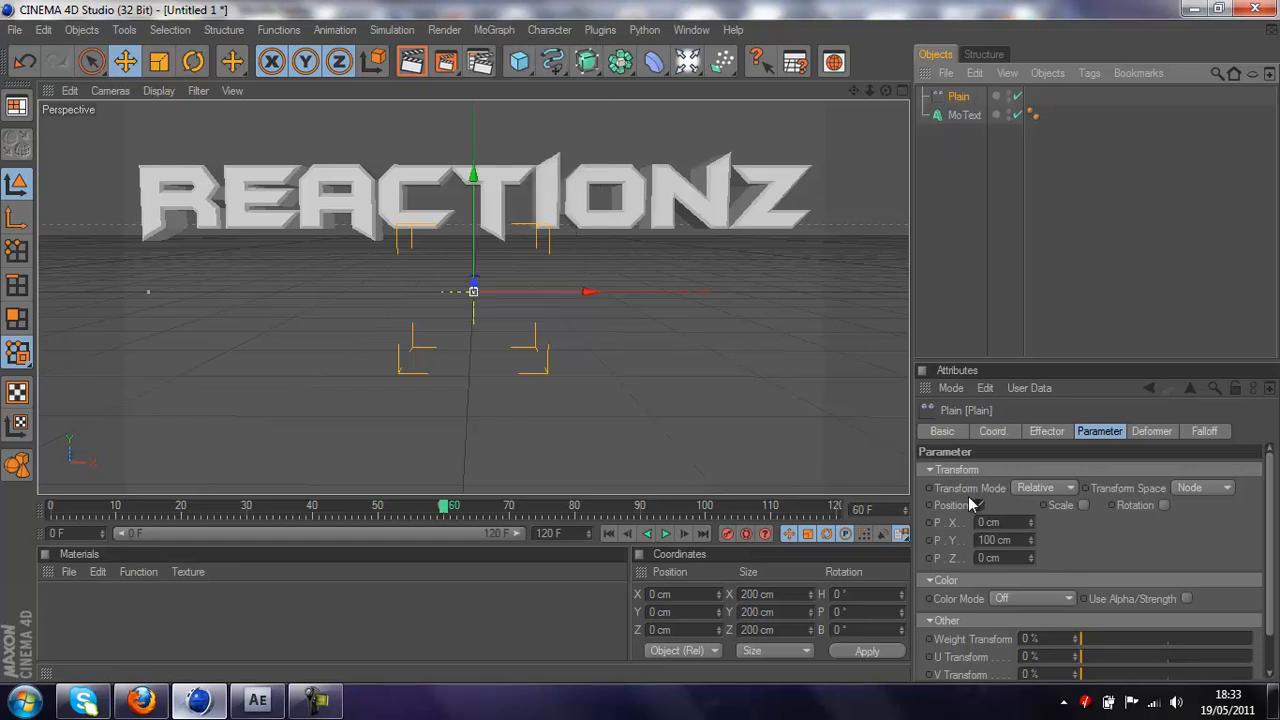
pyautogui.click(1204, 431)
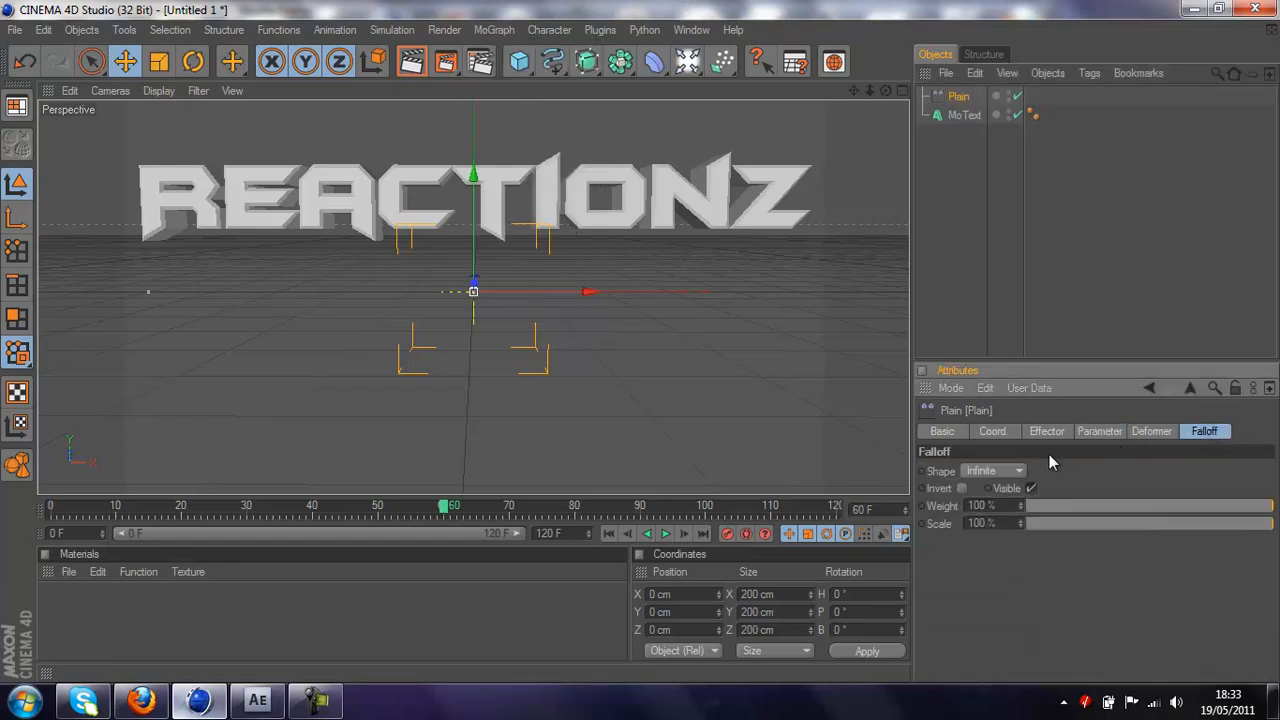
pyautogui.click(990, 471)
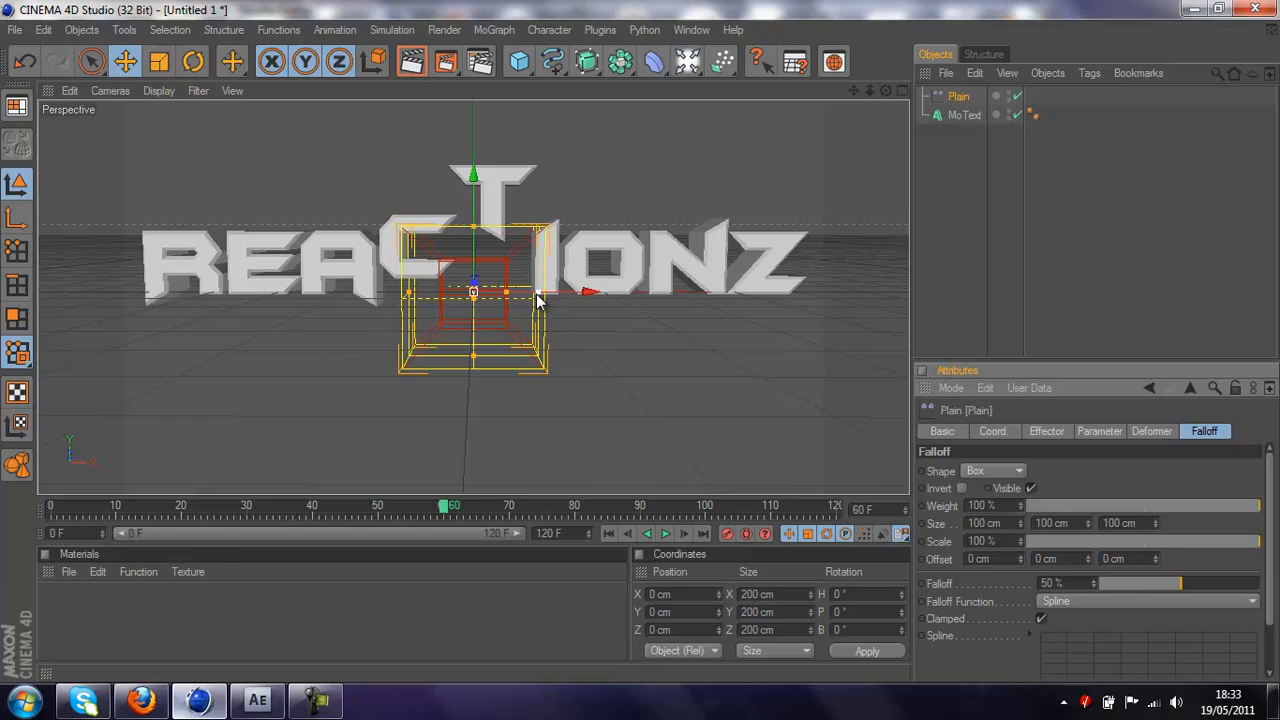
pyautogui.moveTo(643, 350)
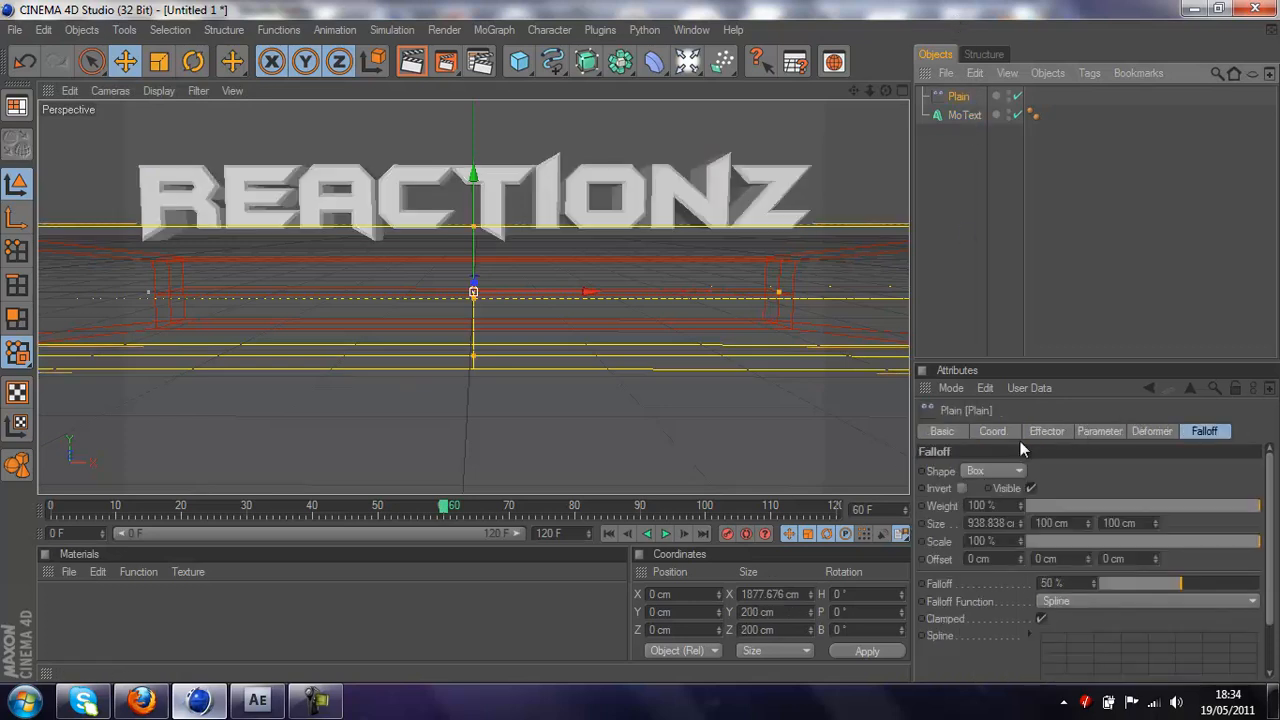
# Step: Enable effector rotation (16°, -7°, 4°) and offset letters -100 cm Y, -1000 cm Z
pyautogui.click(1099, 431)
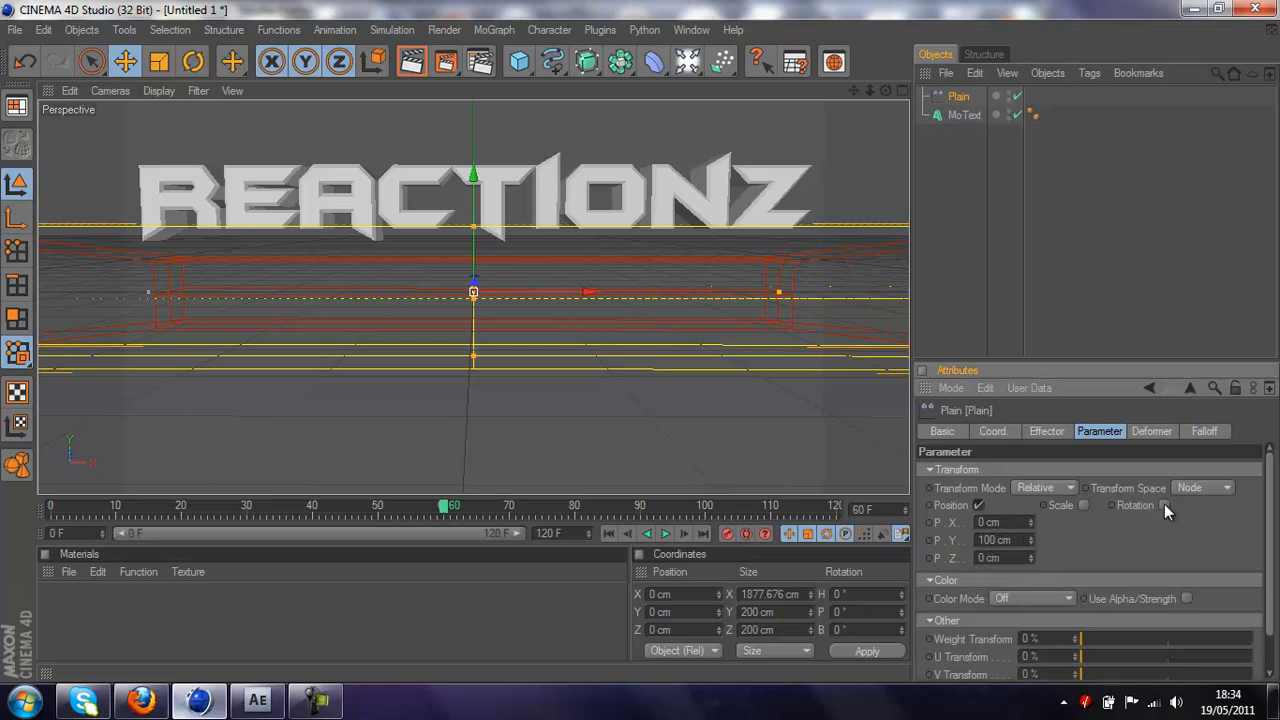
pyautogui.click(1163, 505)
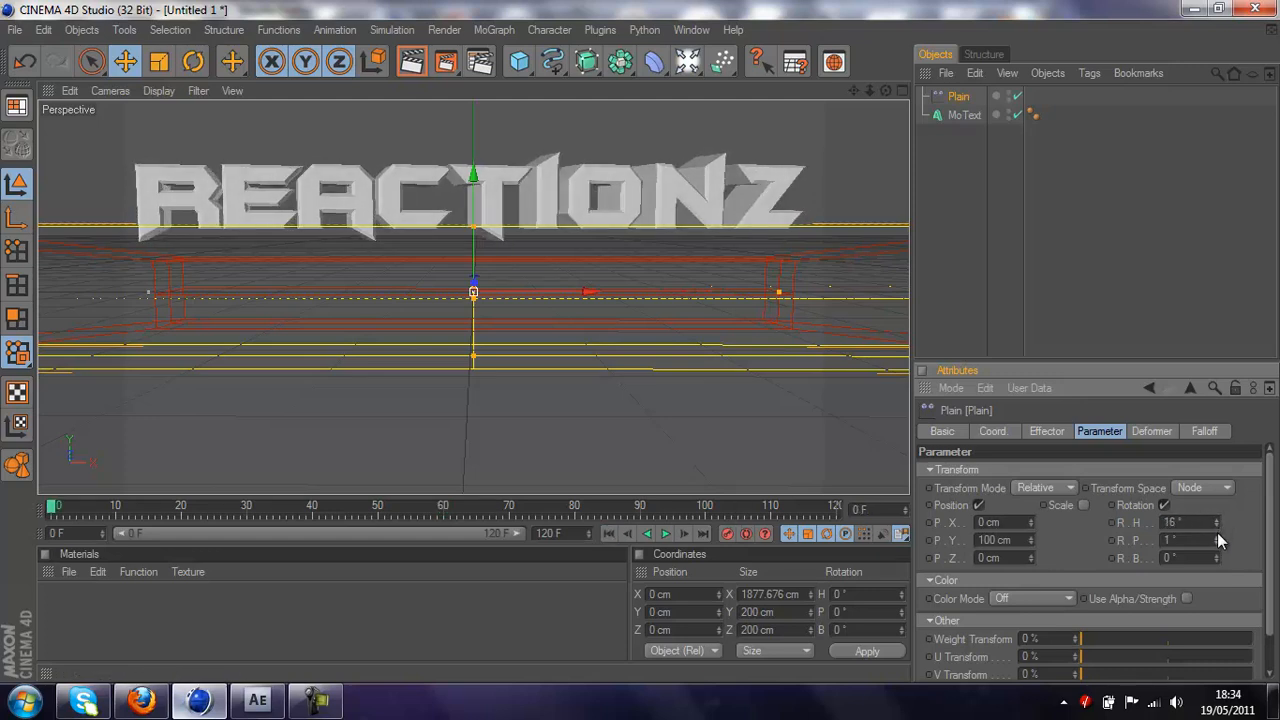
pyautogui.moveTo(1218, 558); pyautogui.dragTo(1218, 540)
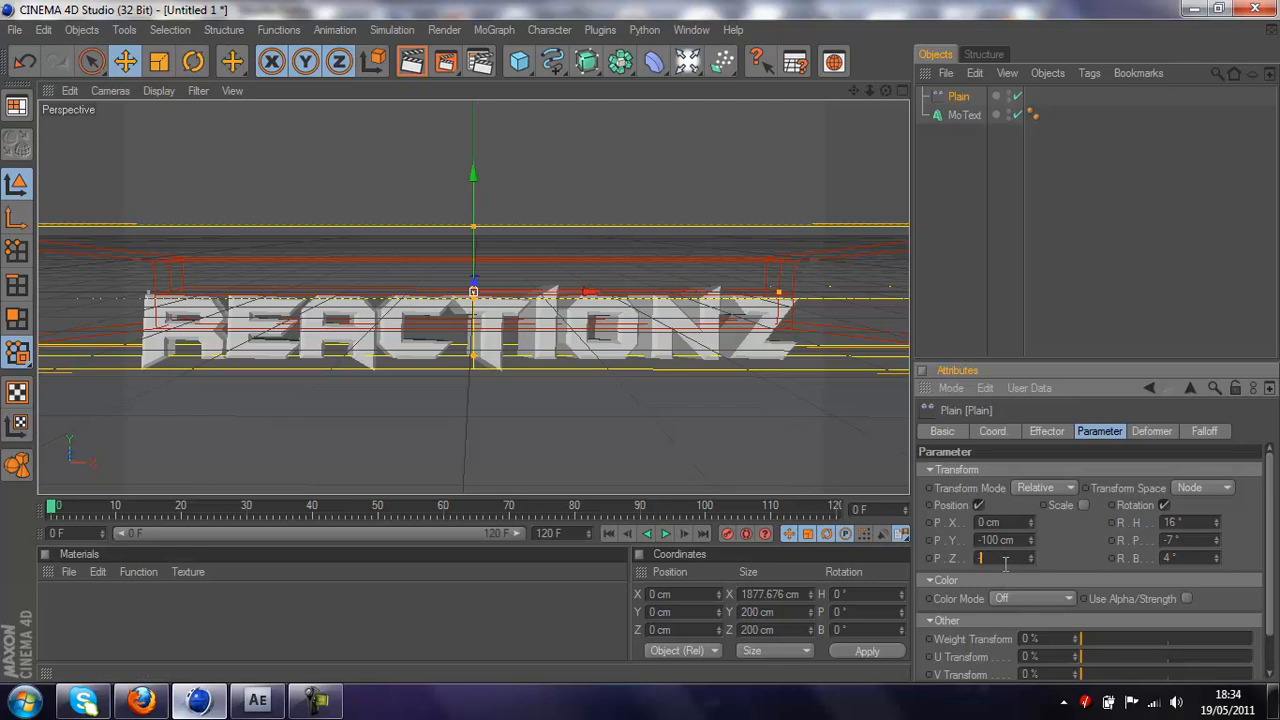
pyautogui.write('-1000 cm')
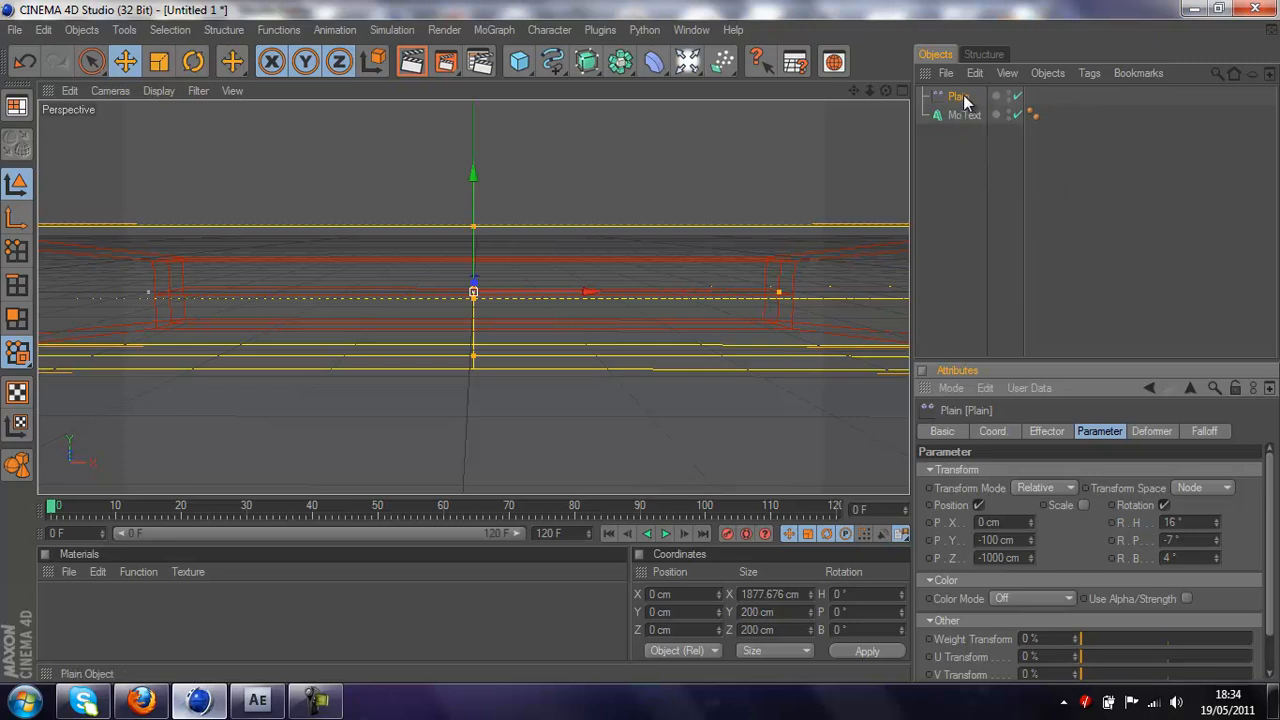
pyautogui.moveTo(727, 533)
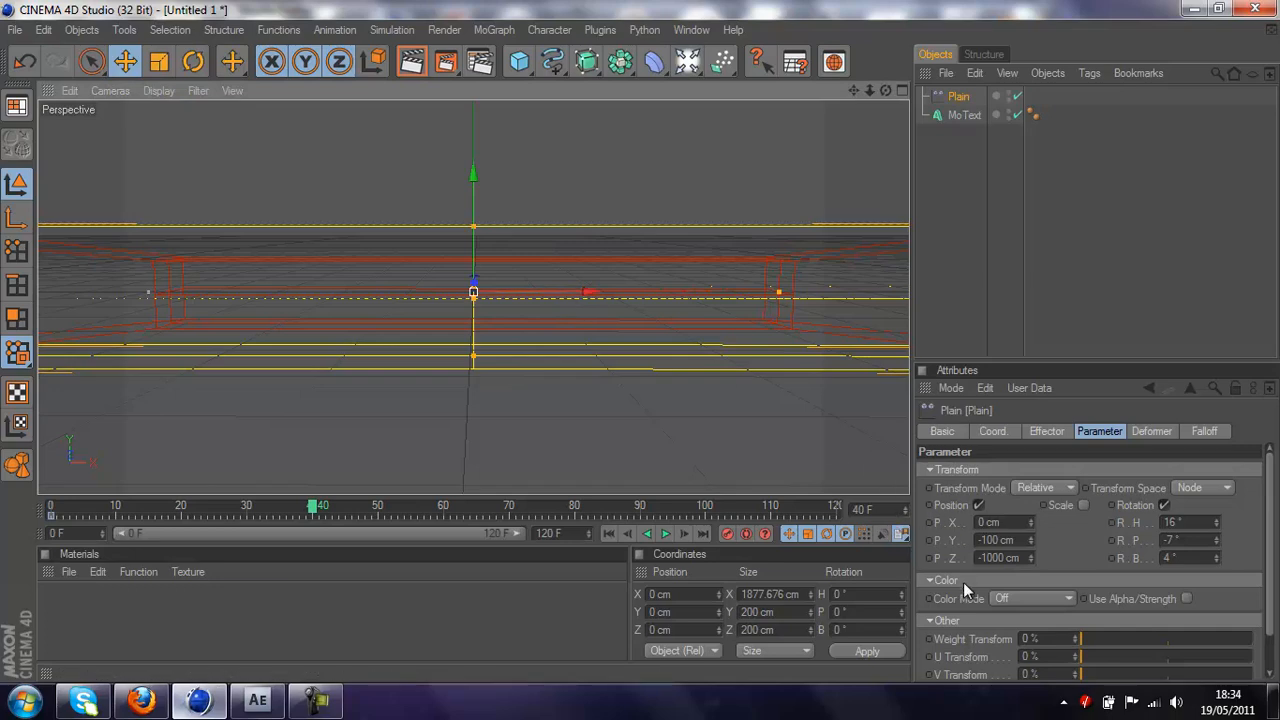
# Step: Drag the Plain effector about 1373 cm along X, then deselect it
pyautogui.moveTo(473, 291); pyautogui.dragTo(643, 291)
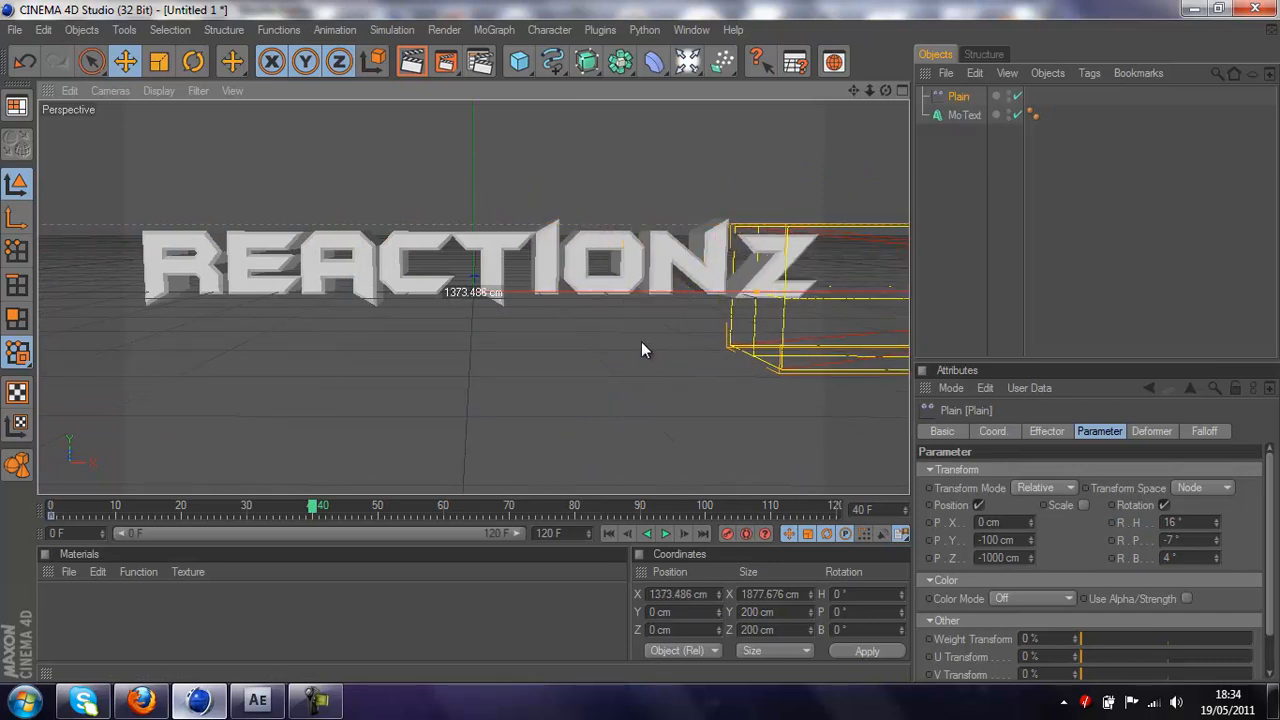
pyautogui.moveTo(643, 350); pyautogui.dragTo(645, 427)
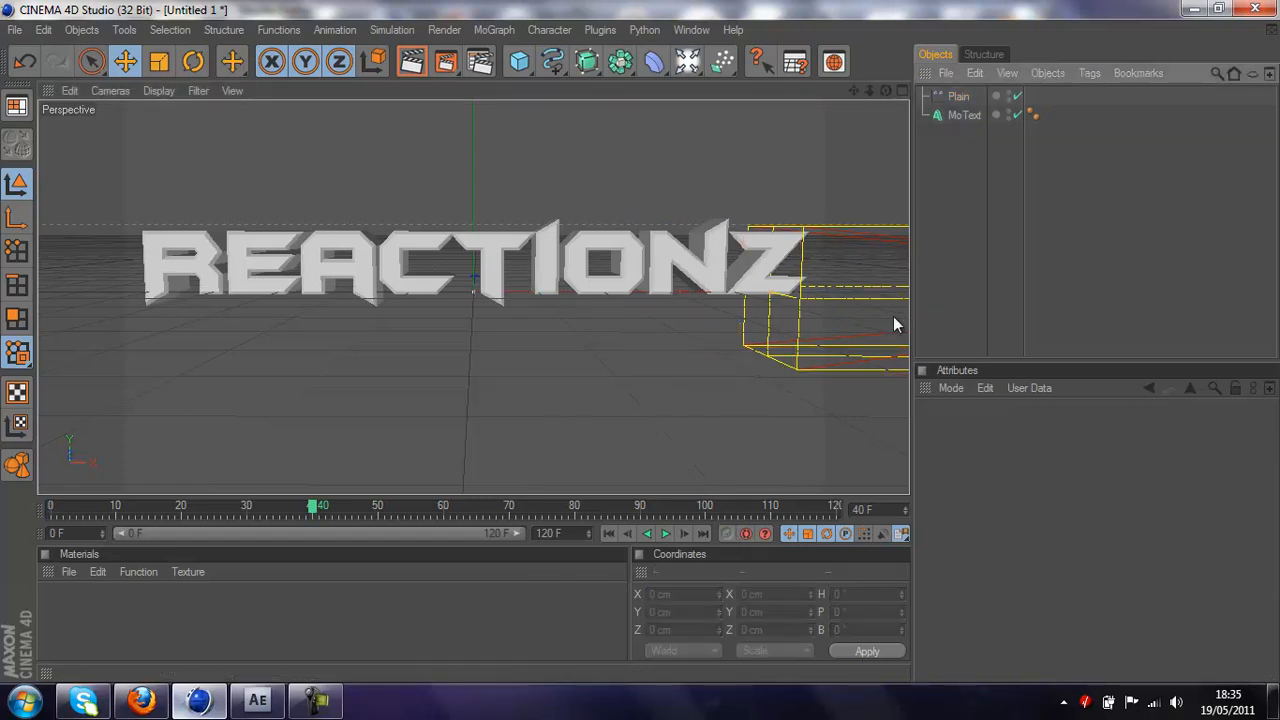
# Step: Play and stop the letter fly-in animation to preview it
pyautogui.click(665, 533)
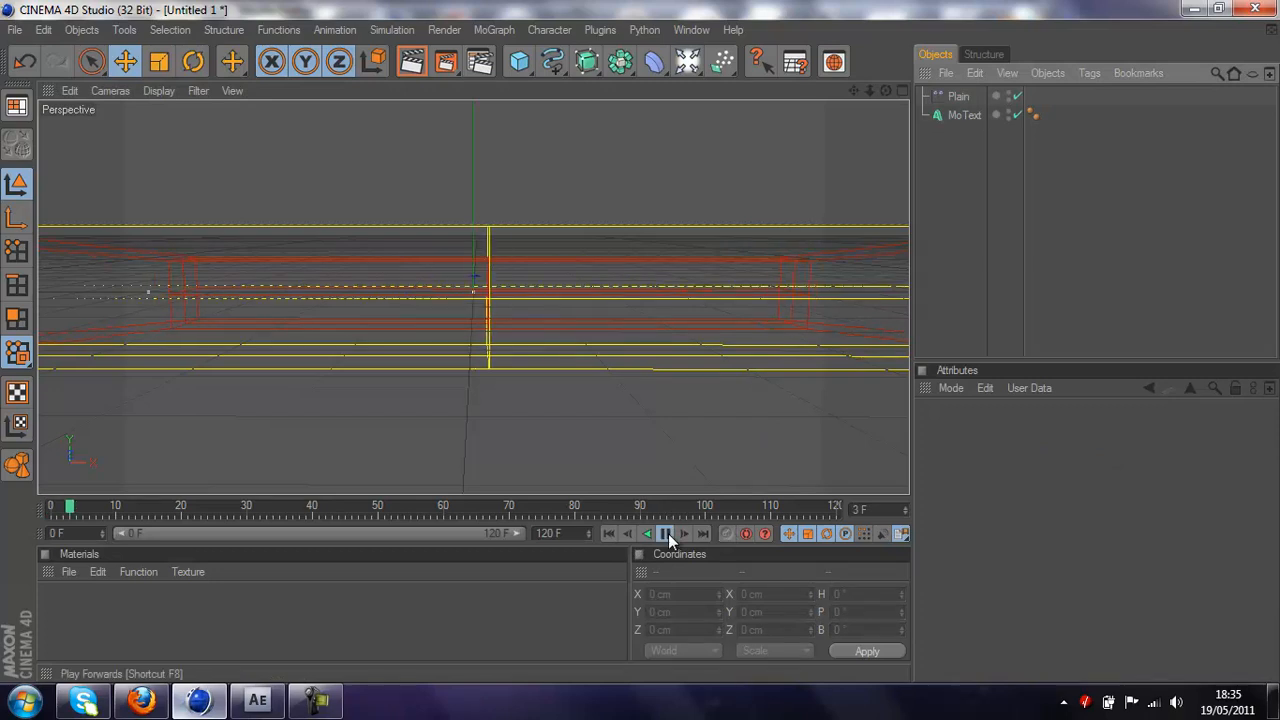
pyautogui.click(665, 533)
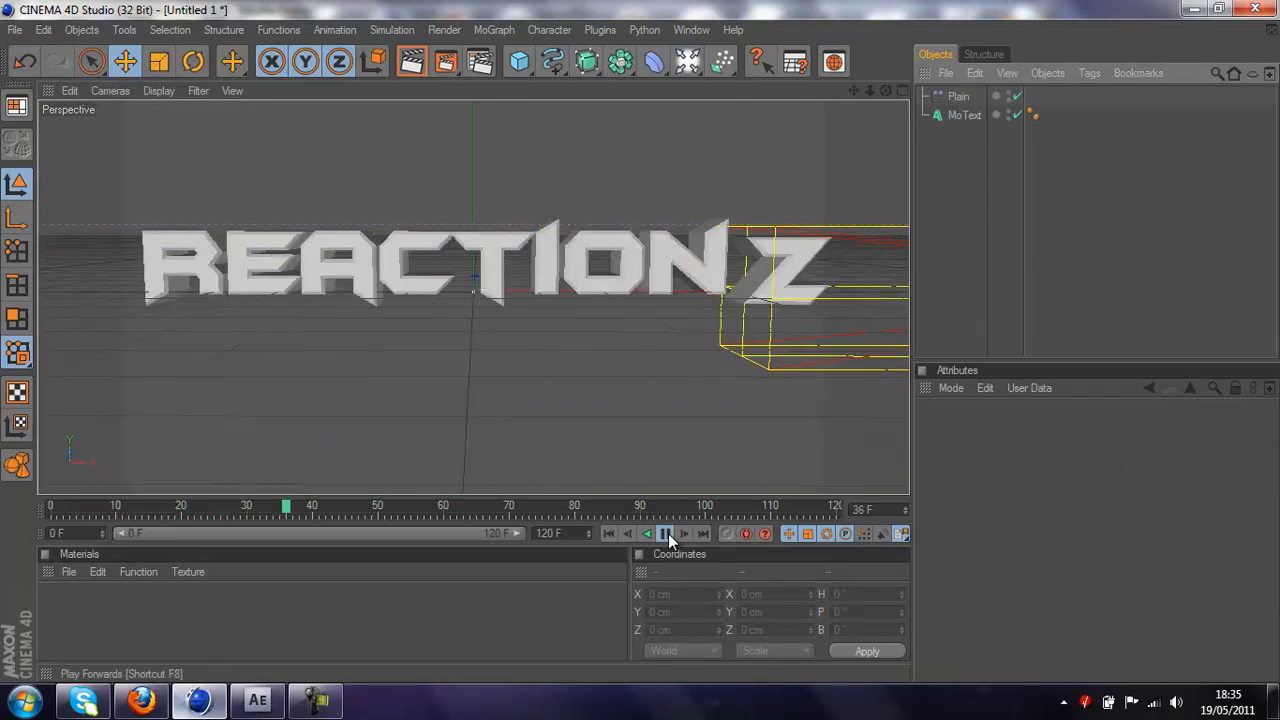
pyautogui.click(666, 533)
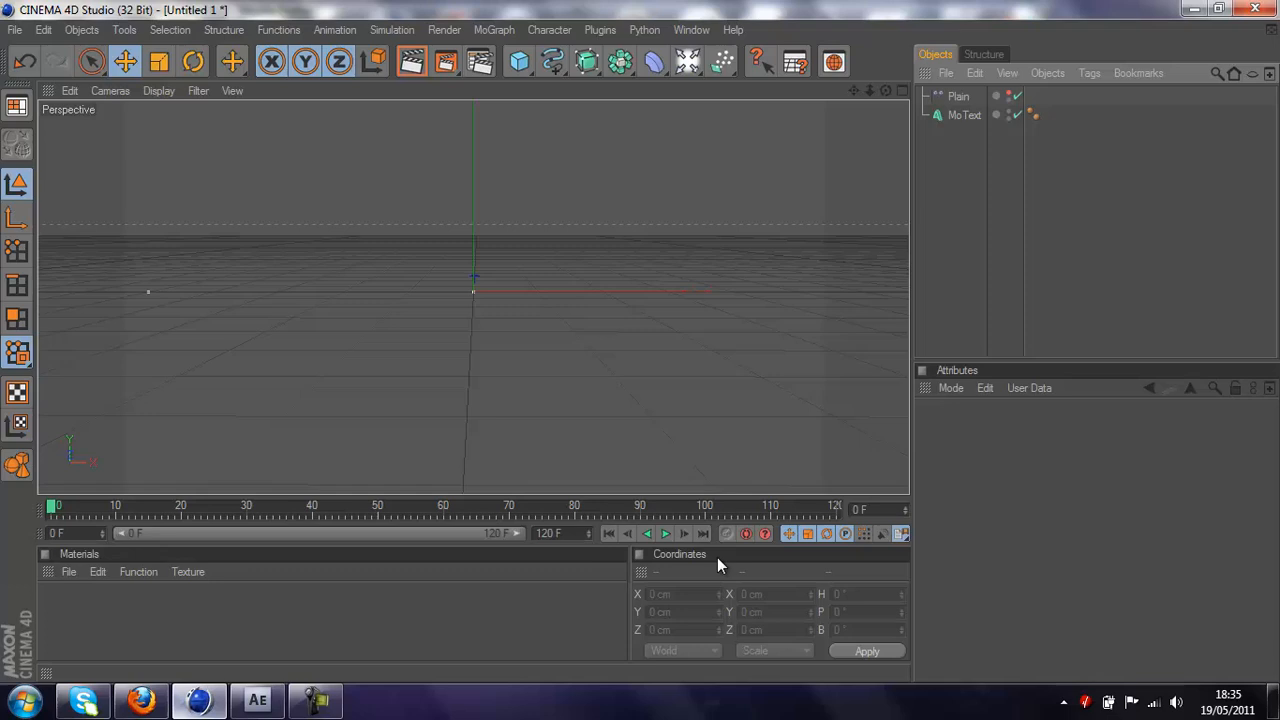
pyautogui.moveTo(670, 533)
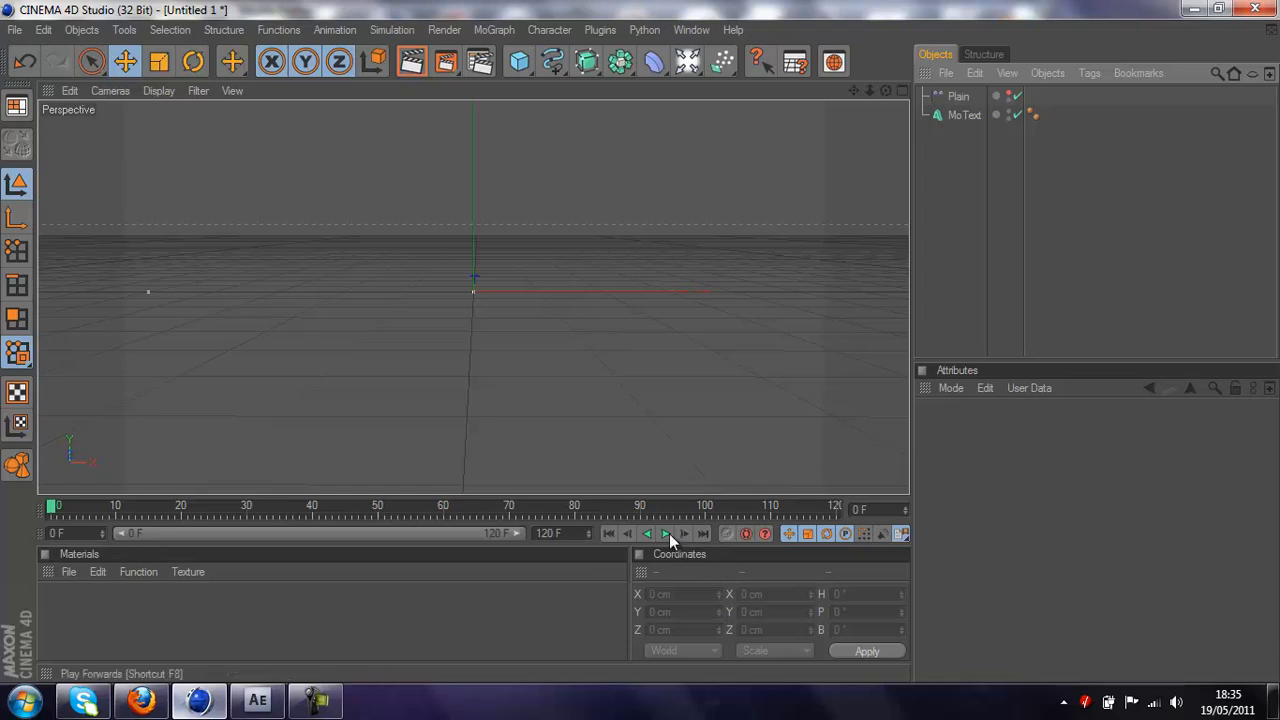
pyautogui.click(665, 533)
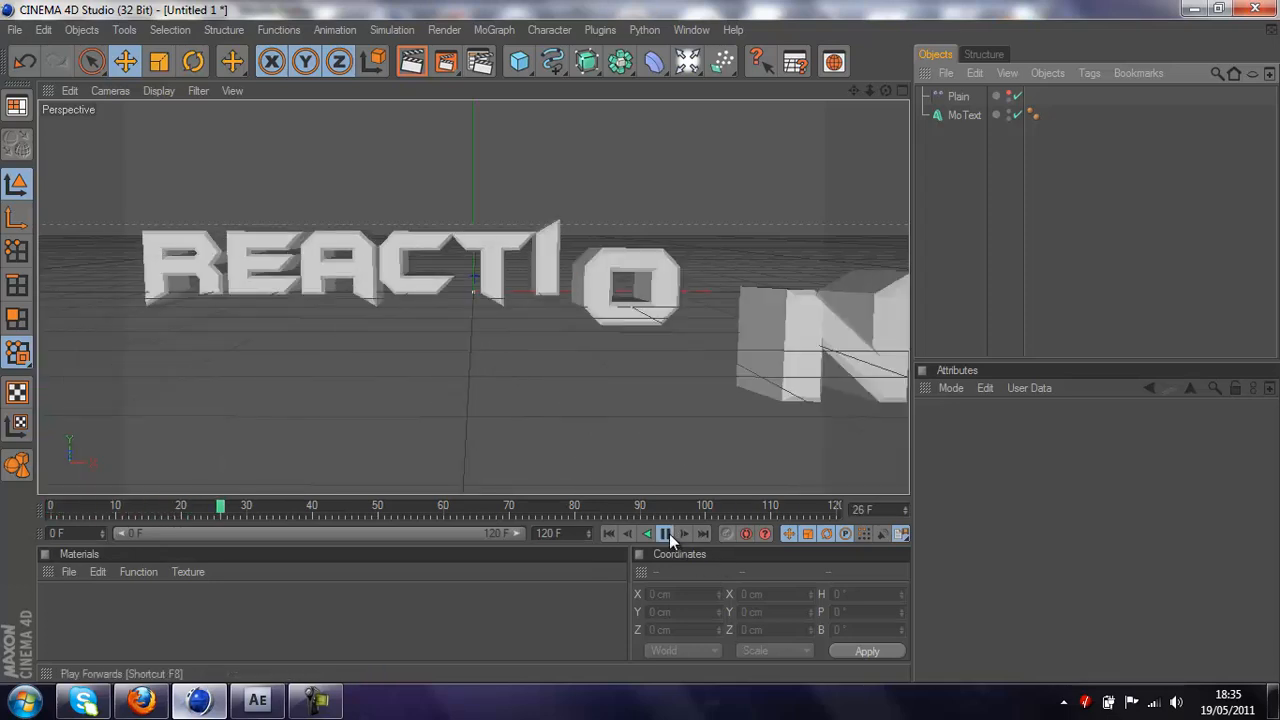
pyautogui.click(665, 533)
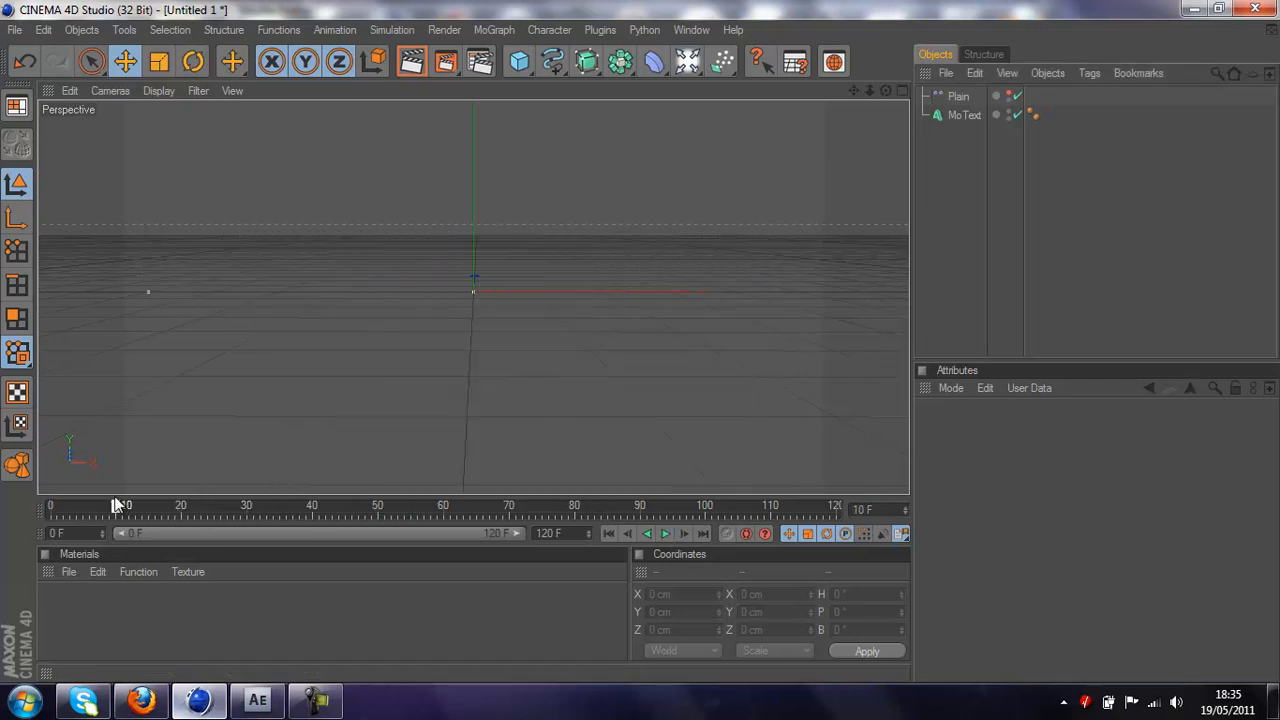
# Step: Scrub between frames 22 and 33 to check the assembly, then switch to After Effects
pyautogui.moveTo(115, 505); pyautogui.dragTo(265, 505)
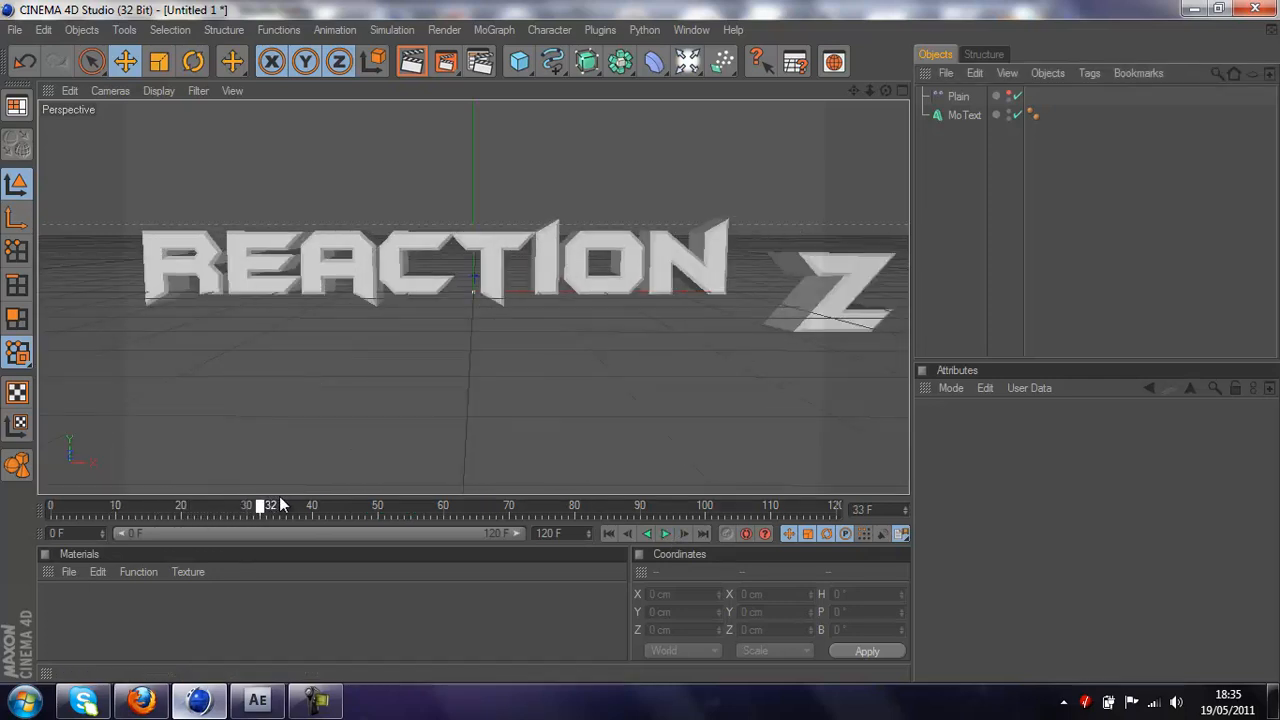
pyautogui.moveTo(258, 505); pyautogui.dragTo(193, 505)
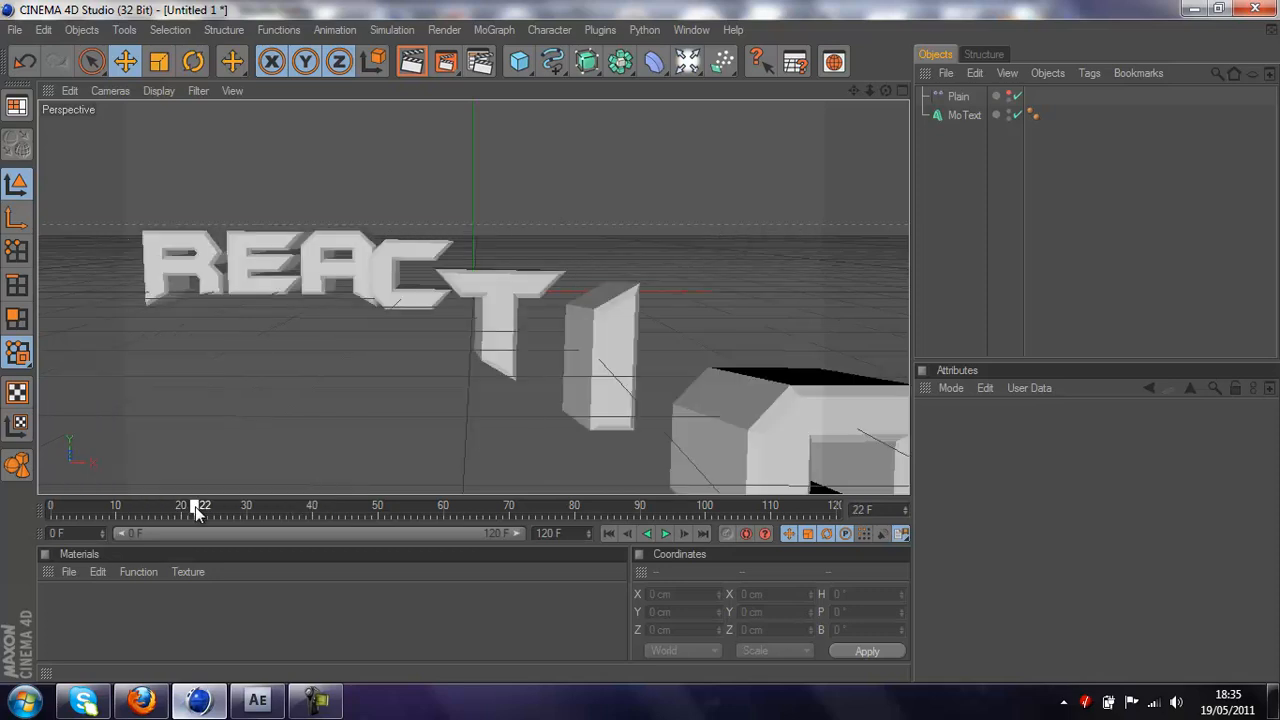
pyautogui.moveTo(197, 505); pyautogui.dragTo(265, 505)
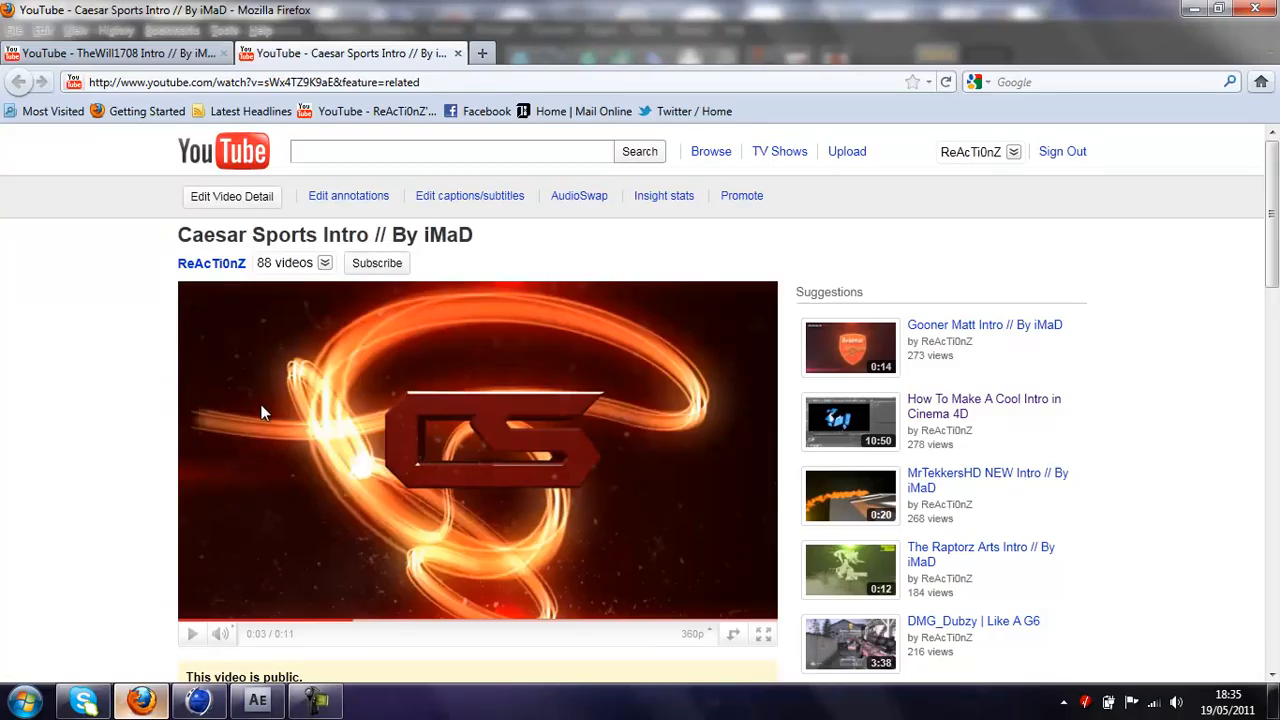
pyautogui.click(257, 699)
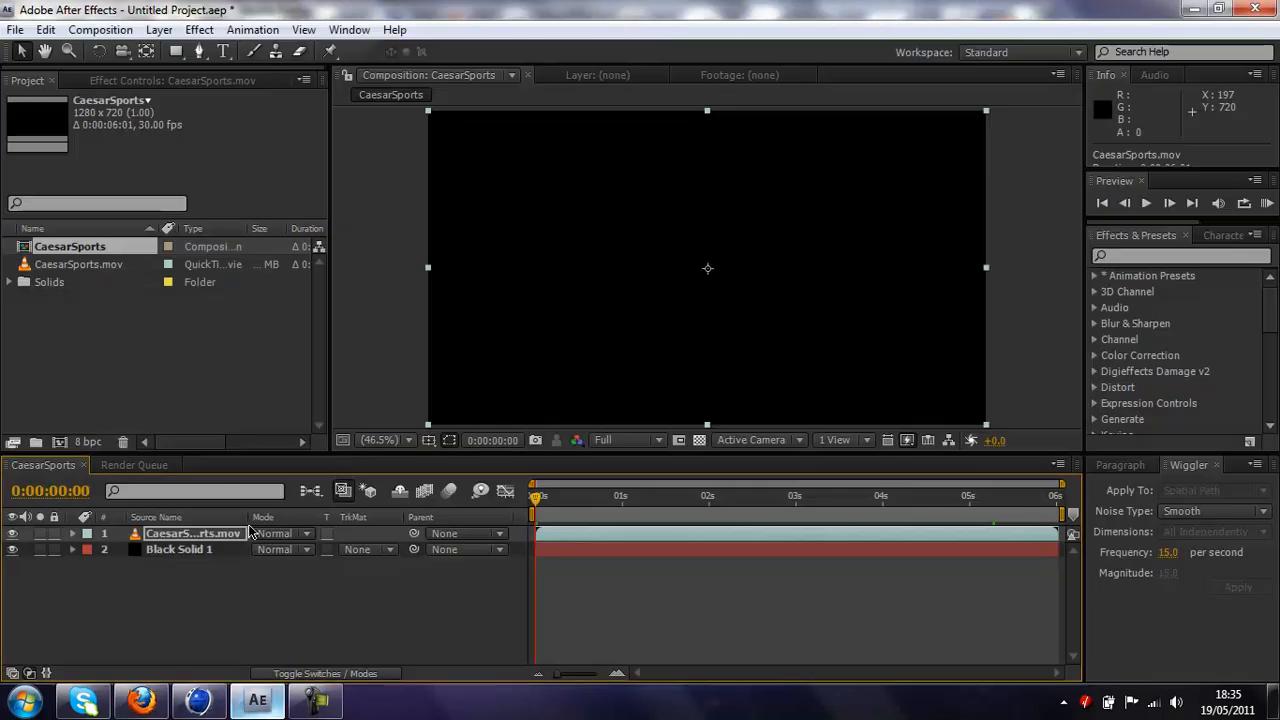
# Step: Select CaesarSports.mov, scrub to about 0:00:03:15, and step forward one frame
pyautogui.click(590, 495)
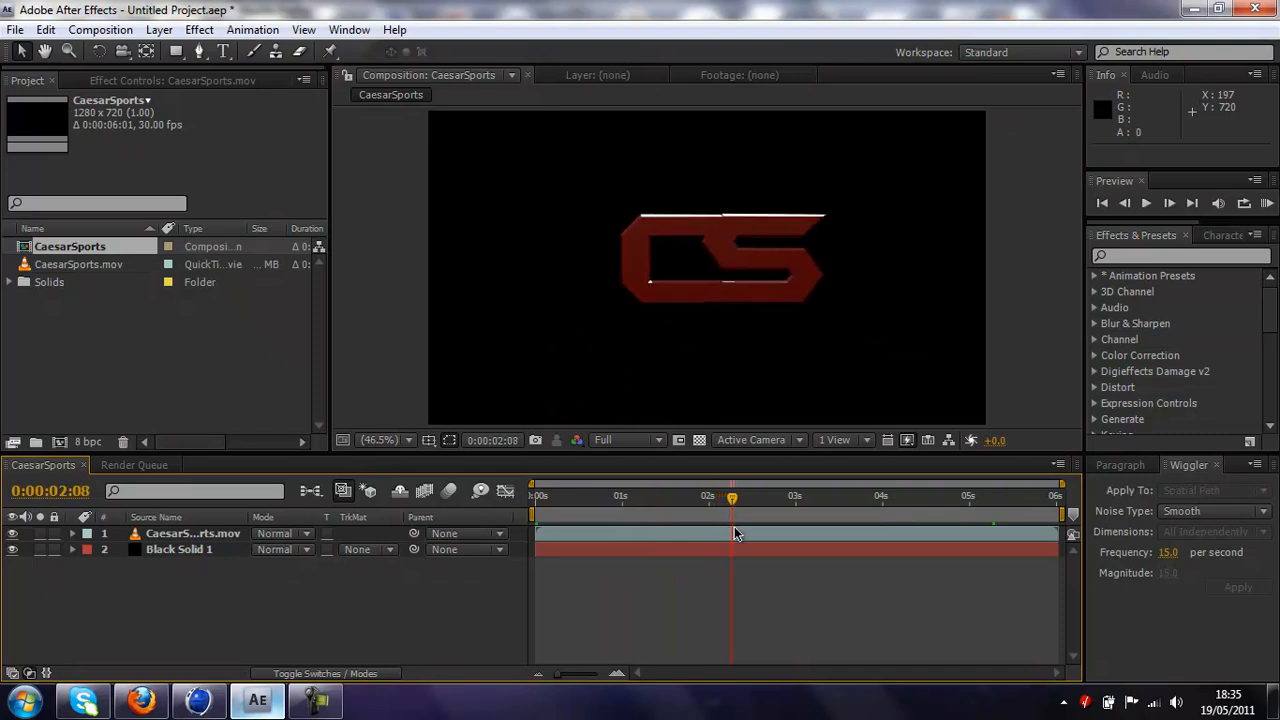
pyautogui.moveTo(730, 497); pyautogui.dragTo(755, 497)
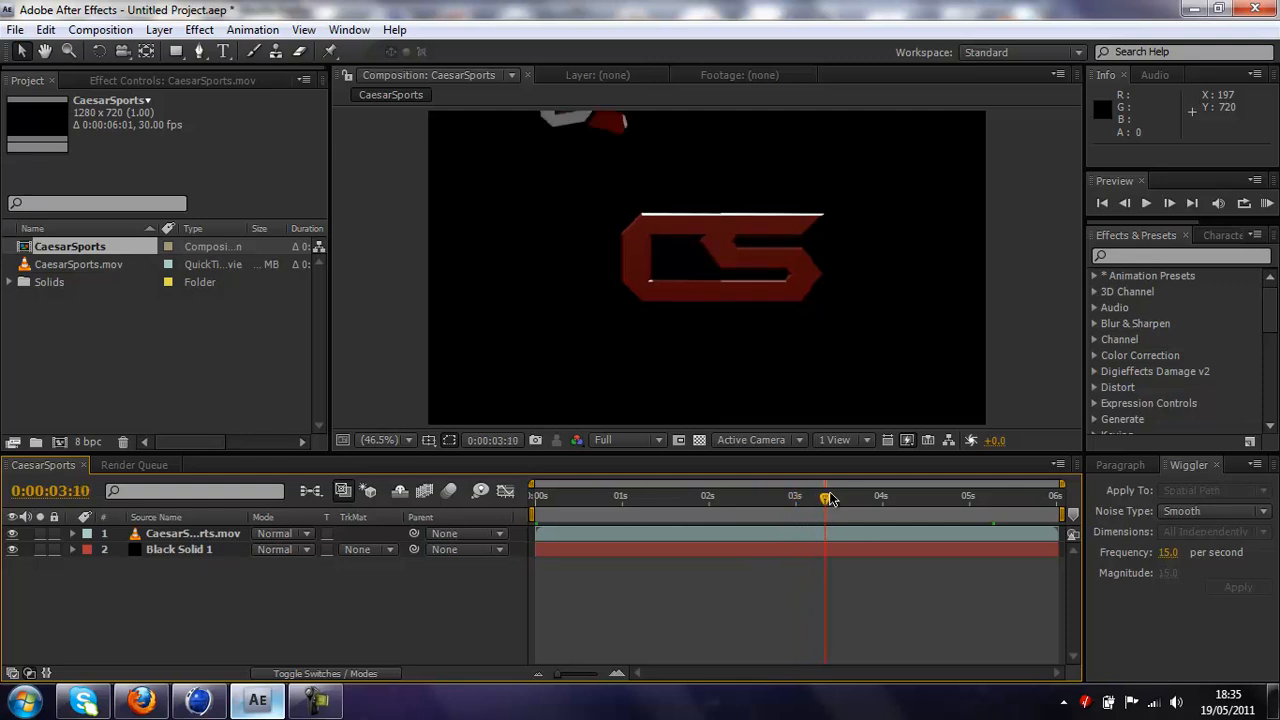
pyautogui.moveTo(825, 497); pyautogui.dragTo(837, 497)
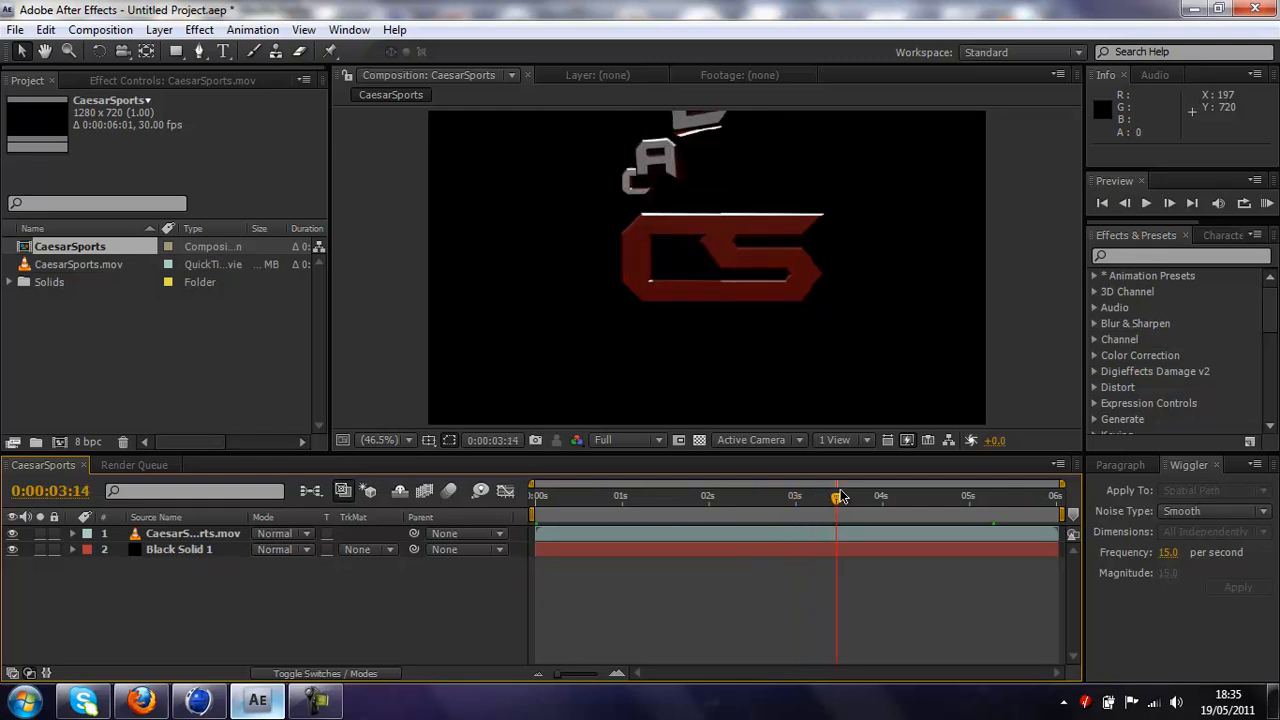
pyautogui.moveTo(837, 496); pyautogui.dragTo(845, 496)
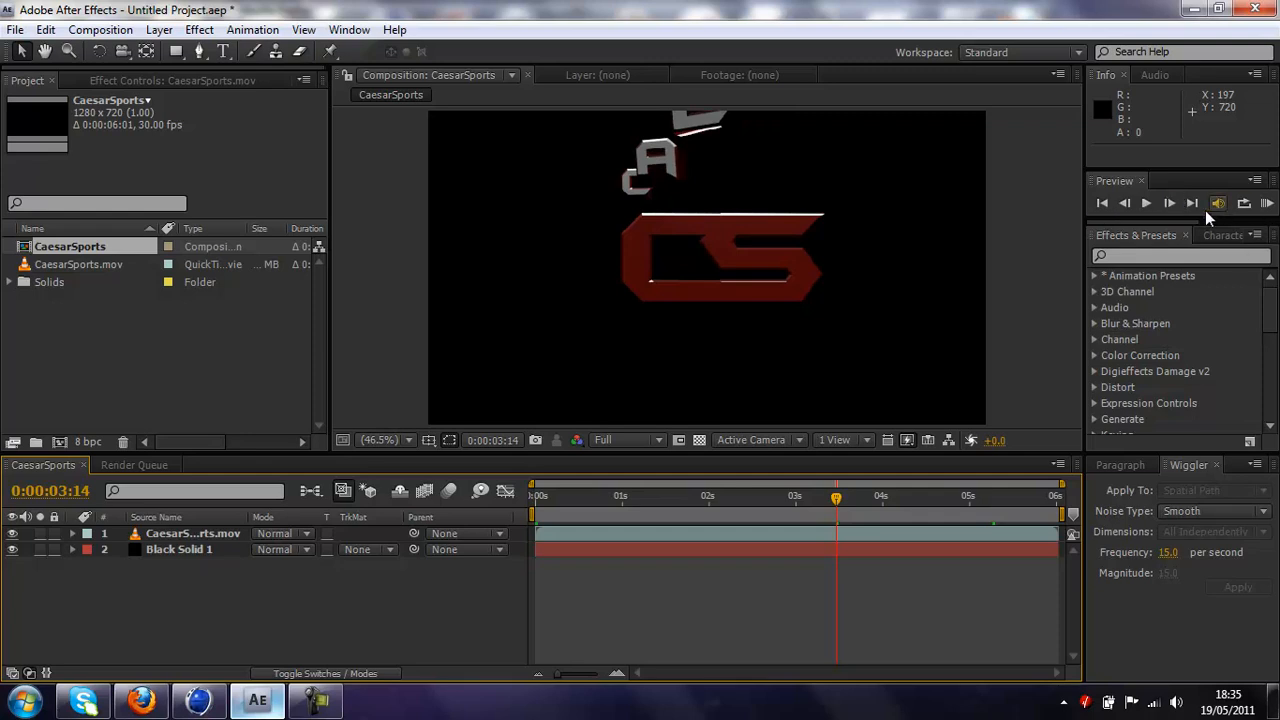
pyautogui.click(1218, 202)
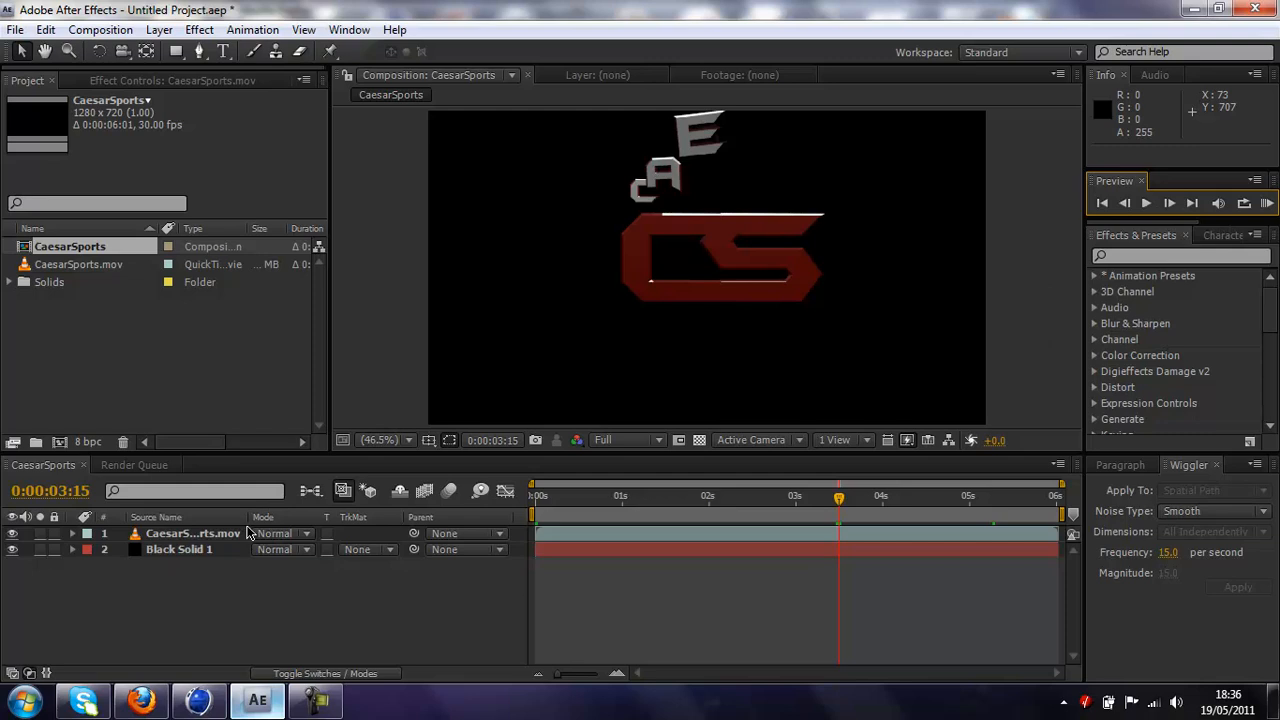
# Step: Reveal the Position property of the CaesarSports.mov layer
pyautogui.click(192, 533)
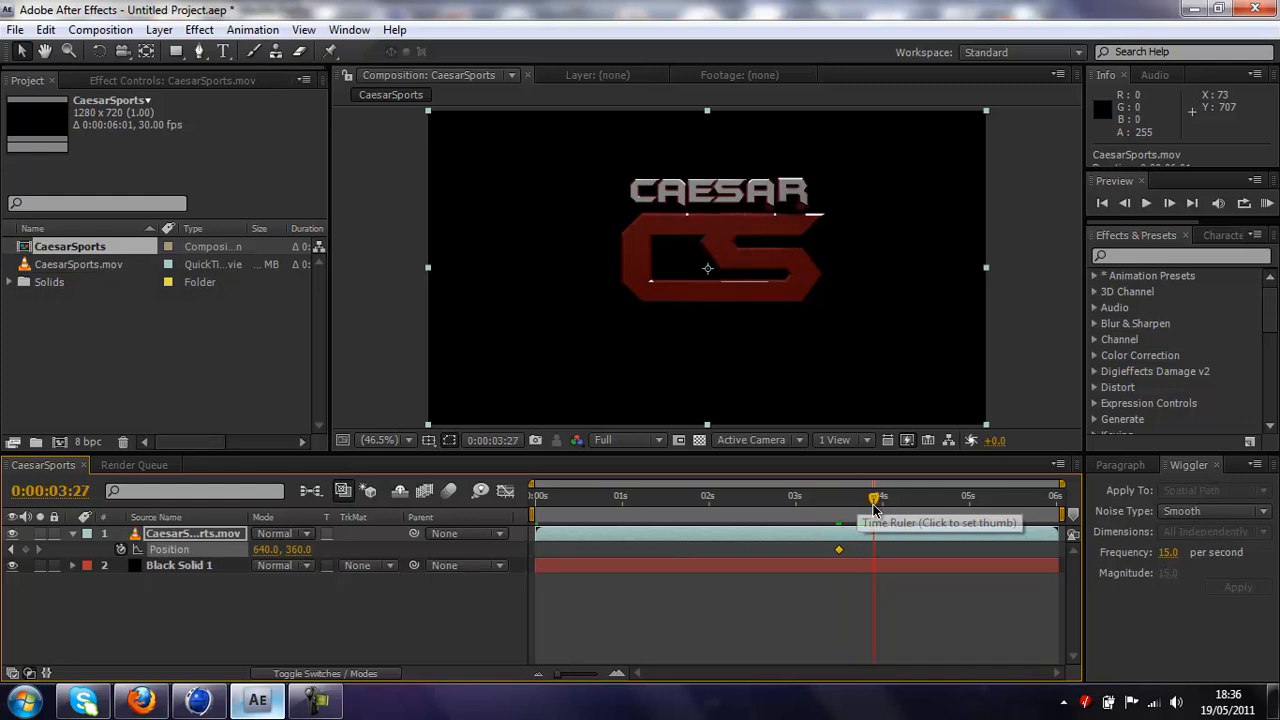
pyautogui.moveTo(875, 508)
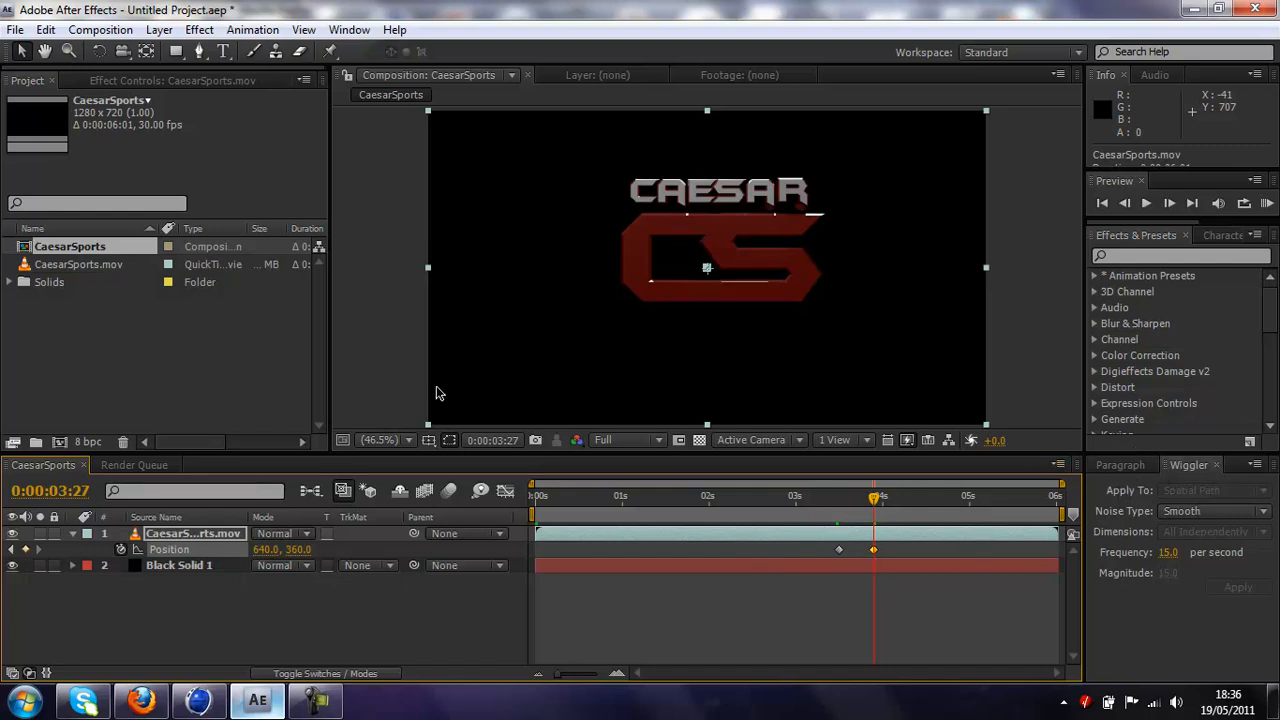
pyautogui.moveTo(250, 675)
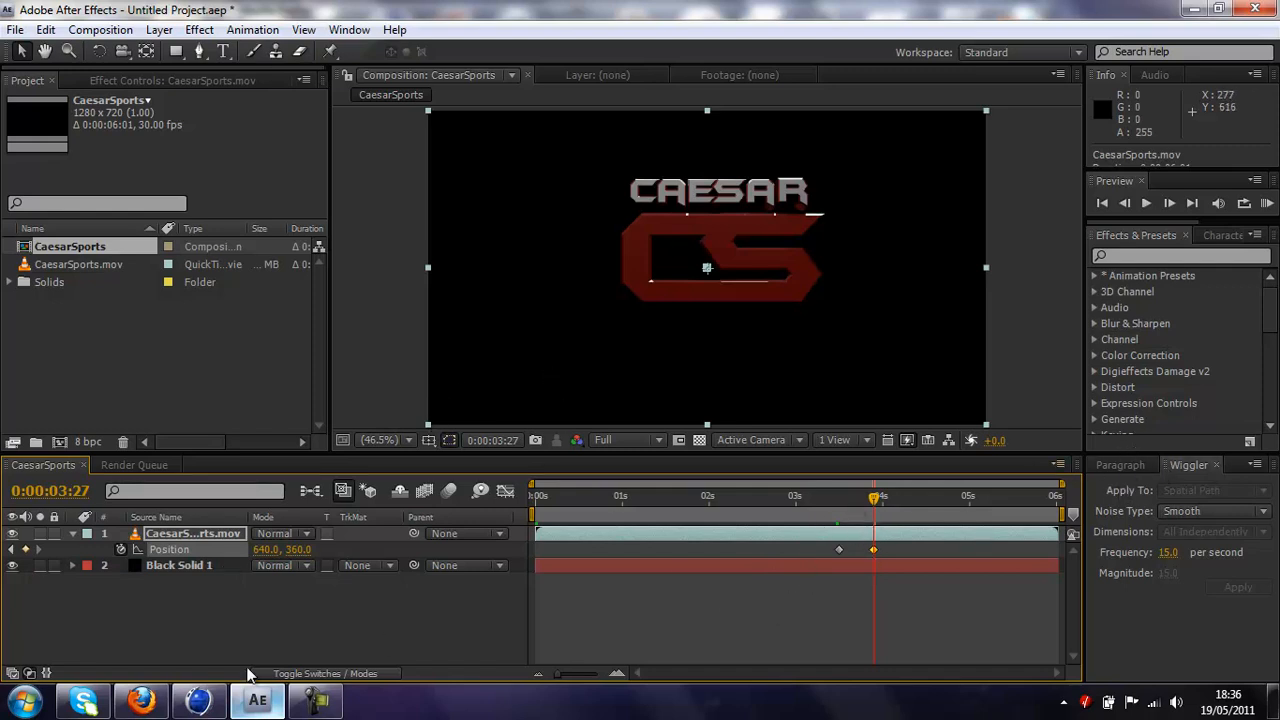
pyautogui.click(140, 699)
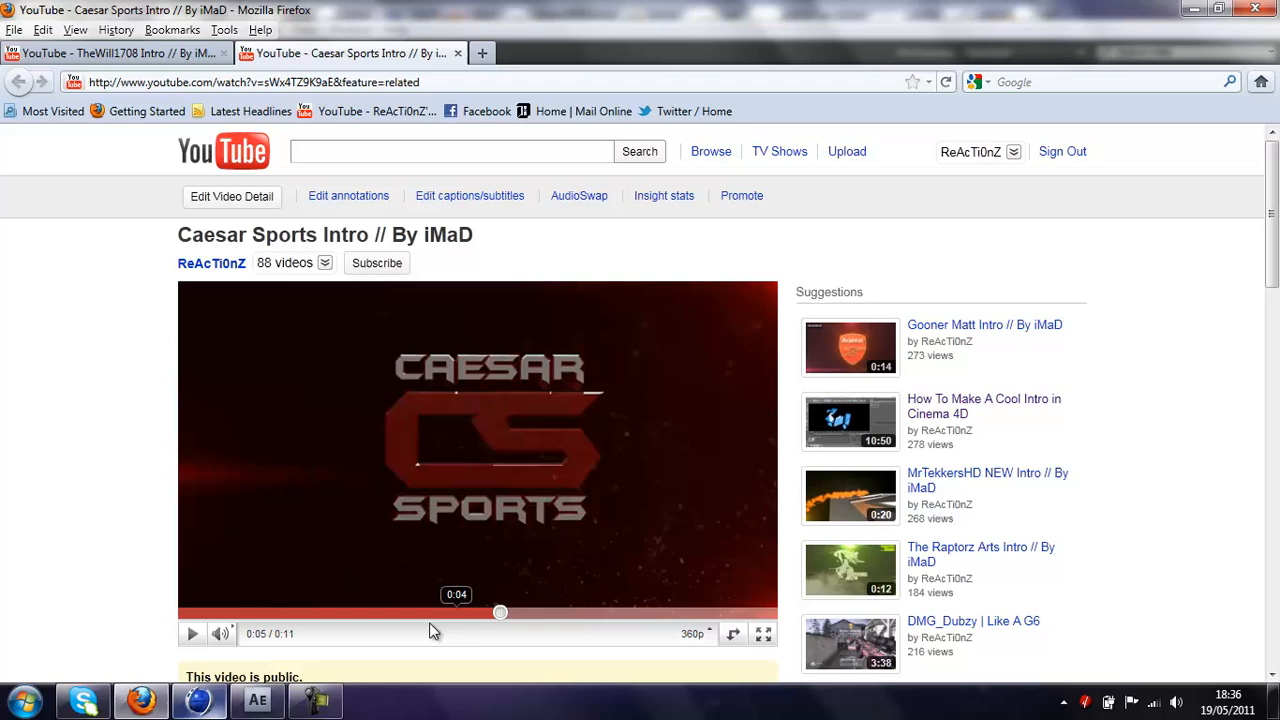
pyautogui.click(257, 699)
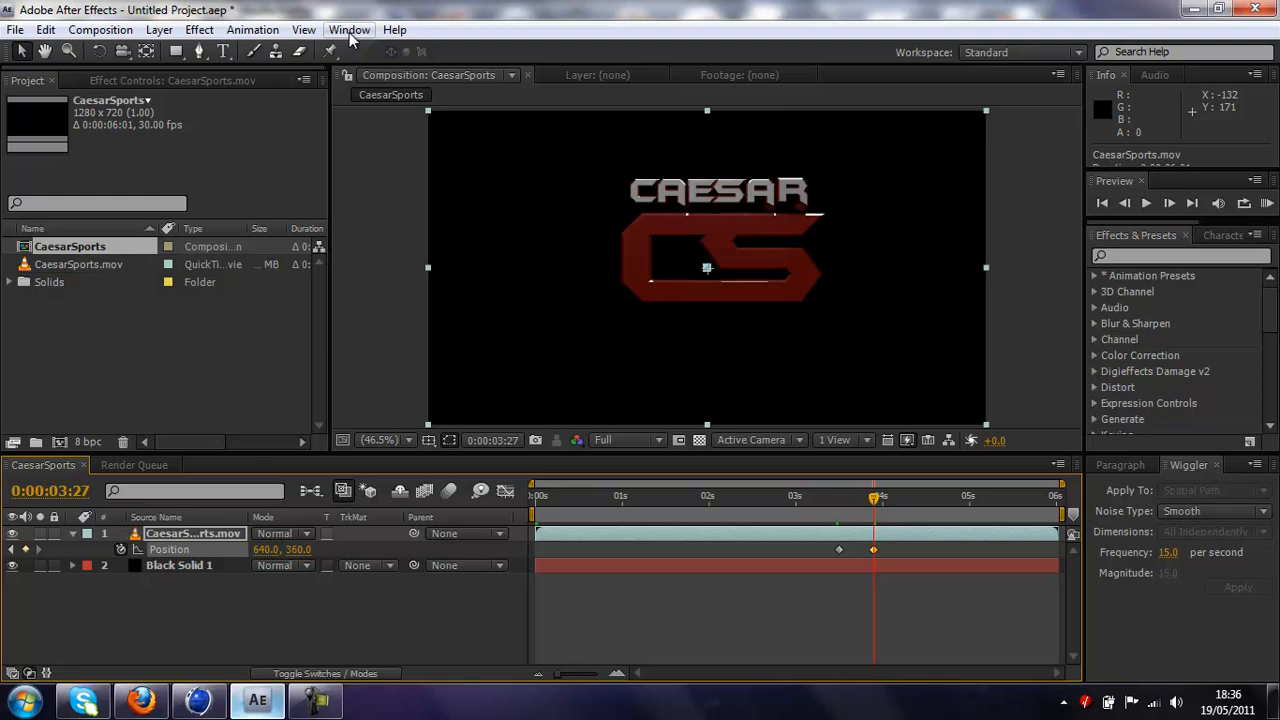
# Step: Apply Wiggler with frequency 15 and magnitude 15 between the Position keyframes
pyautogui.click(349, 29)
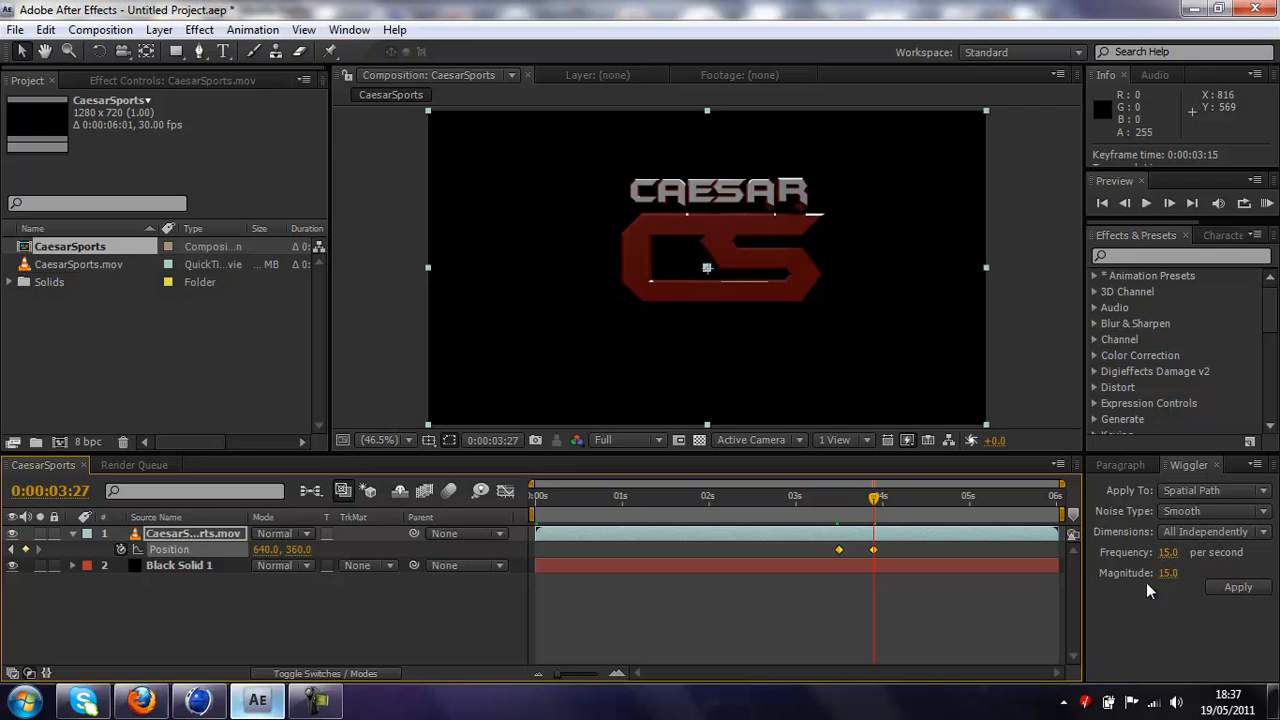
pyautogui.moveTo(1205, 598)
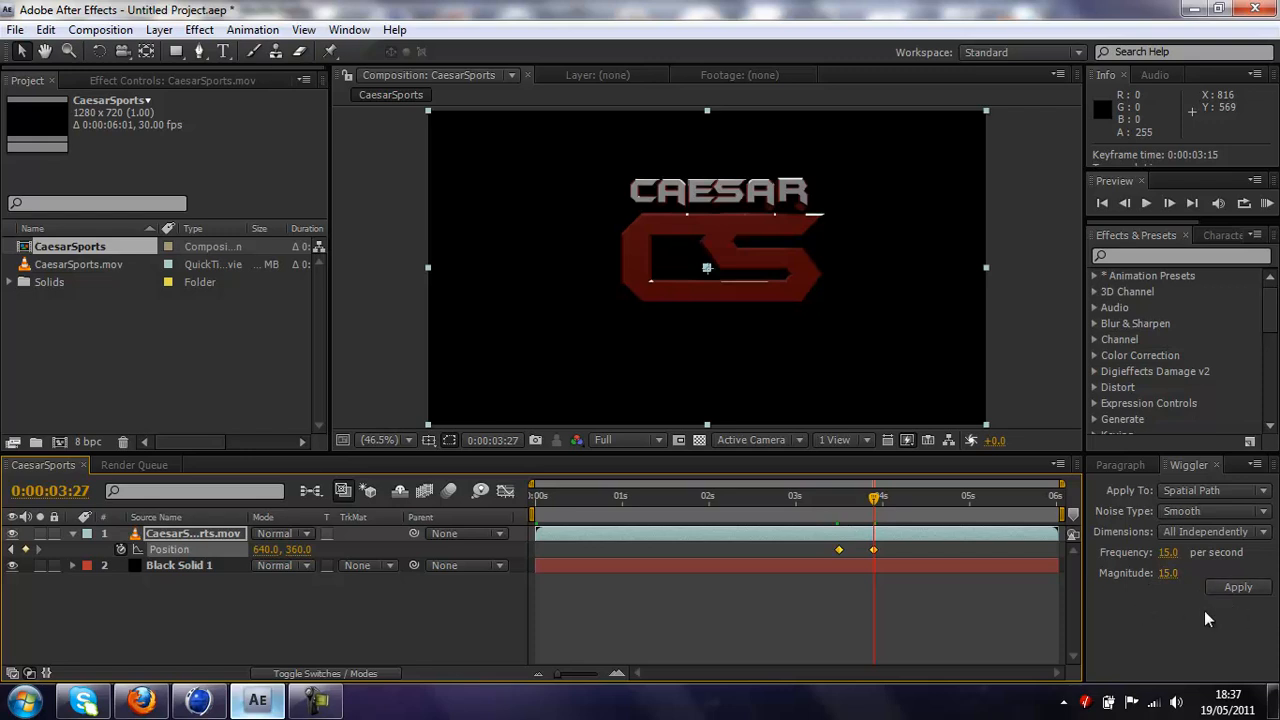
pyautogui.moveTo(1195, 608)
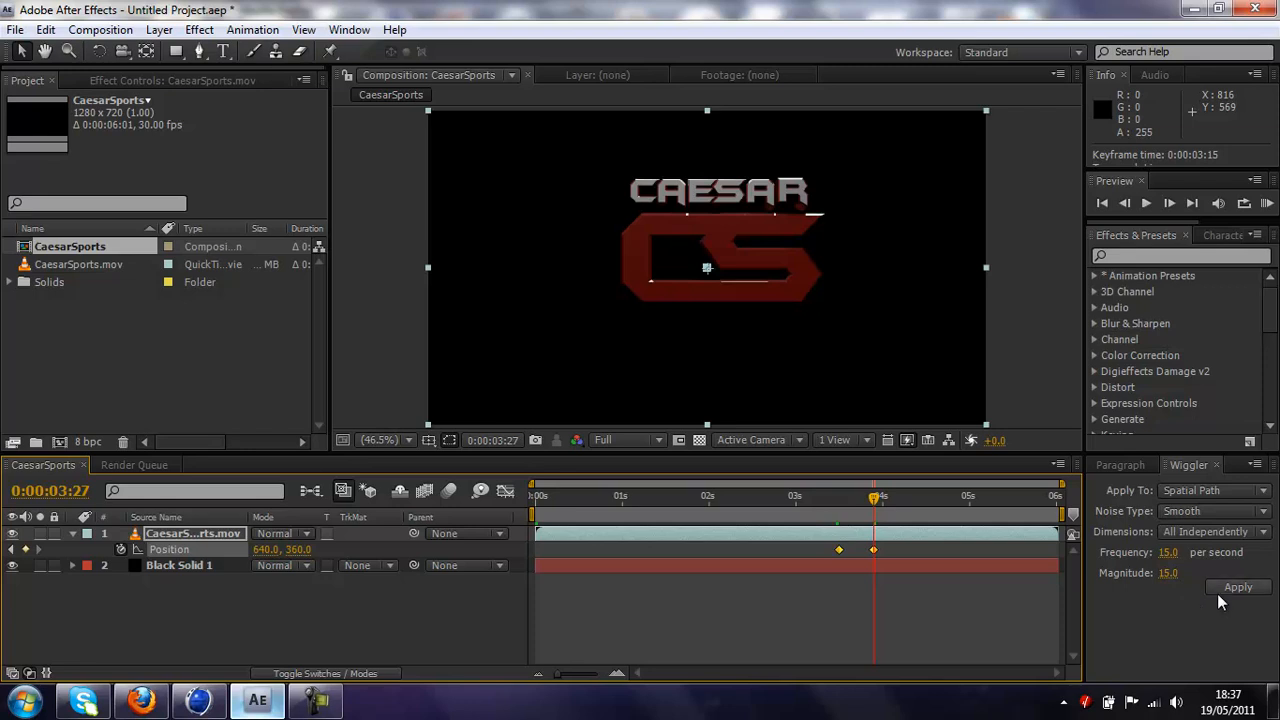
pyautogui.click(1238, 587)
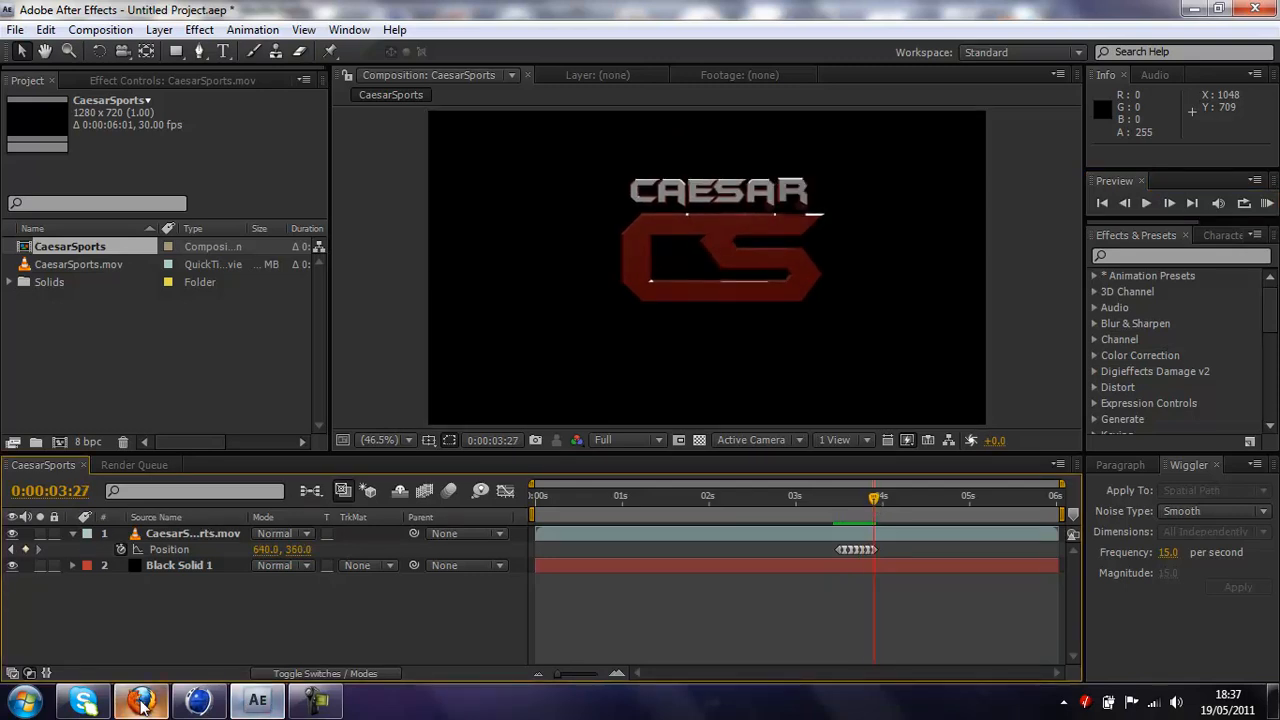
# Step: Play and pause TheWill1708 Intro on YouTube in Firefox, then return to After Effects
pyautogui.click(140, 699)
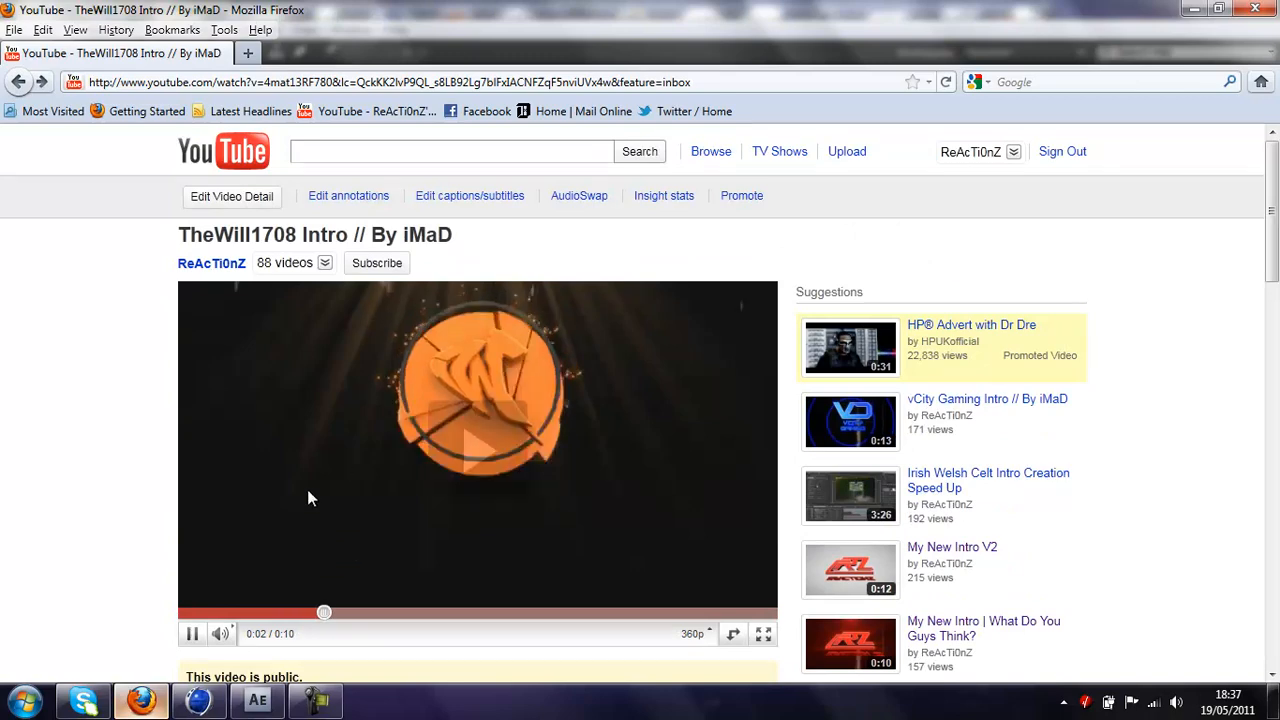
pyautogui.moveTo(313, 545)
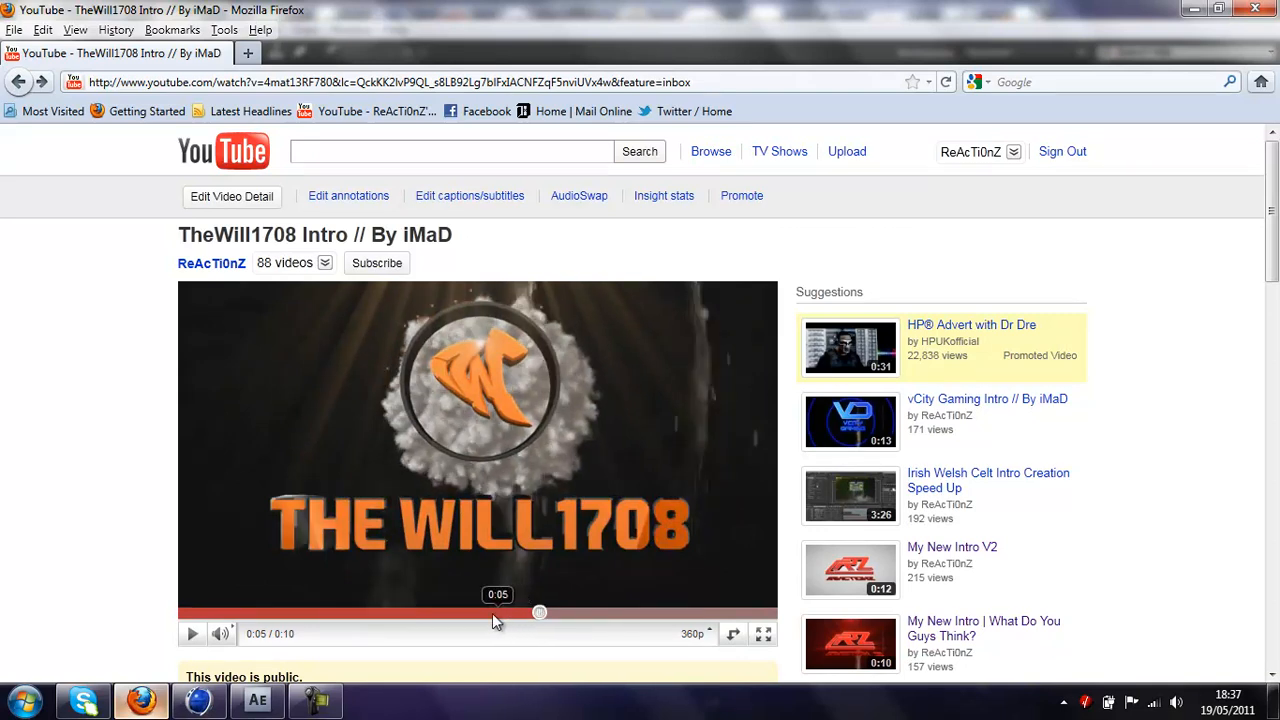
pyautogui.click(192, 633)
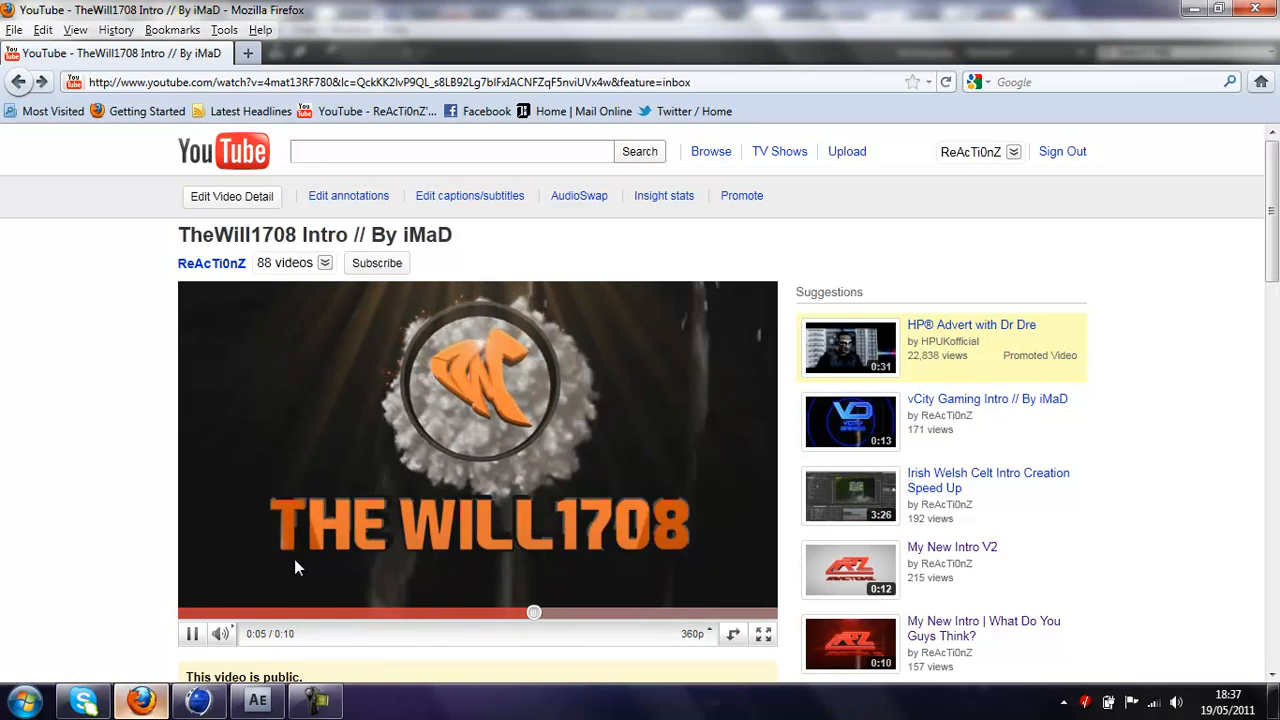
pyautogui.click(192, 633)
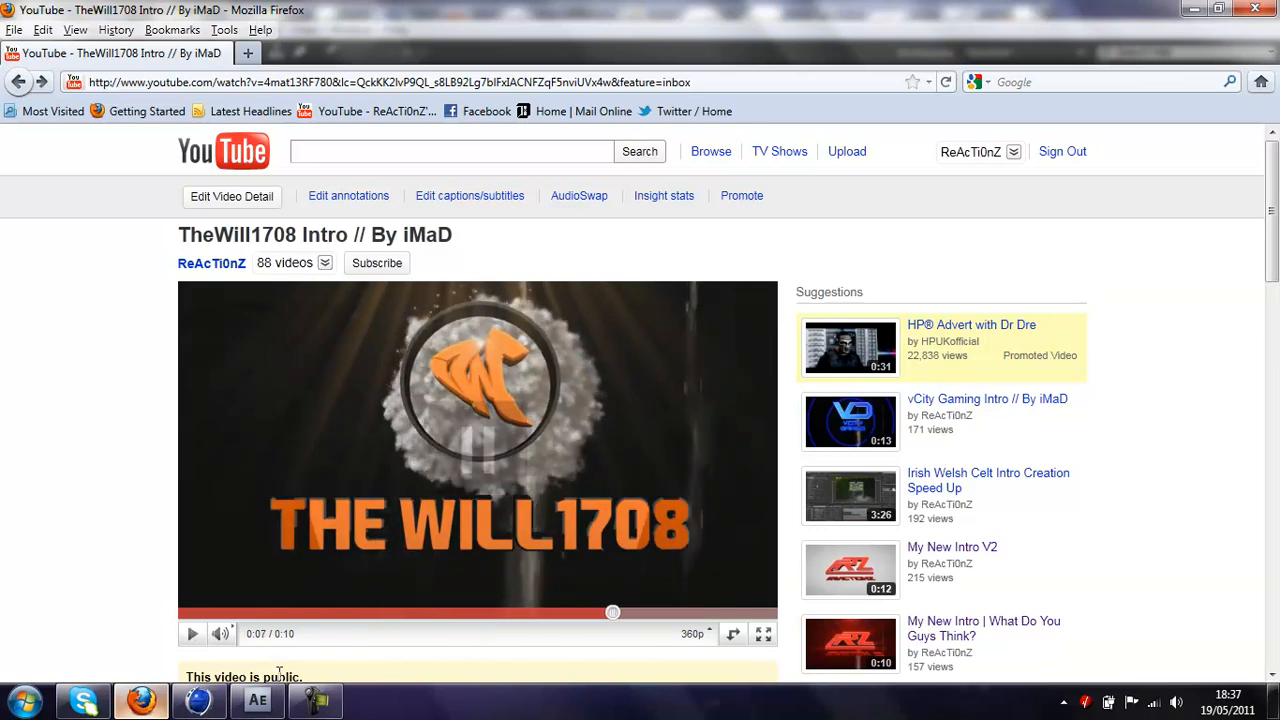
pyautogui.click(257, 699)
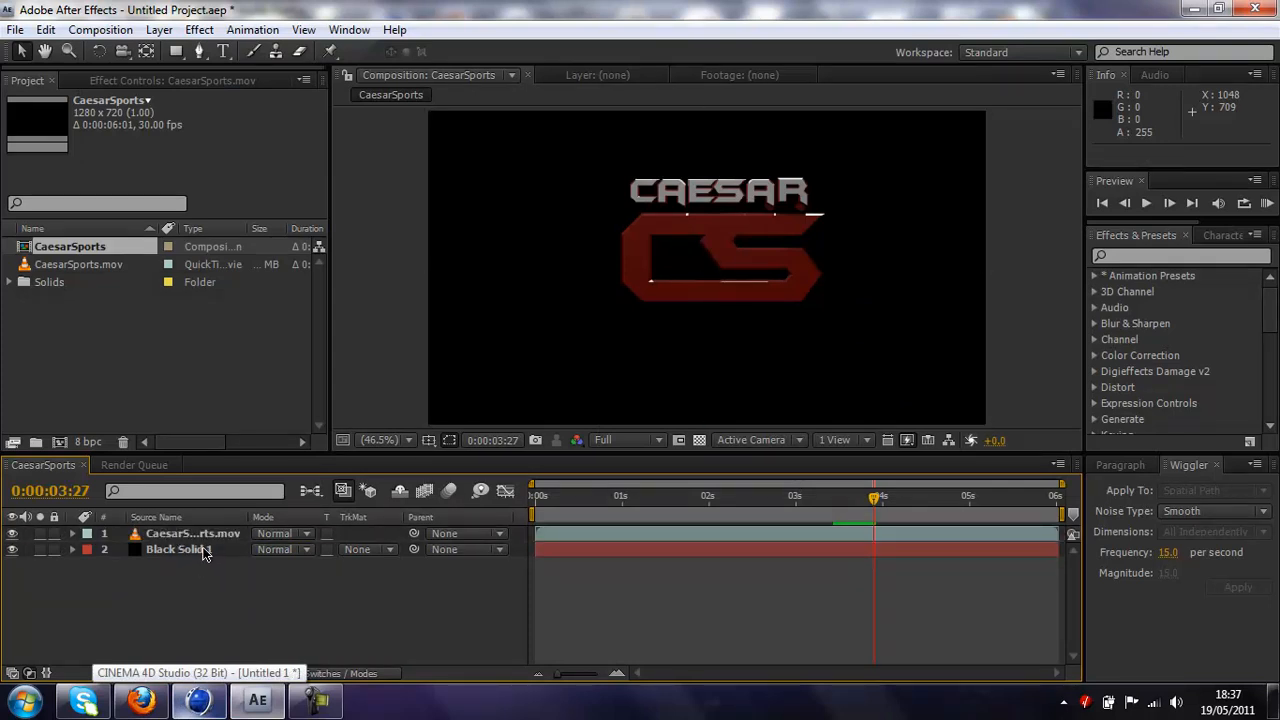
# Step: Select CaesarSports.mov, scrub through the shake to 3:28, and open Effect > Generate
pyautogui.click(193, 533)
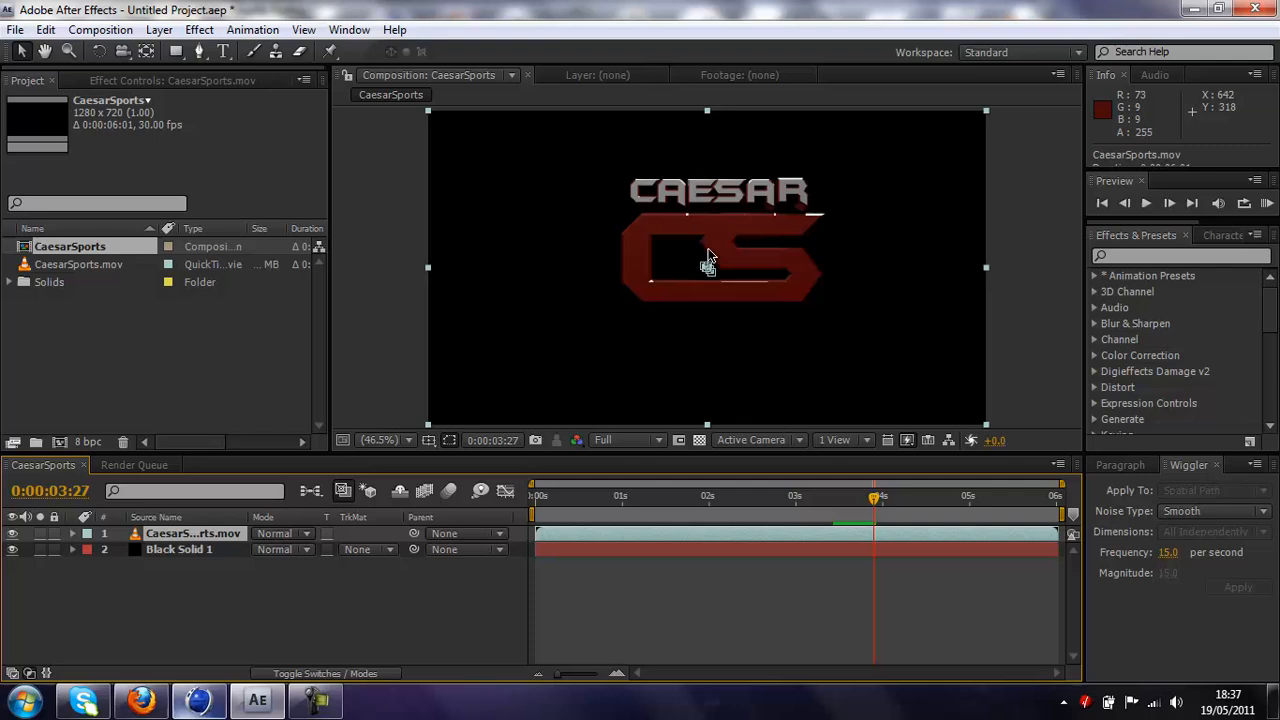
pyautogui.moveTo(875, 497); pyautogui.dragTo(838, 497)
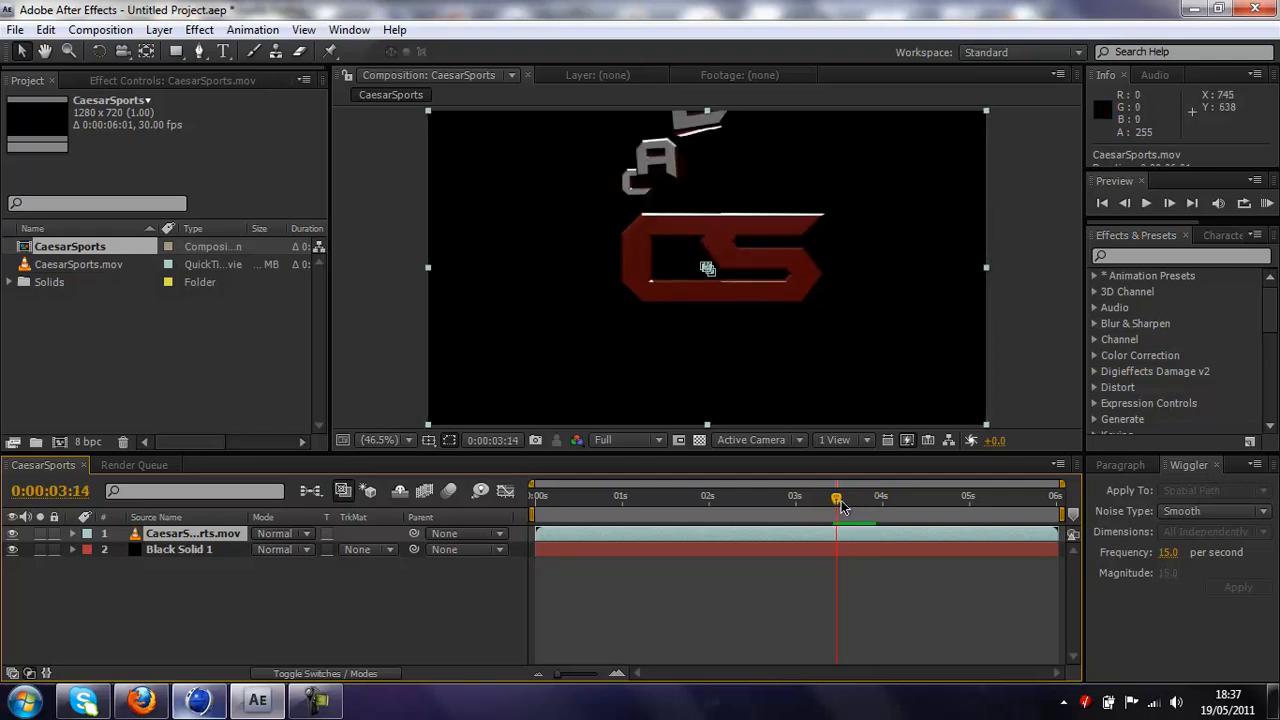
pyautogui.moveTo(837, 497); pyautogui.dragTo(860, 497)
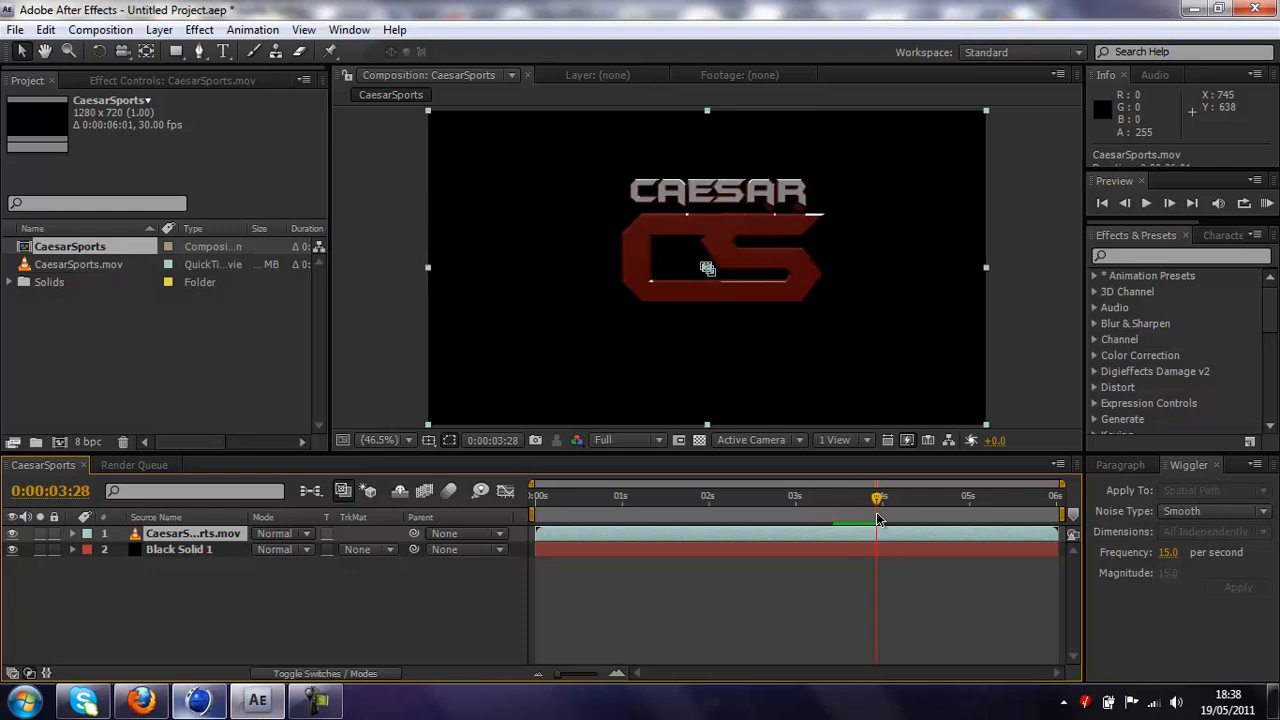
pyautogui.moveTo(875, 518)
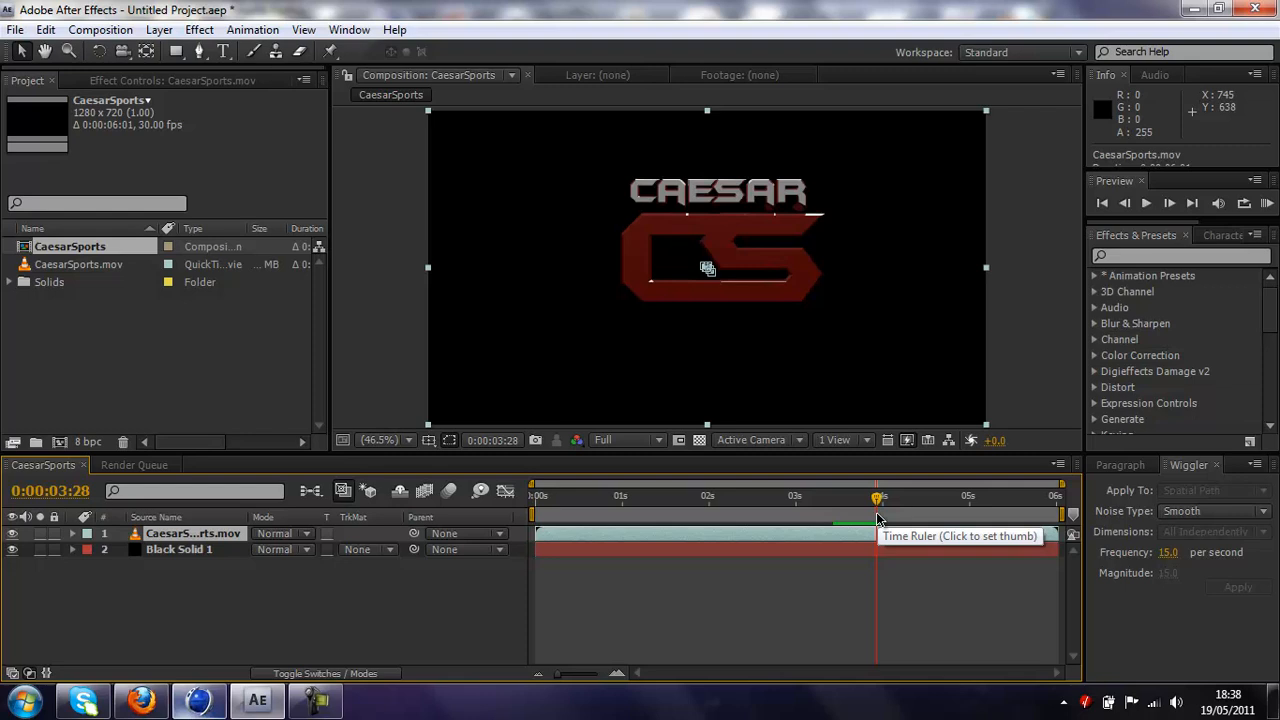
pyautogui.moveTo(112, 429)
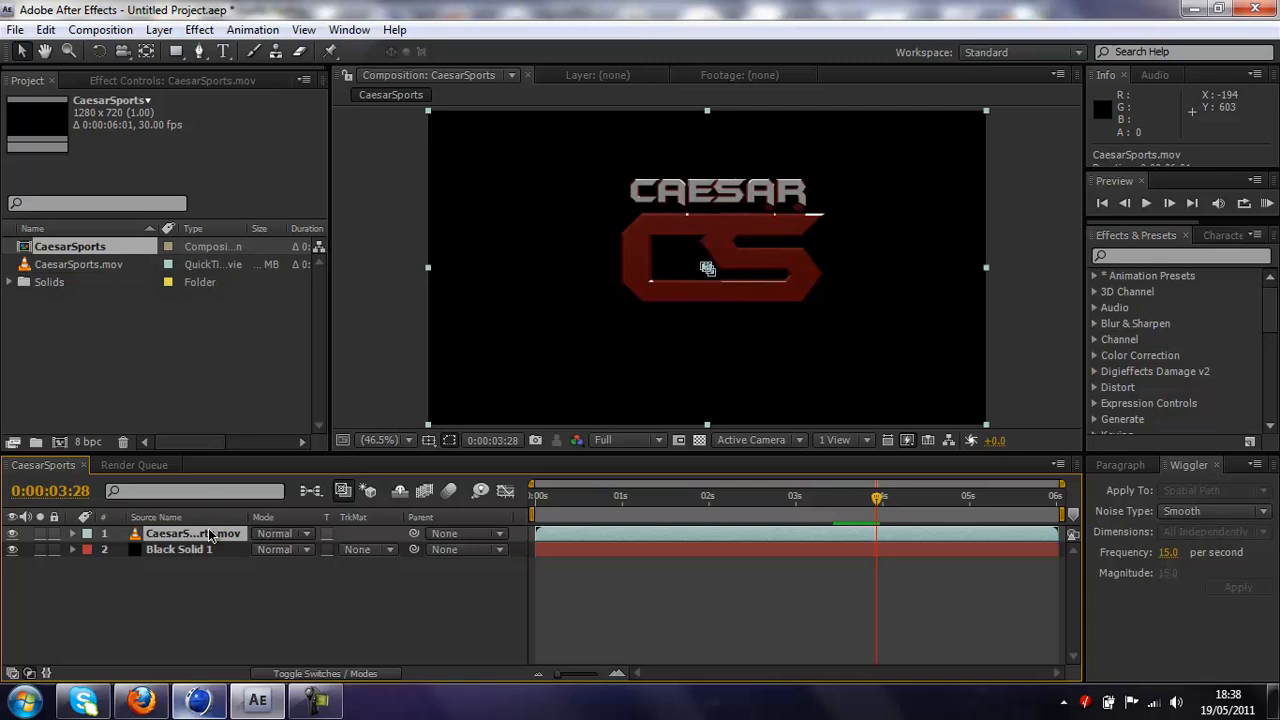
pyautogui.click(199, 29)
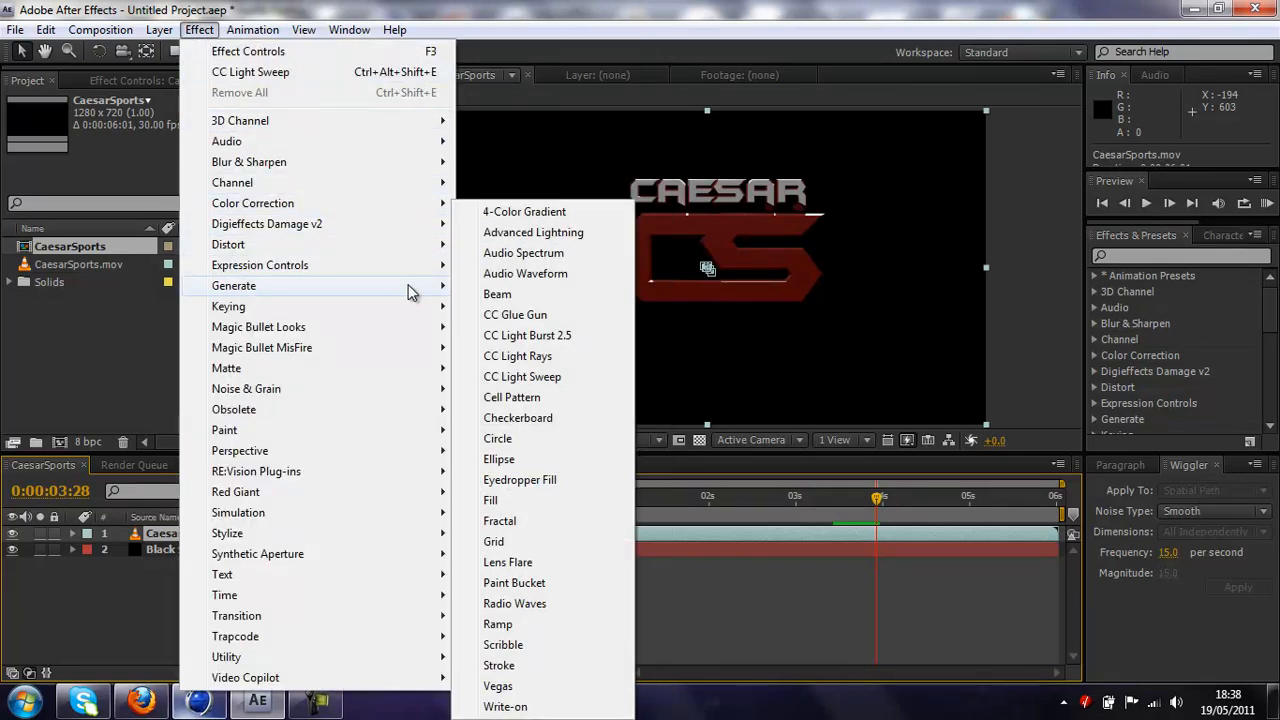
# Step: Apply CC Light Sweep to the CaesarSports logo and drag its centre above the logo
pyautogui.click(522, 376)
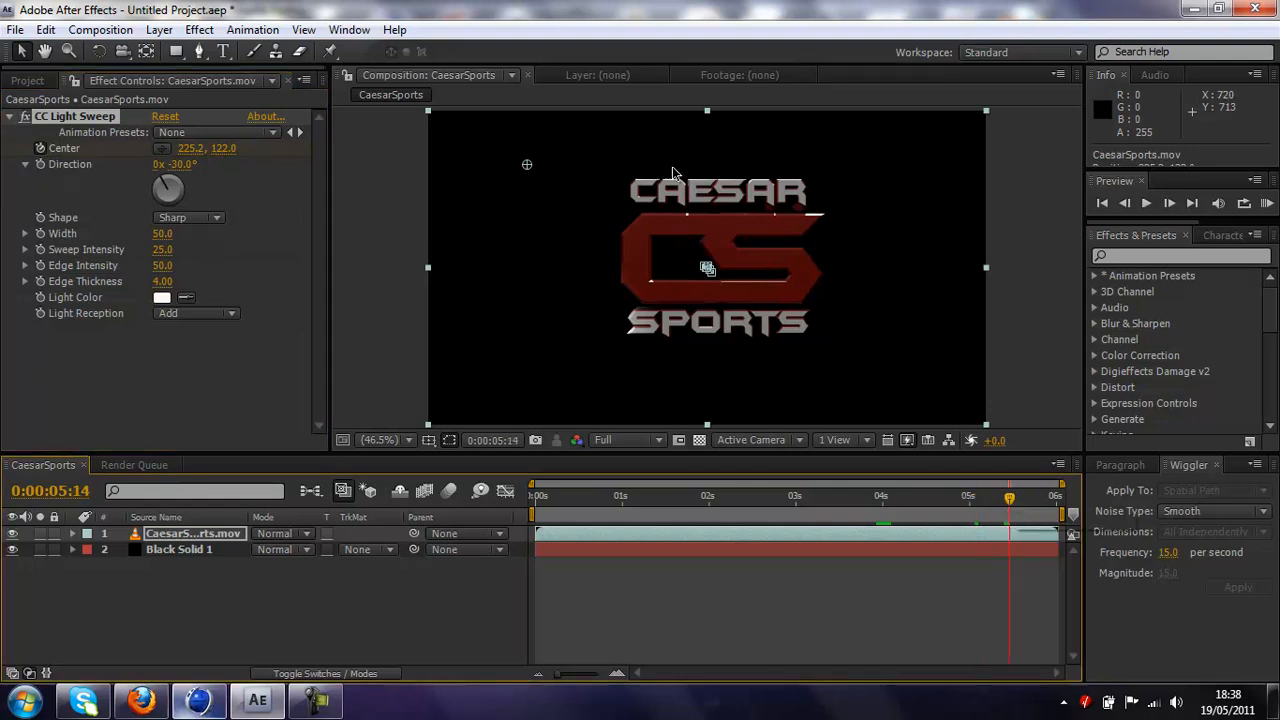
pyautogui.moveTo(527, 165); pyautogui.dragTo(667, 145)
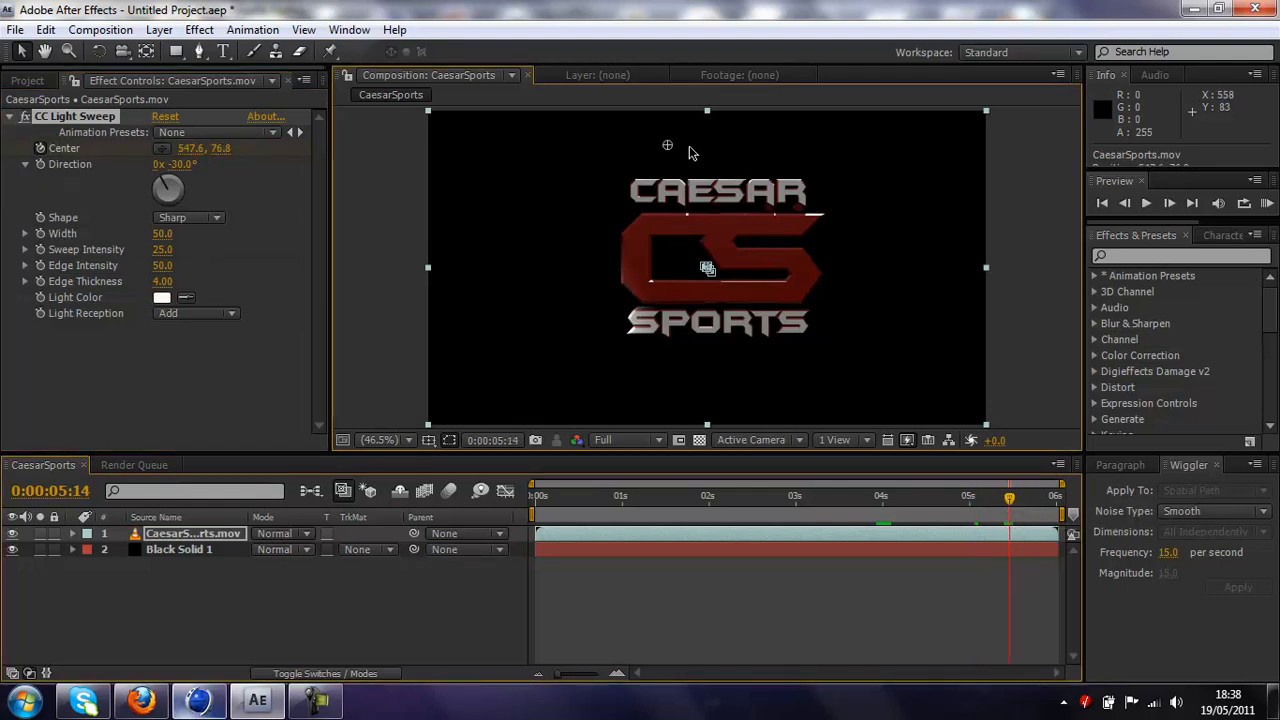
pyautogui.moveTo(667, 145); pyautogui.dragTo(833, 150)
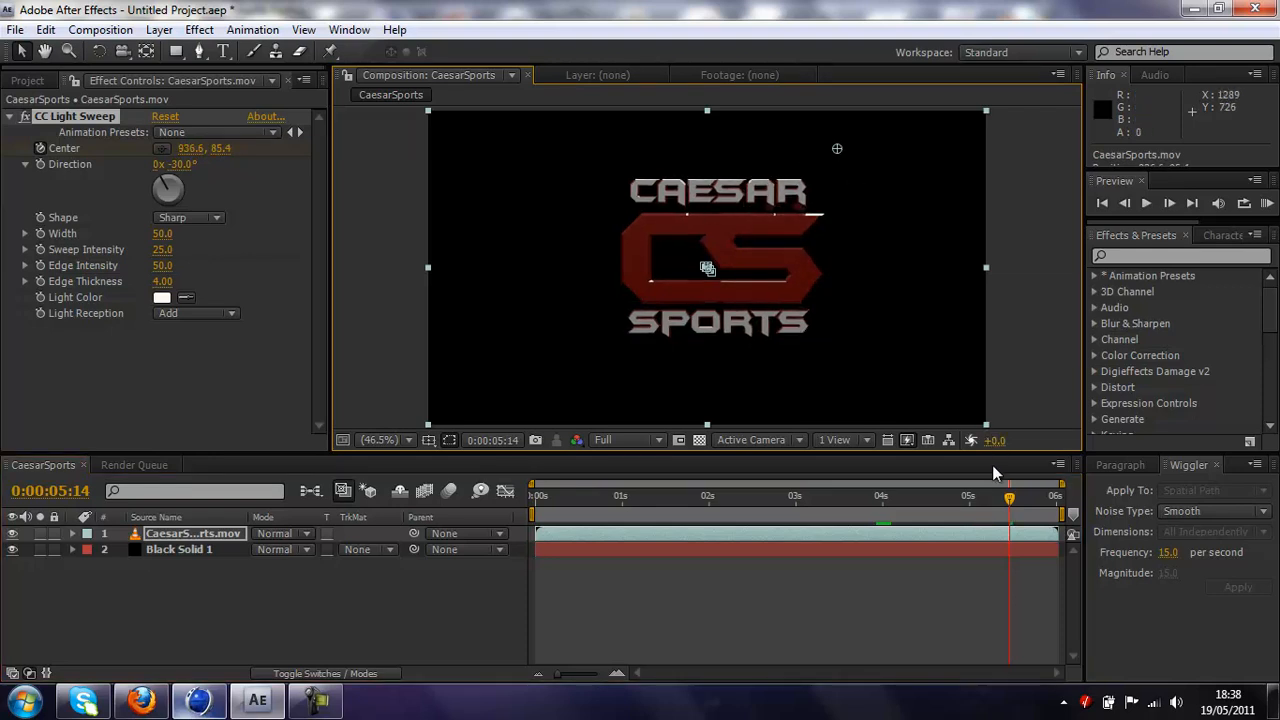
# Step: Scrub to a frame showing the full logo and start changing the sweep's light colour
pyautogui.moveTo(1009, 498); pyautogui.dragTo(947, 498)
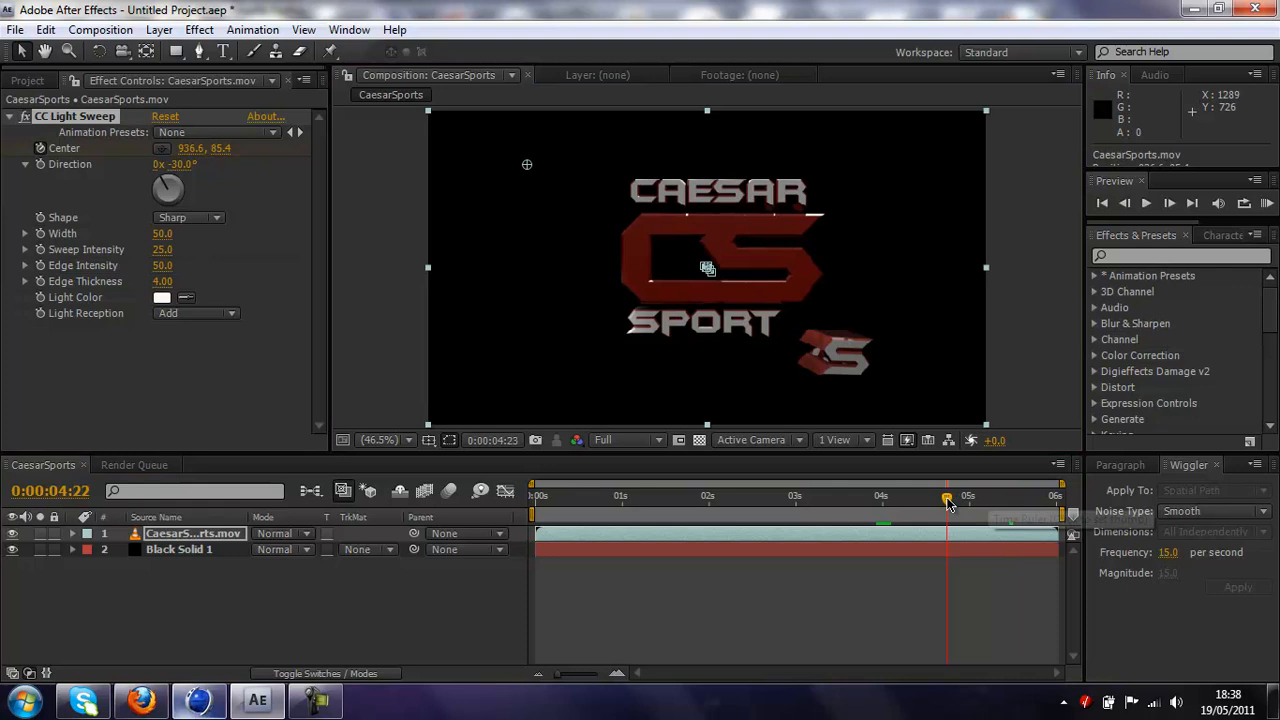
pyautogui.moveTo(947, 497); pyautogui.dragTo(996, 497)
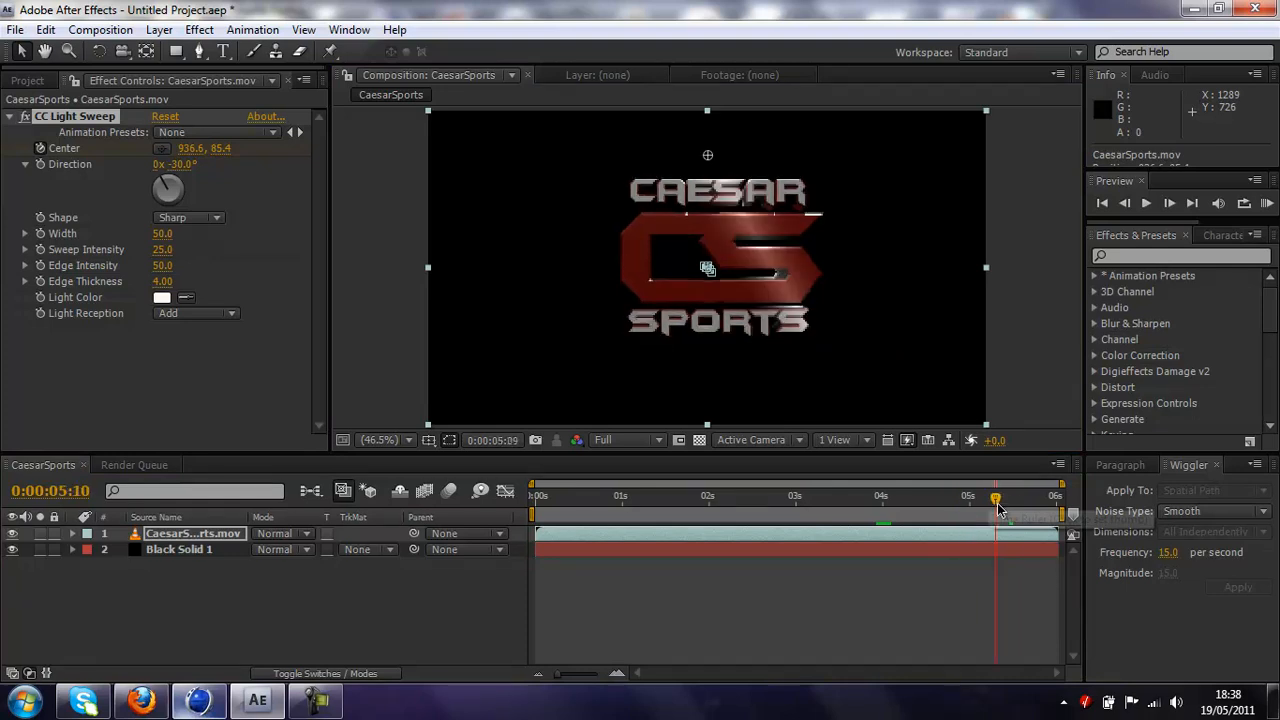
pyautogui.moveTo(996, 497); pyautogui.dragTo(981, 497)
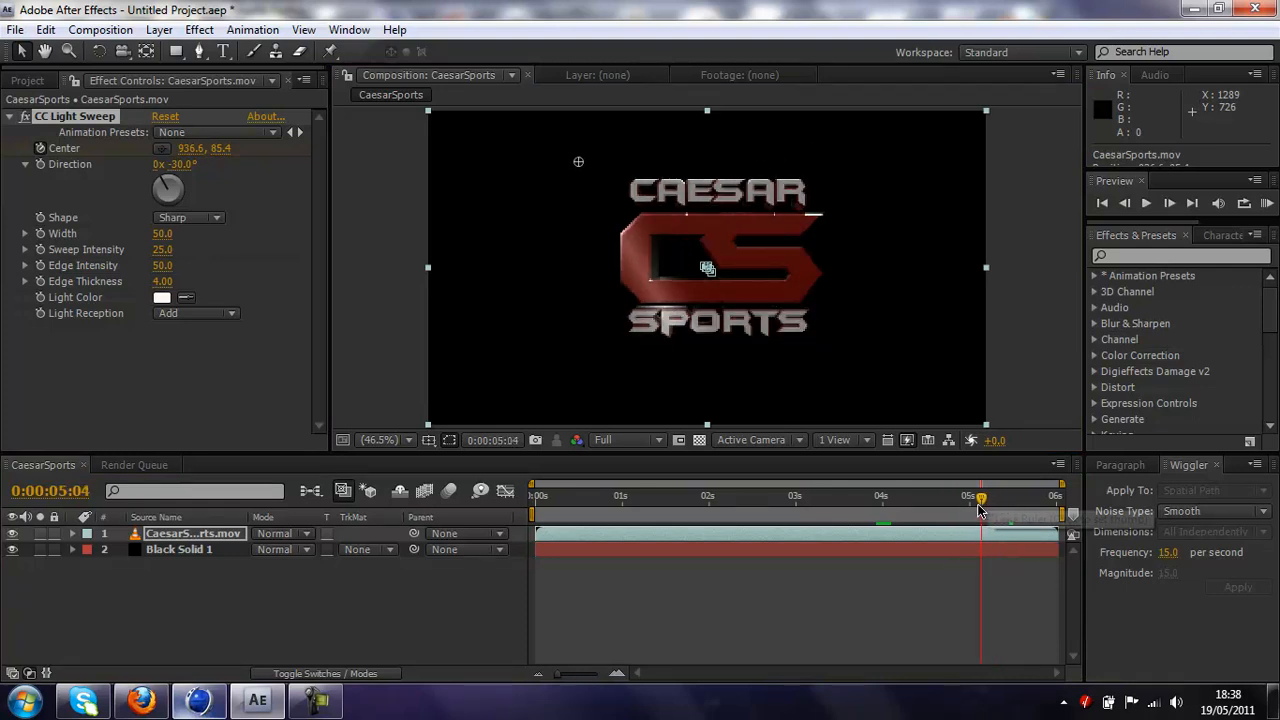
pyautogui.moveTo(980, 497); pyautogui.dragTo(992, 497)
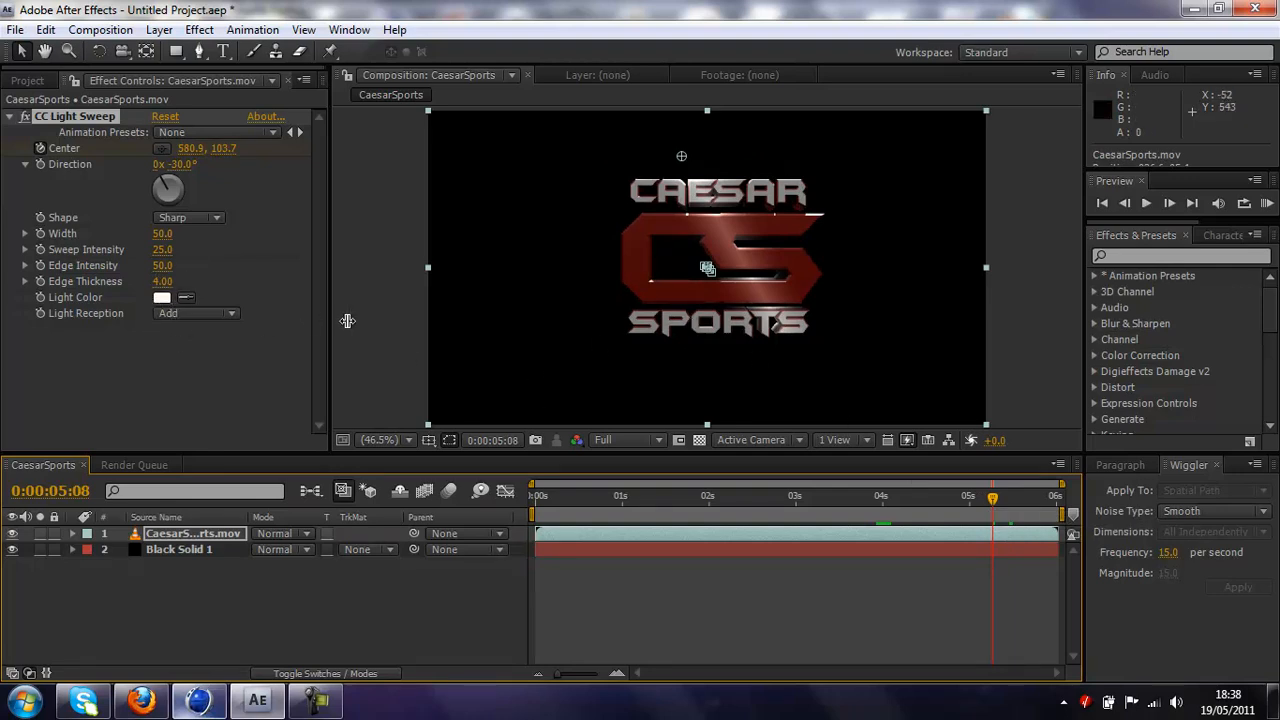
pyautogui.click(162, 297)
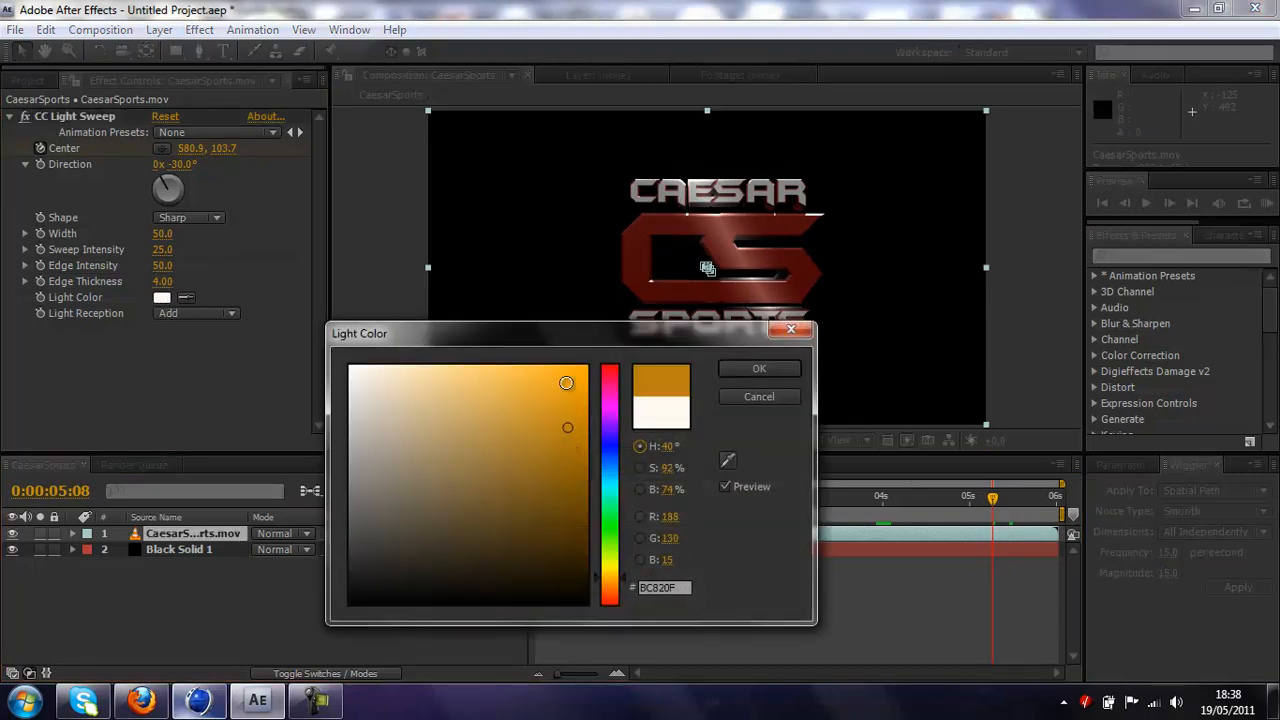
# Step: Pick an orange tone for the CC Light Sweep light colour
pyautogui.click(759, 368)
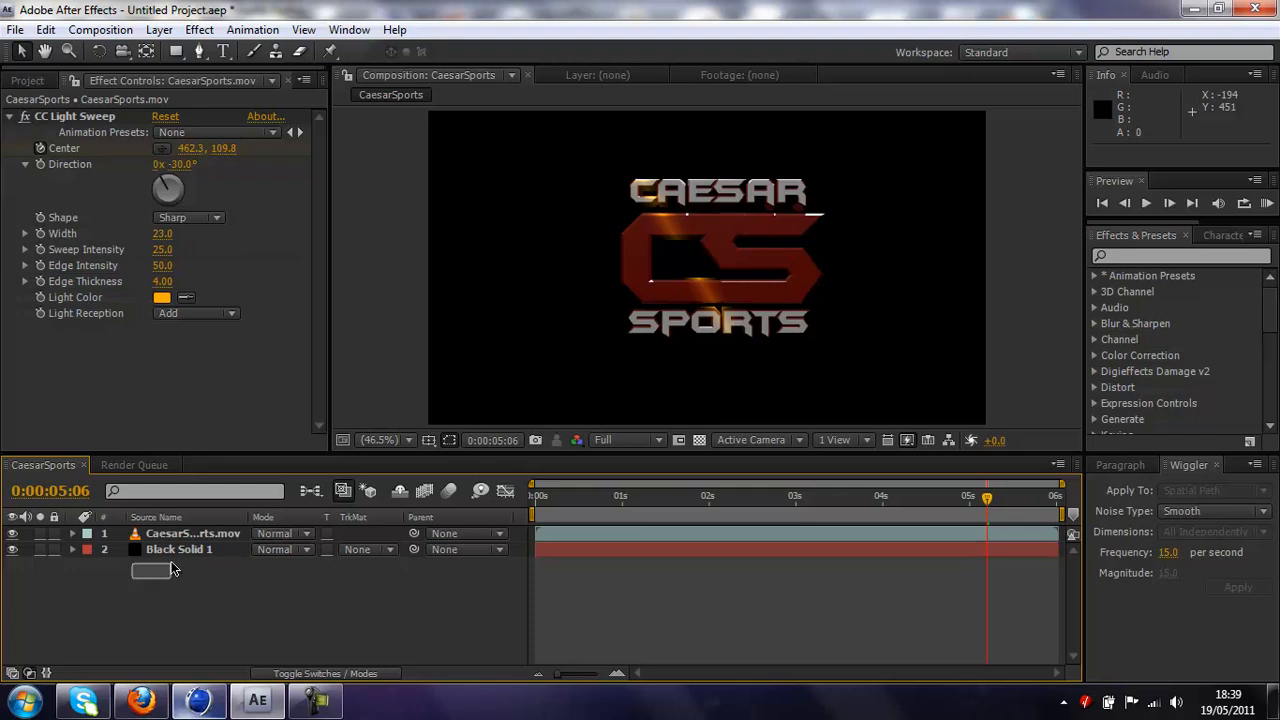
pyautogui.moveTo(910, 510)
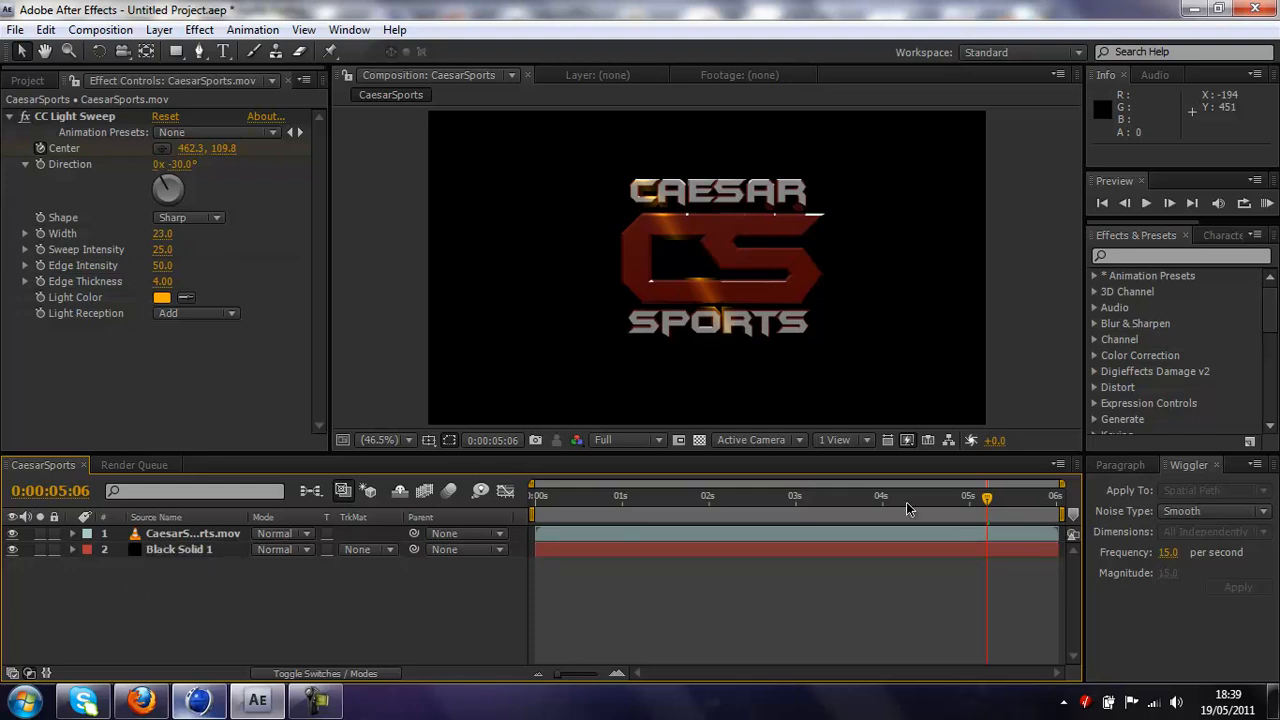